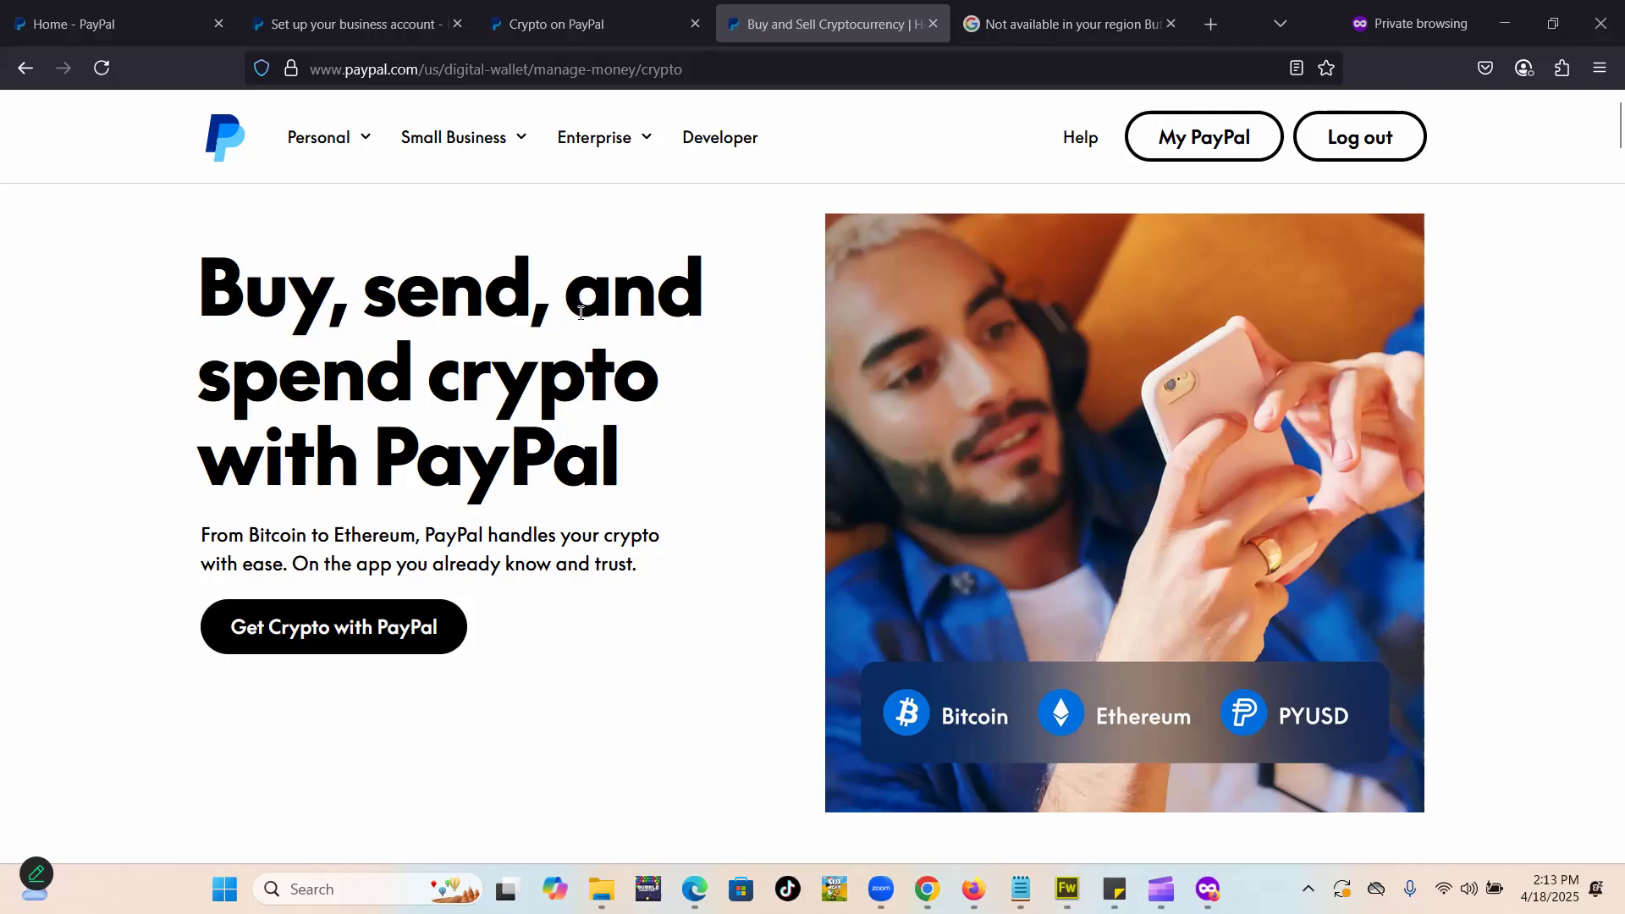
{"action": "mouse_move", "coordinate": [725, 314]}
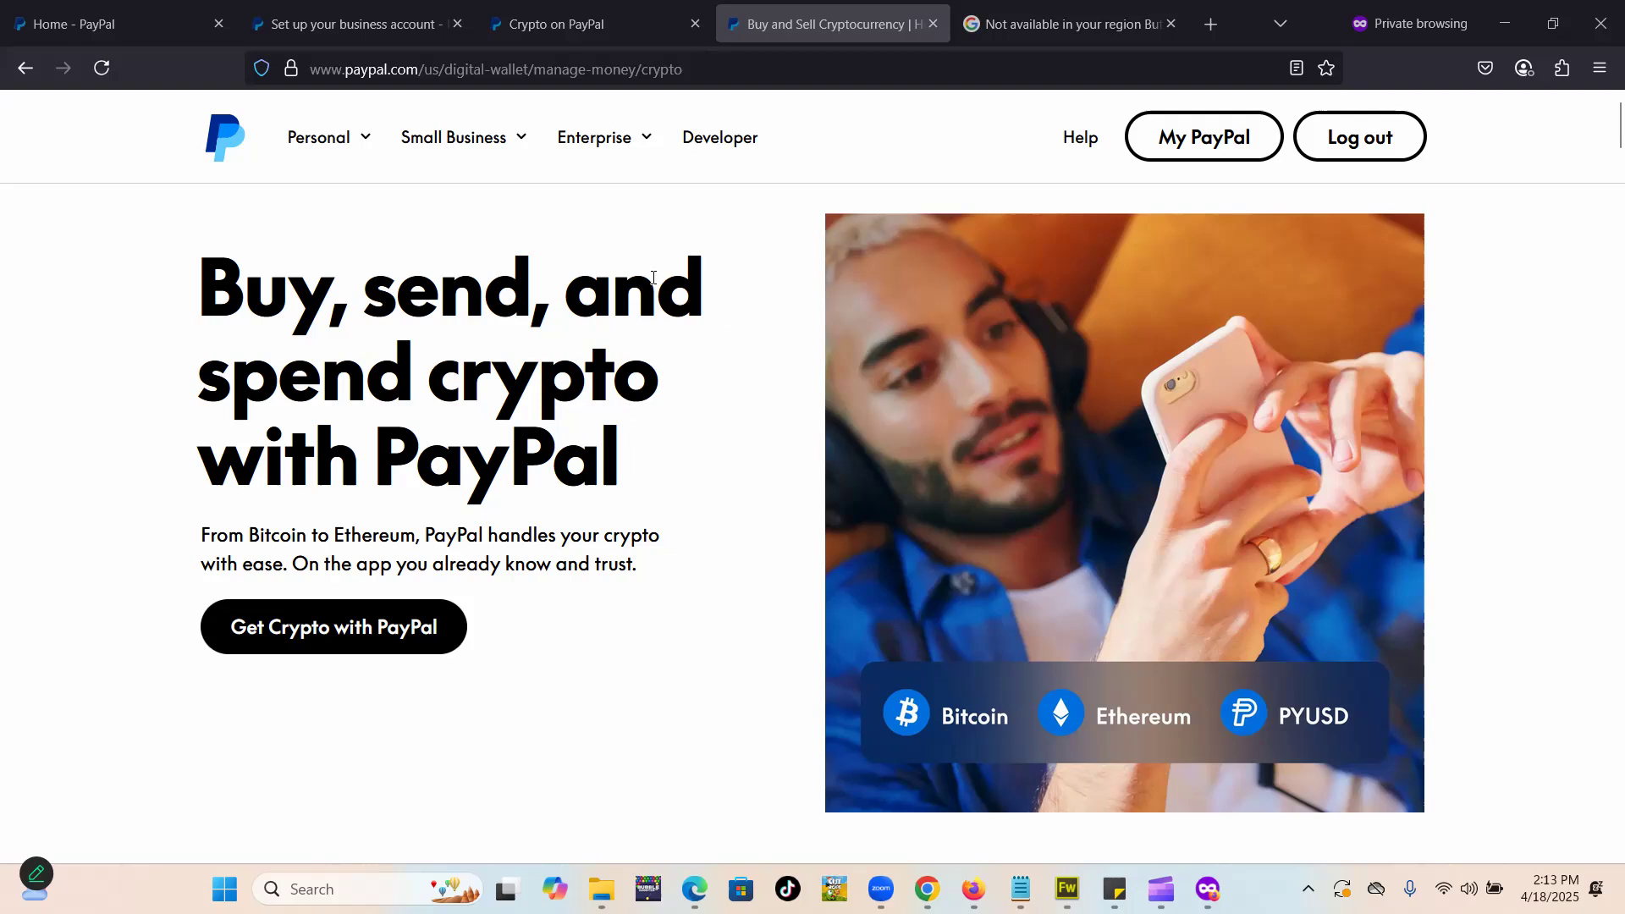
{"action": "mouse_move", "coordinate": [705, 241]}
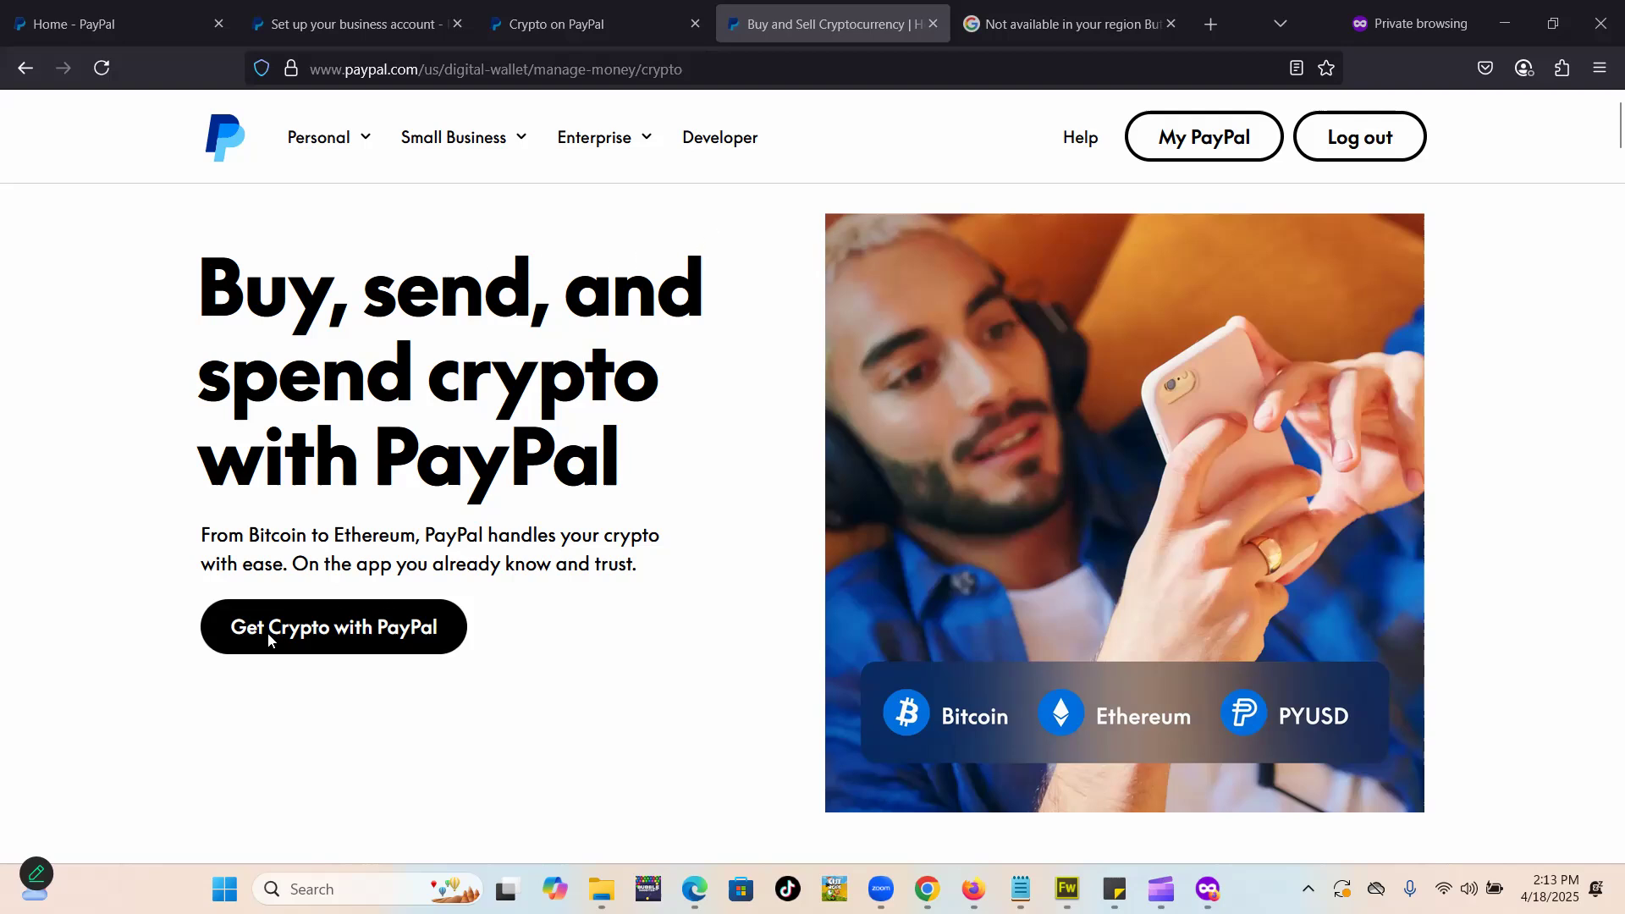
{"action": "mouse_move", "coordinate": [333, 627]}
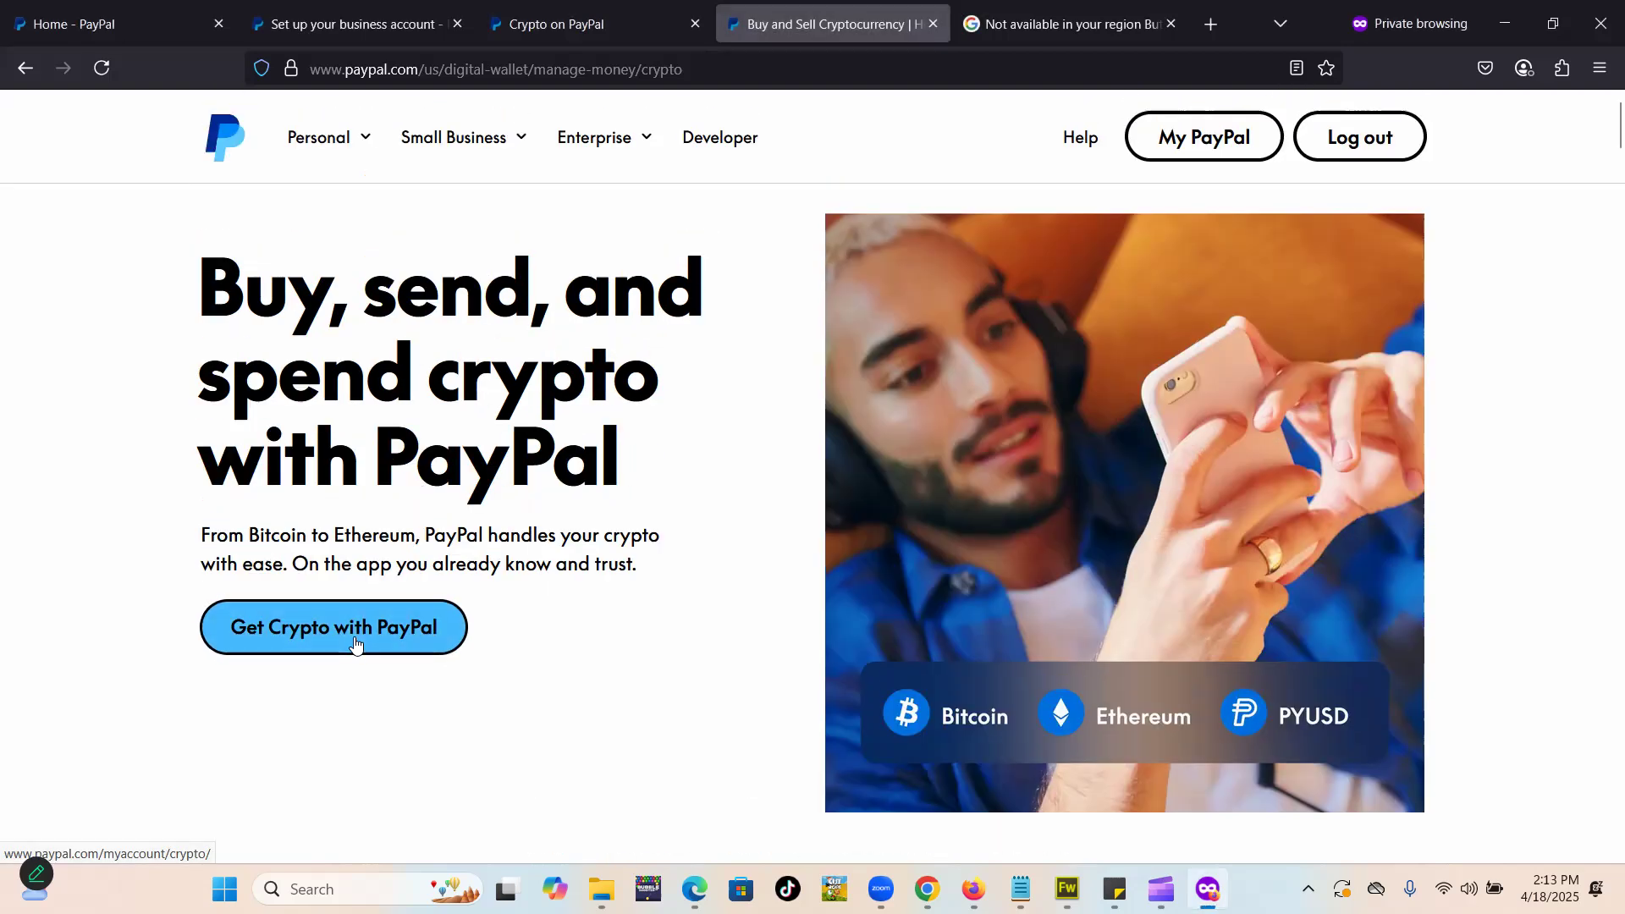
- Start Get Crypto and pass the motorcycle image check, reaching 'Not available in your region'
{"action": "left_click", "coordinate": [332, 627]}
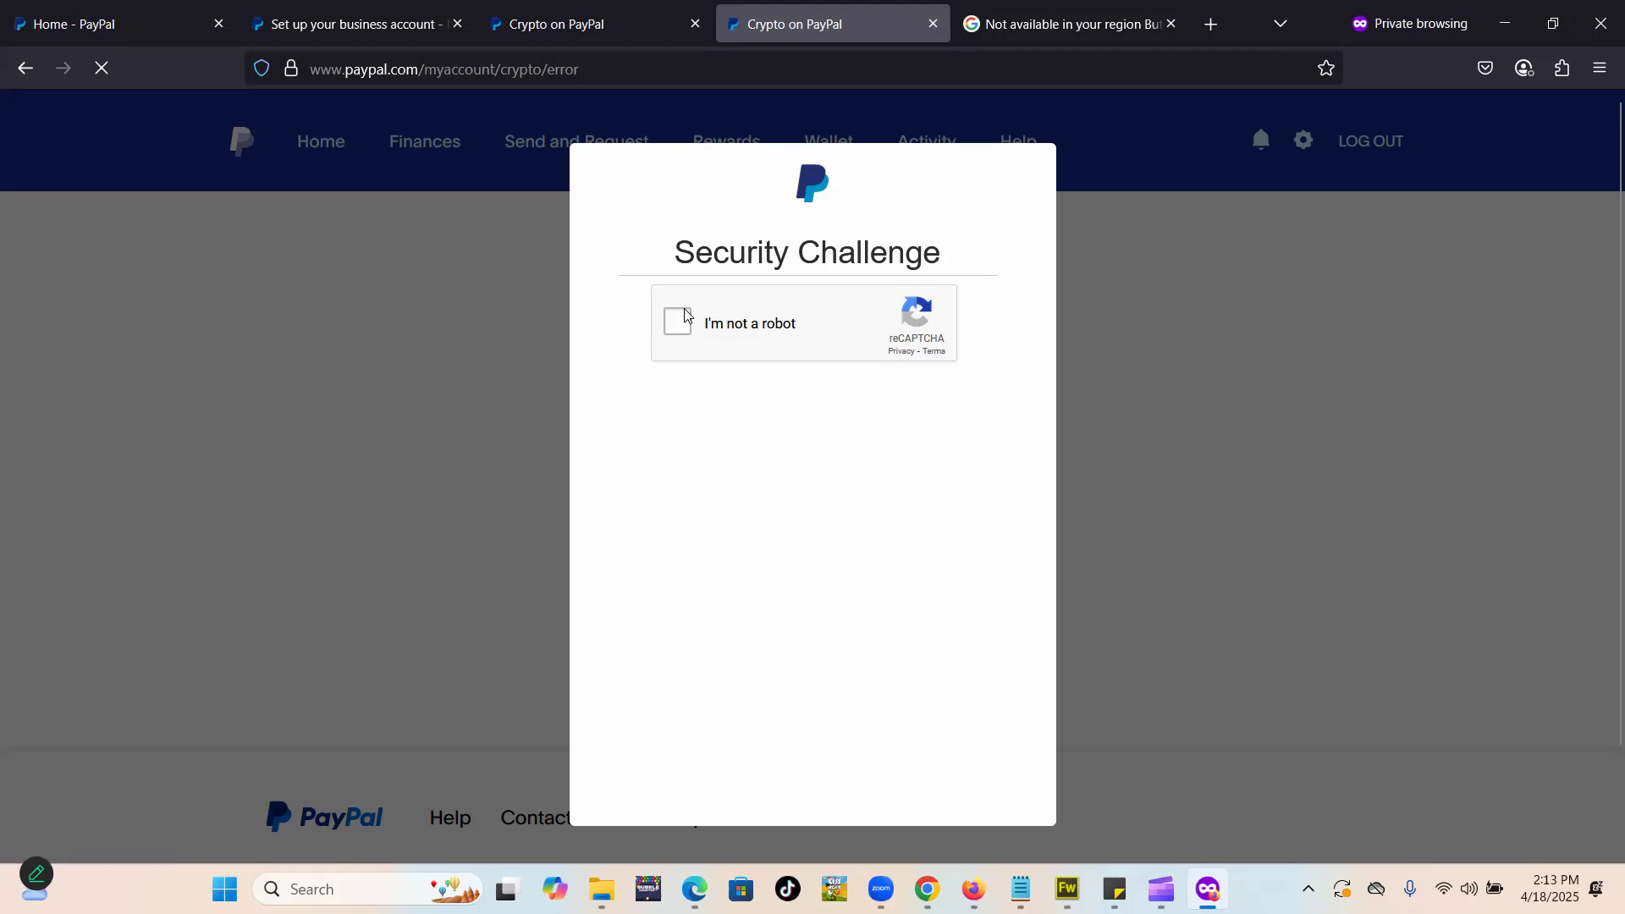
{"action": "left_click", "coordinate": [677, 323]}
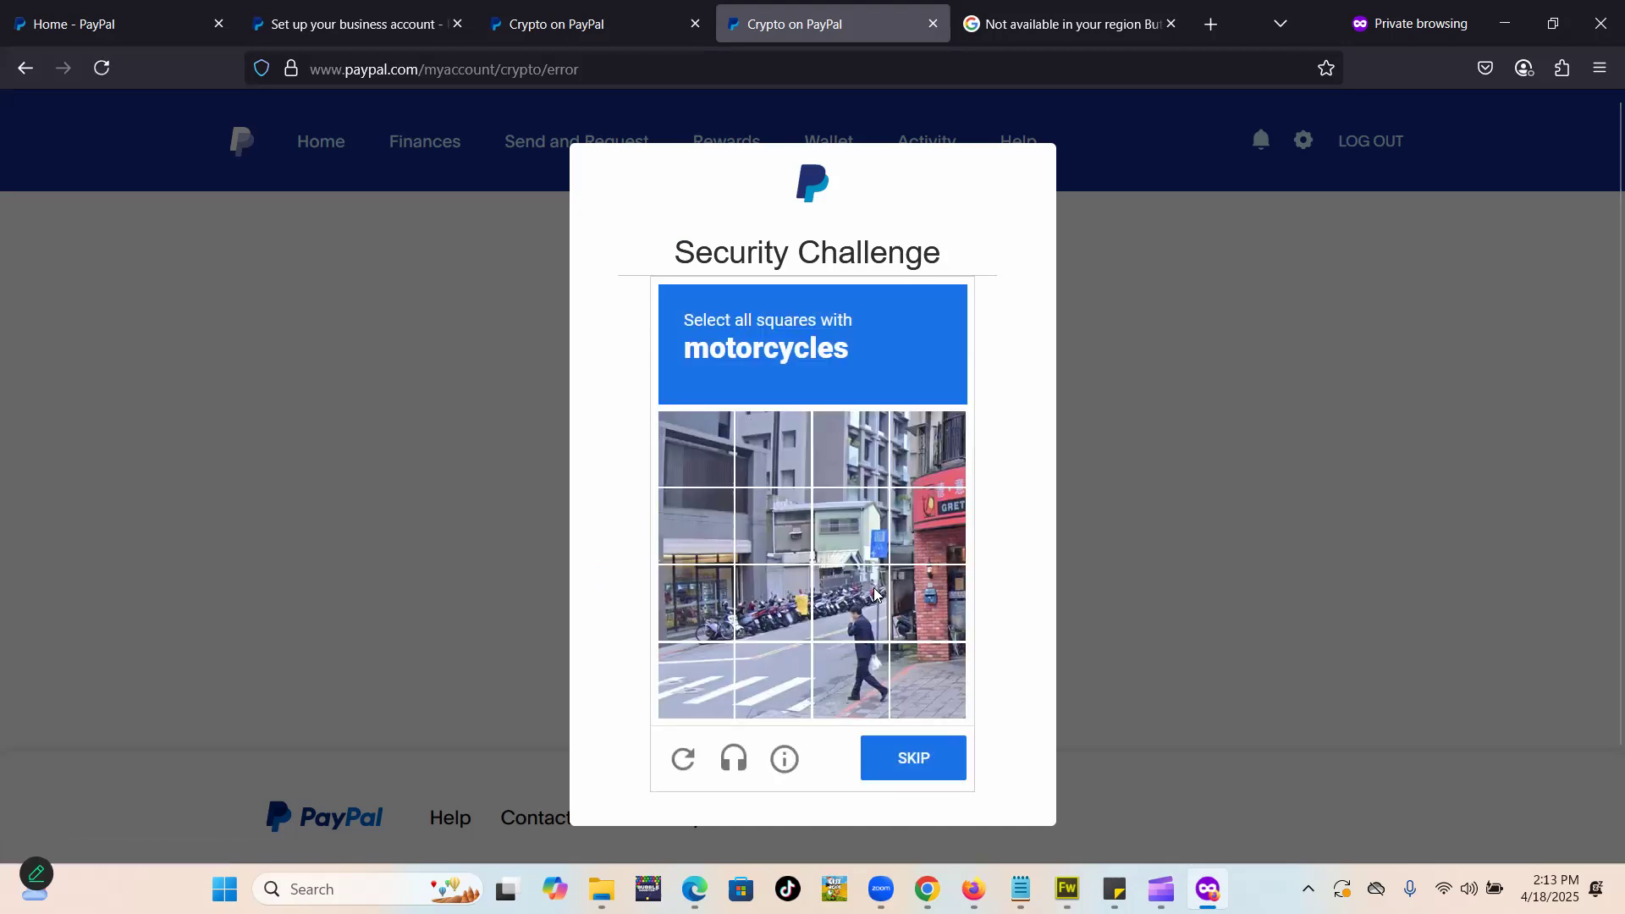
{"action": "left_click", "coordinate": [849, 679]}
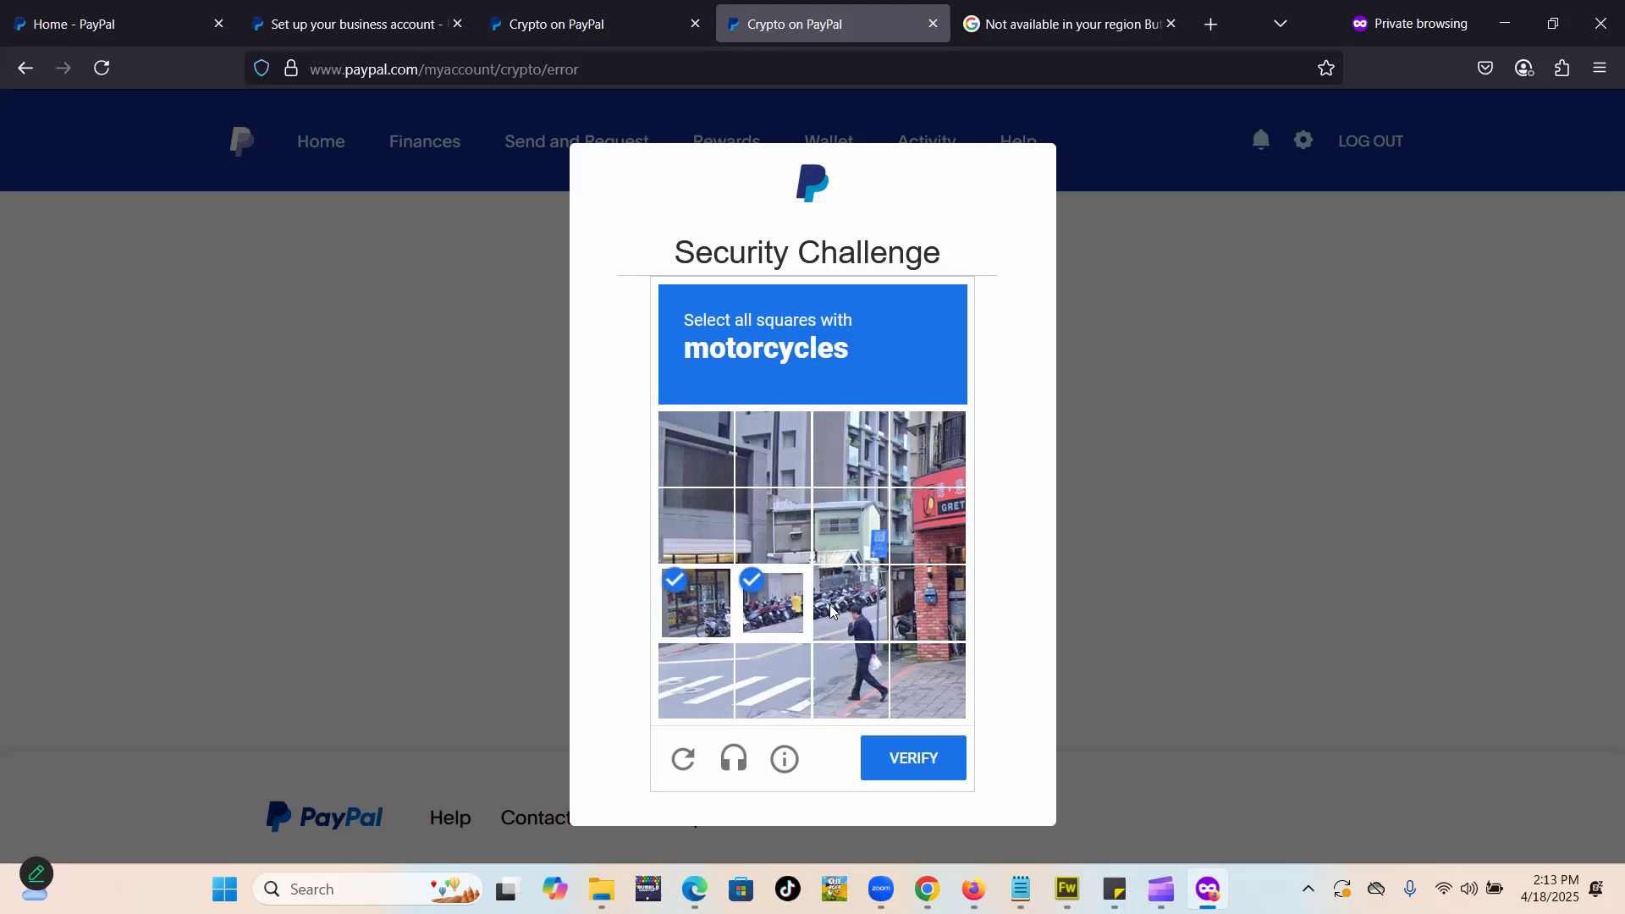
{"action": "left_click", "coordinate": [850, 603]}
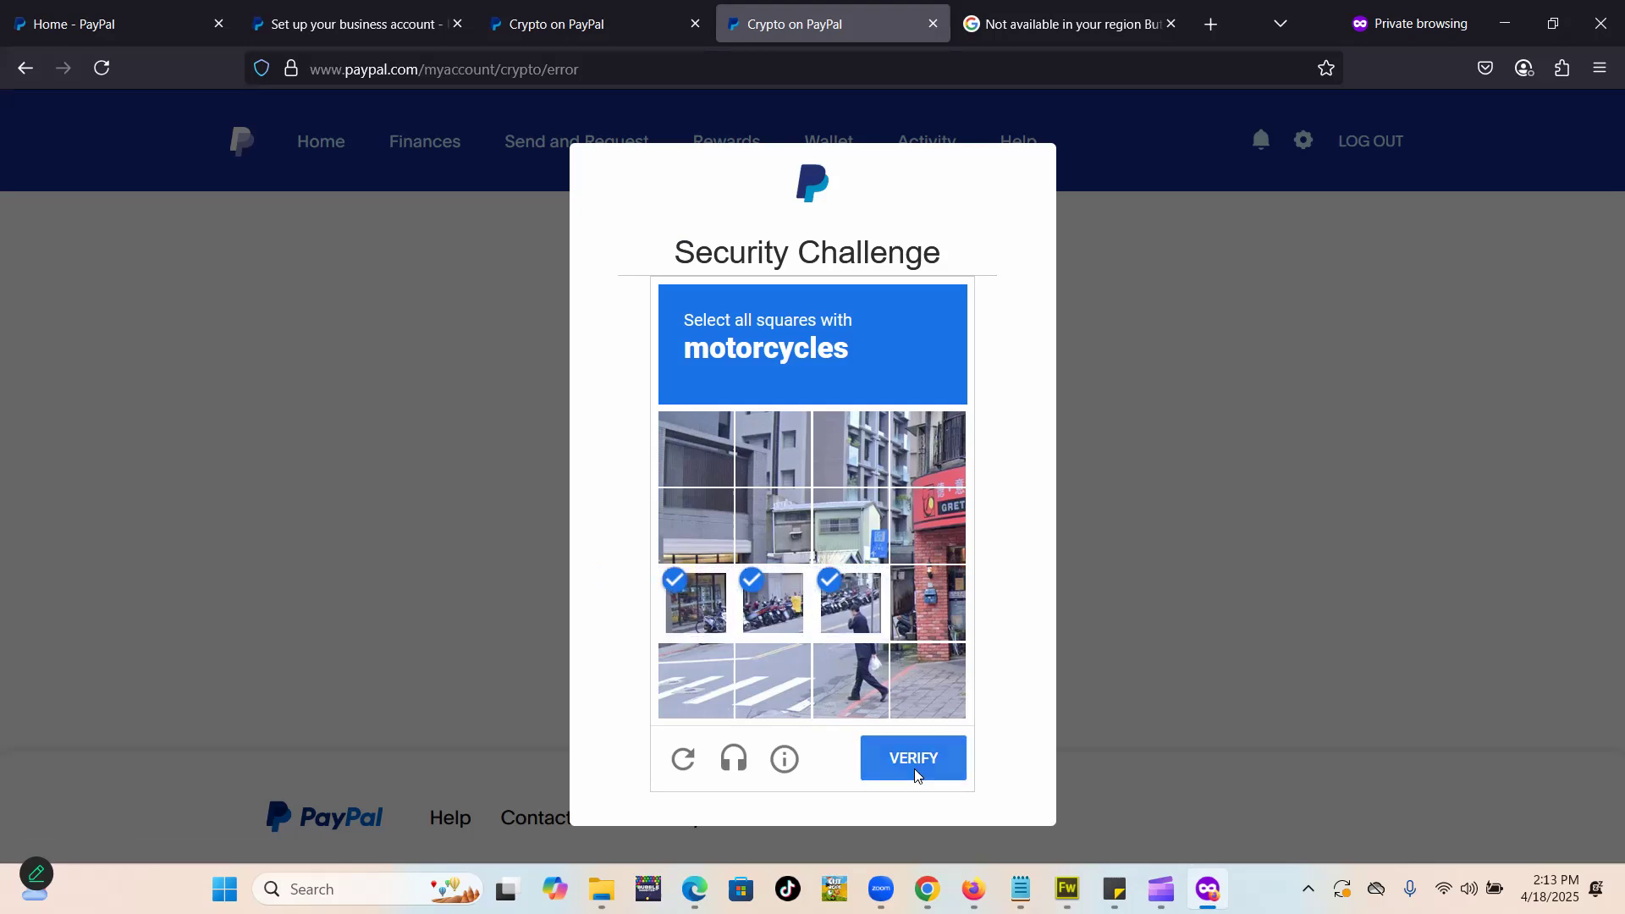
{"action": "left_click", "coordinate": [912, 757]}
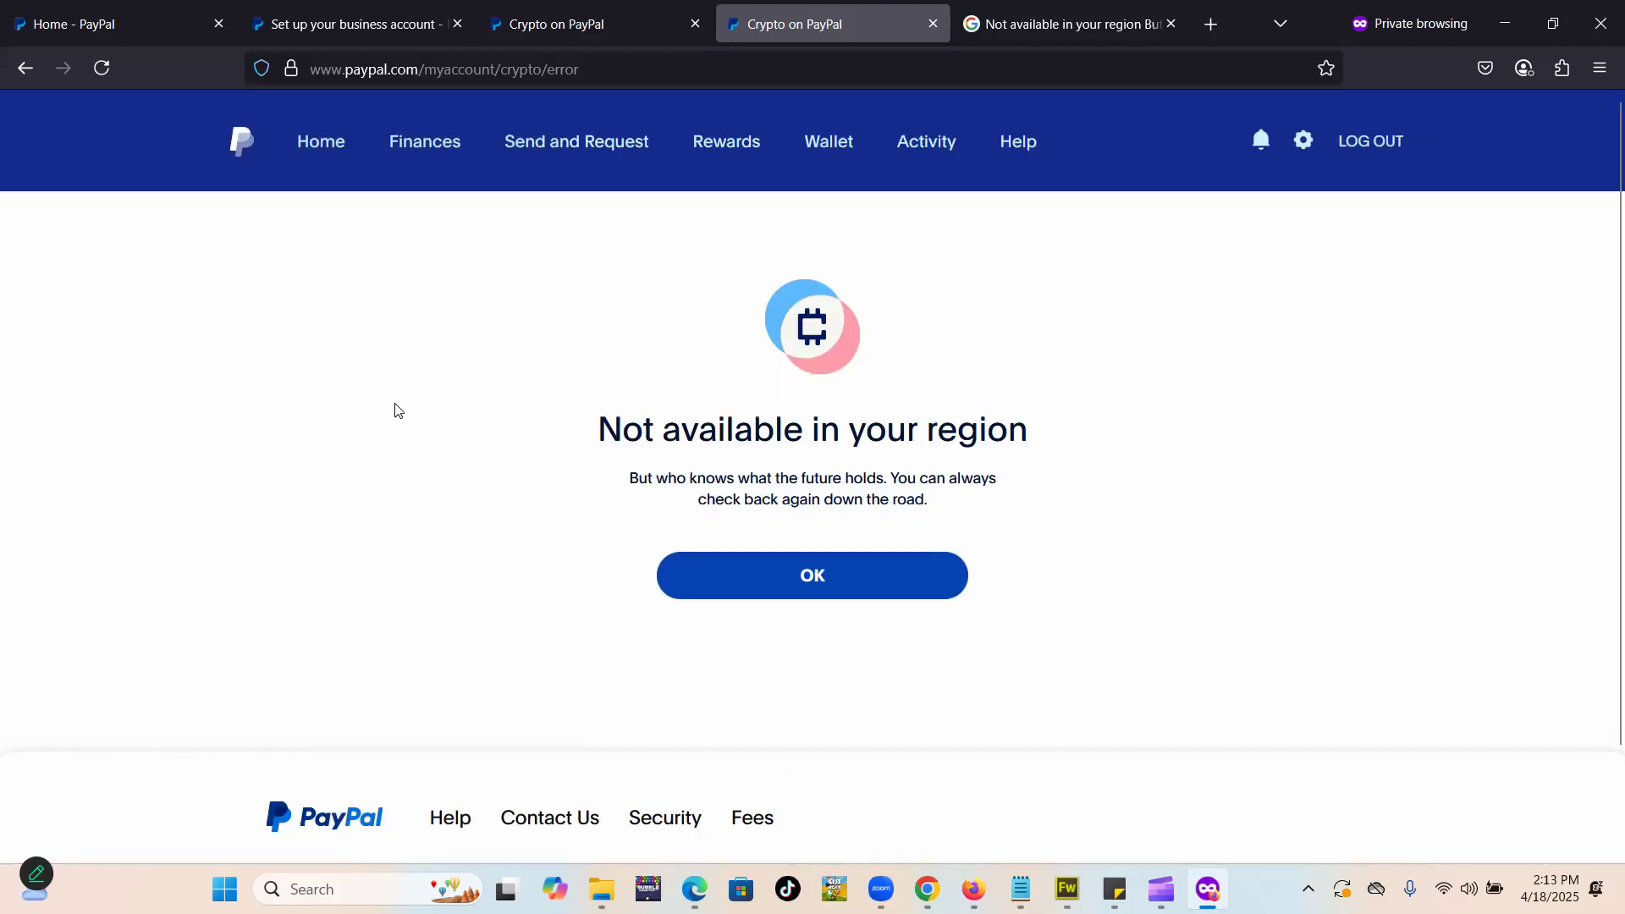
{"action": "mouse_move", "coordinate": [645, 503]}
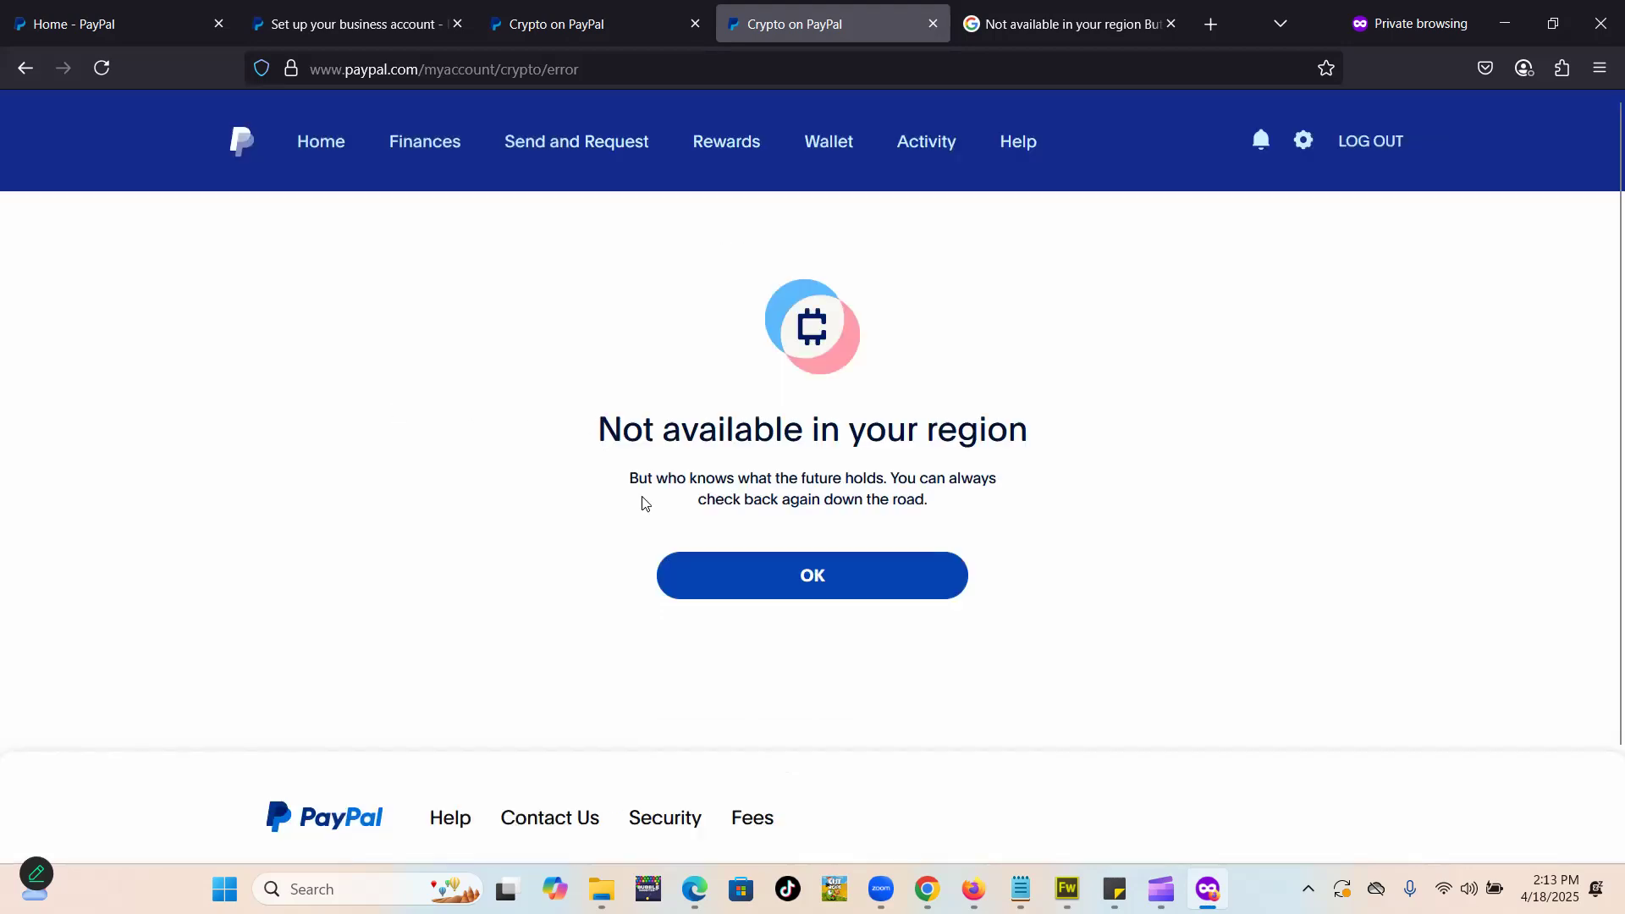
{"action": "mouse_move", "coordinate": [829, 497]}
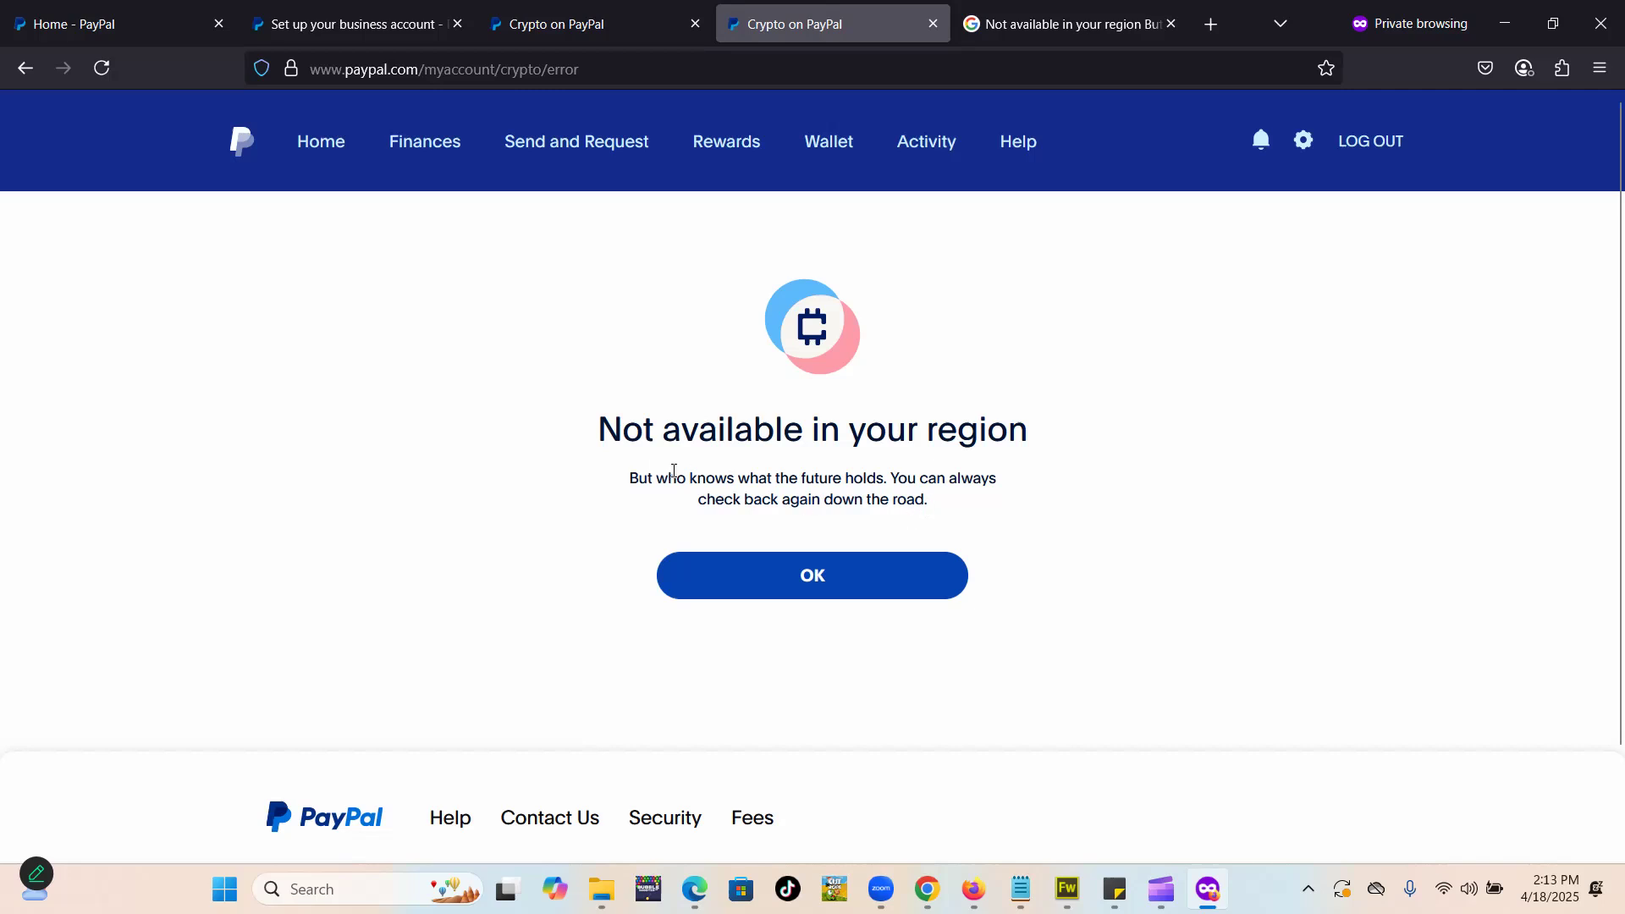
- Highlight the region heading and switch to the 'Crypto on PayPal' tab showing the error
{"action": "left_click_drag", "start_coordinate": [601, 429], "coordinate": [995, 478]}
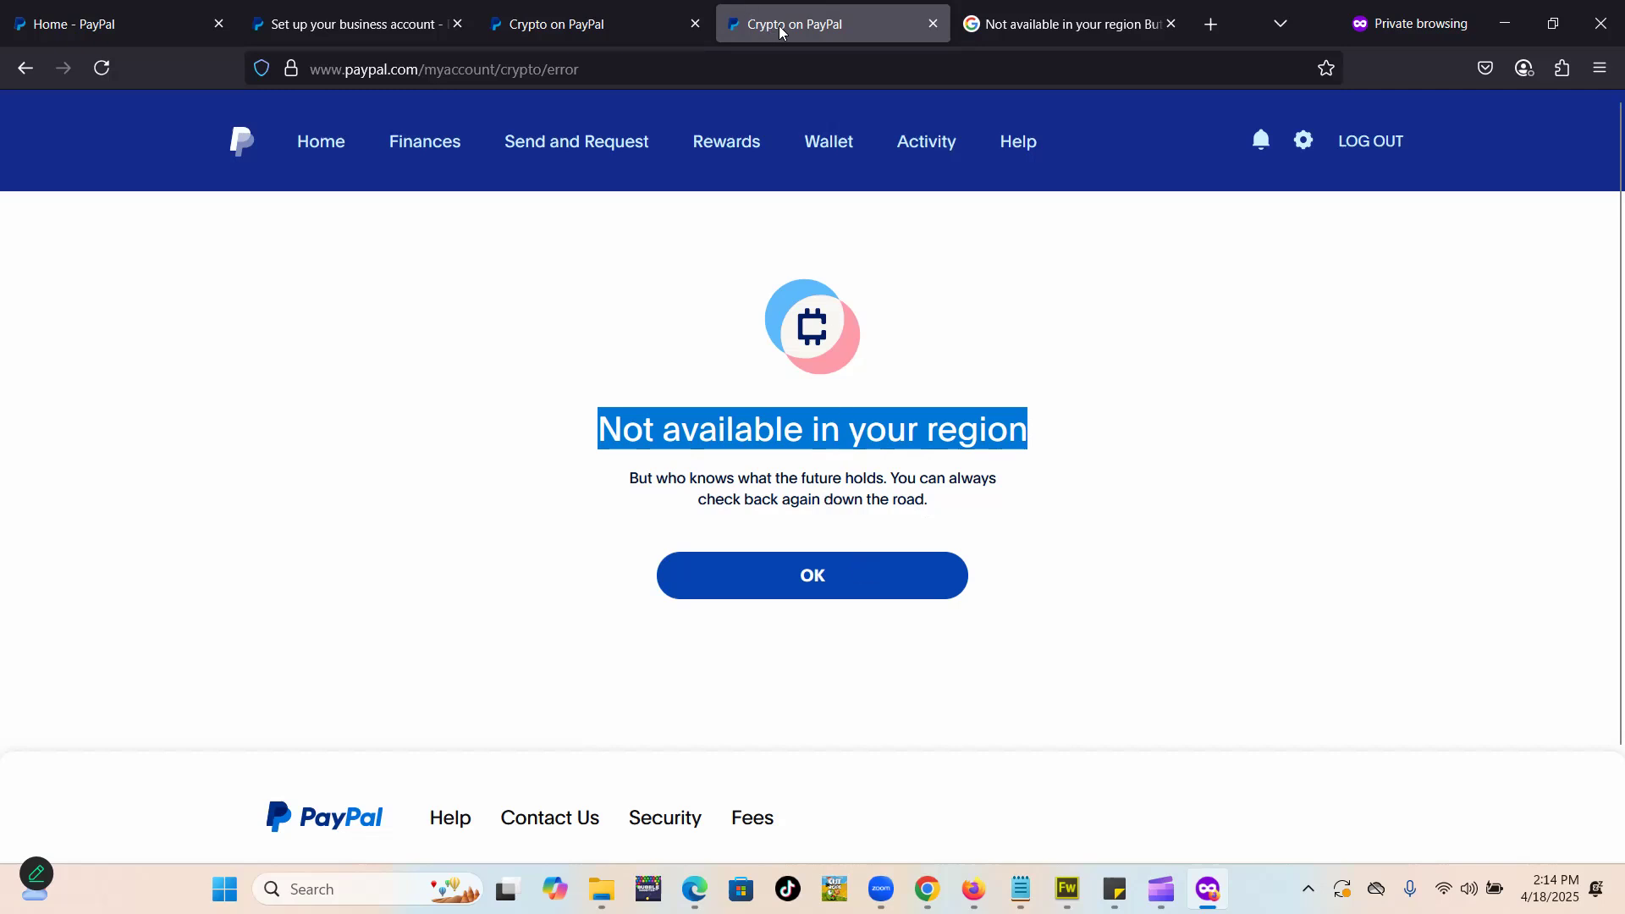
{"action": "mouse_move", "coordinate": [612, 287]}
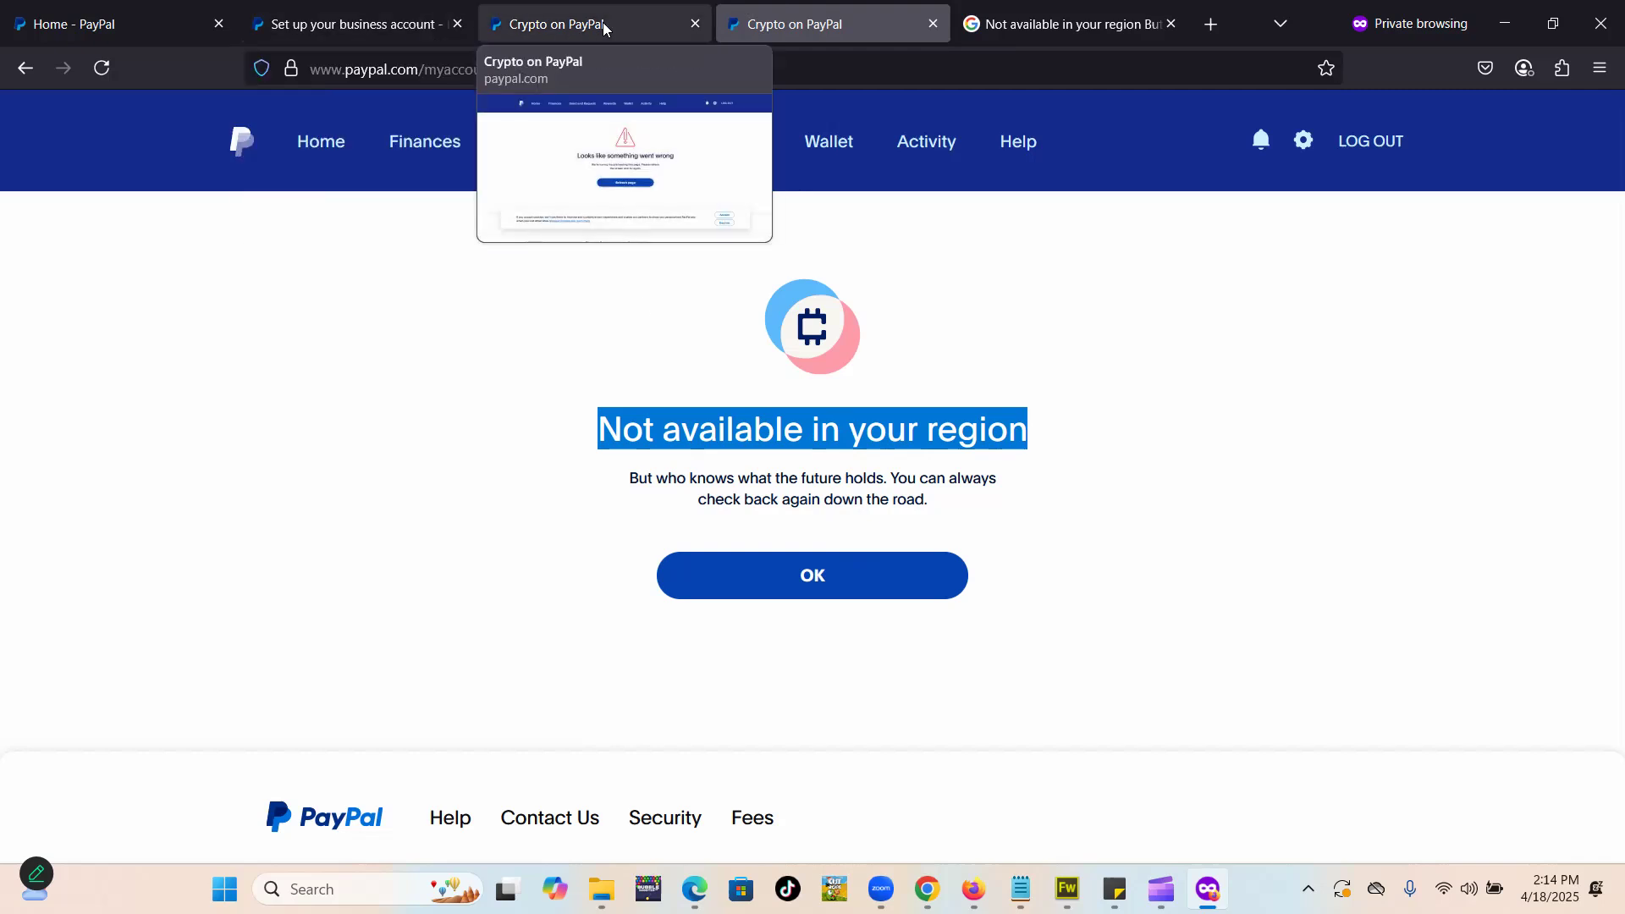
{"action": "left_click", "coordinate": [831, 24]}
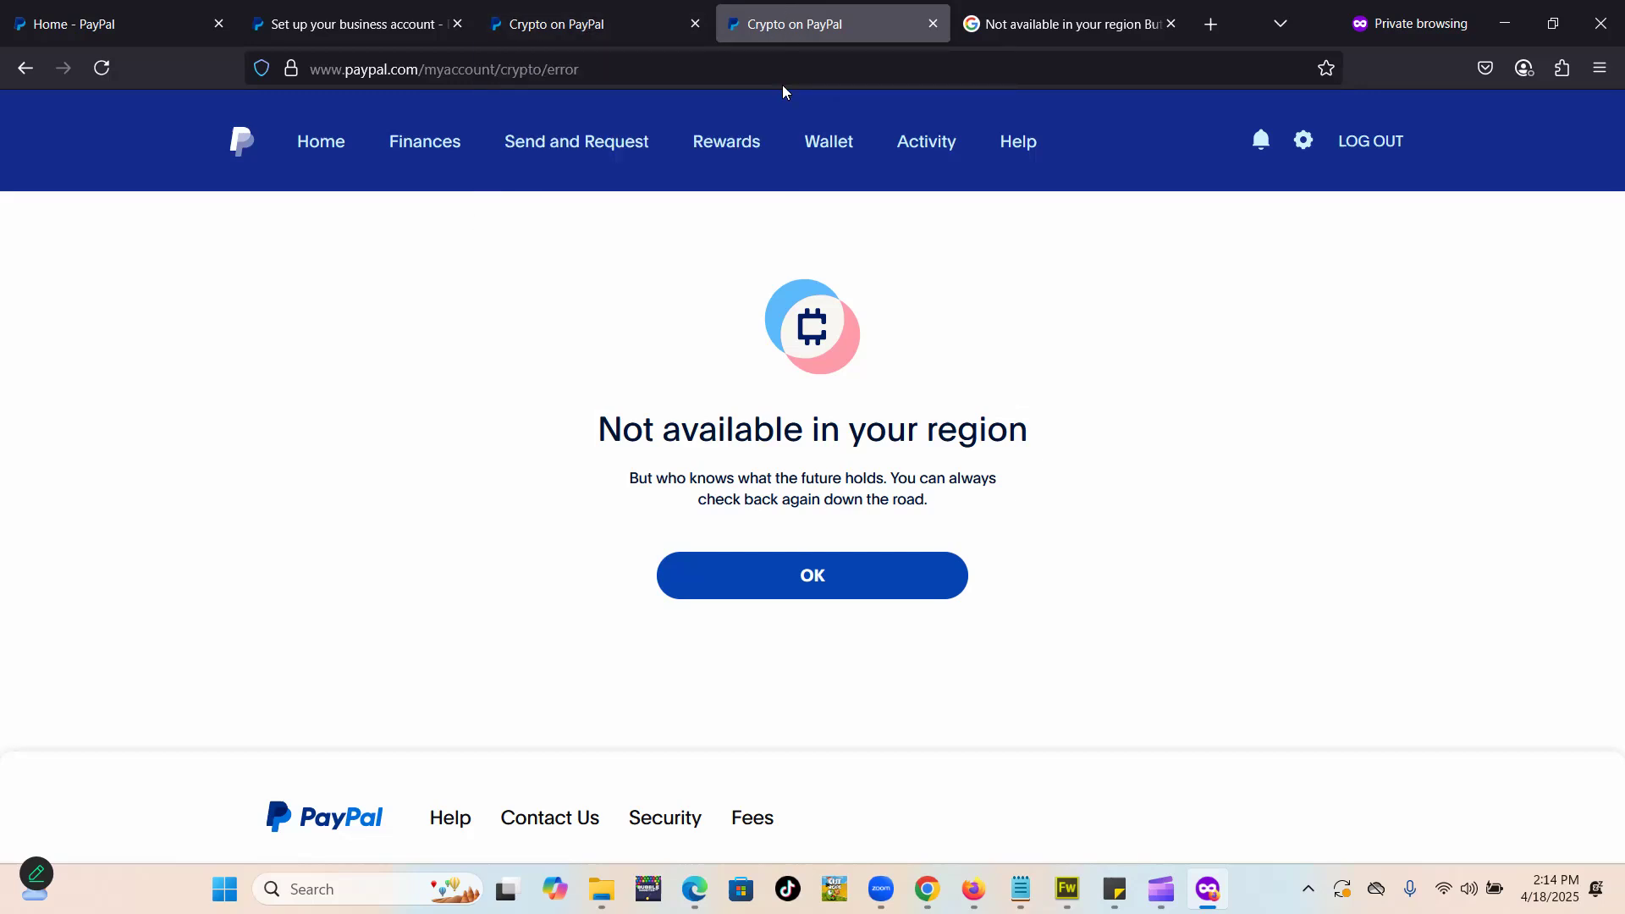
{"action": "left_click_drag", "start_coordinate": [598, 429], "coordinate": [917, 429]}
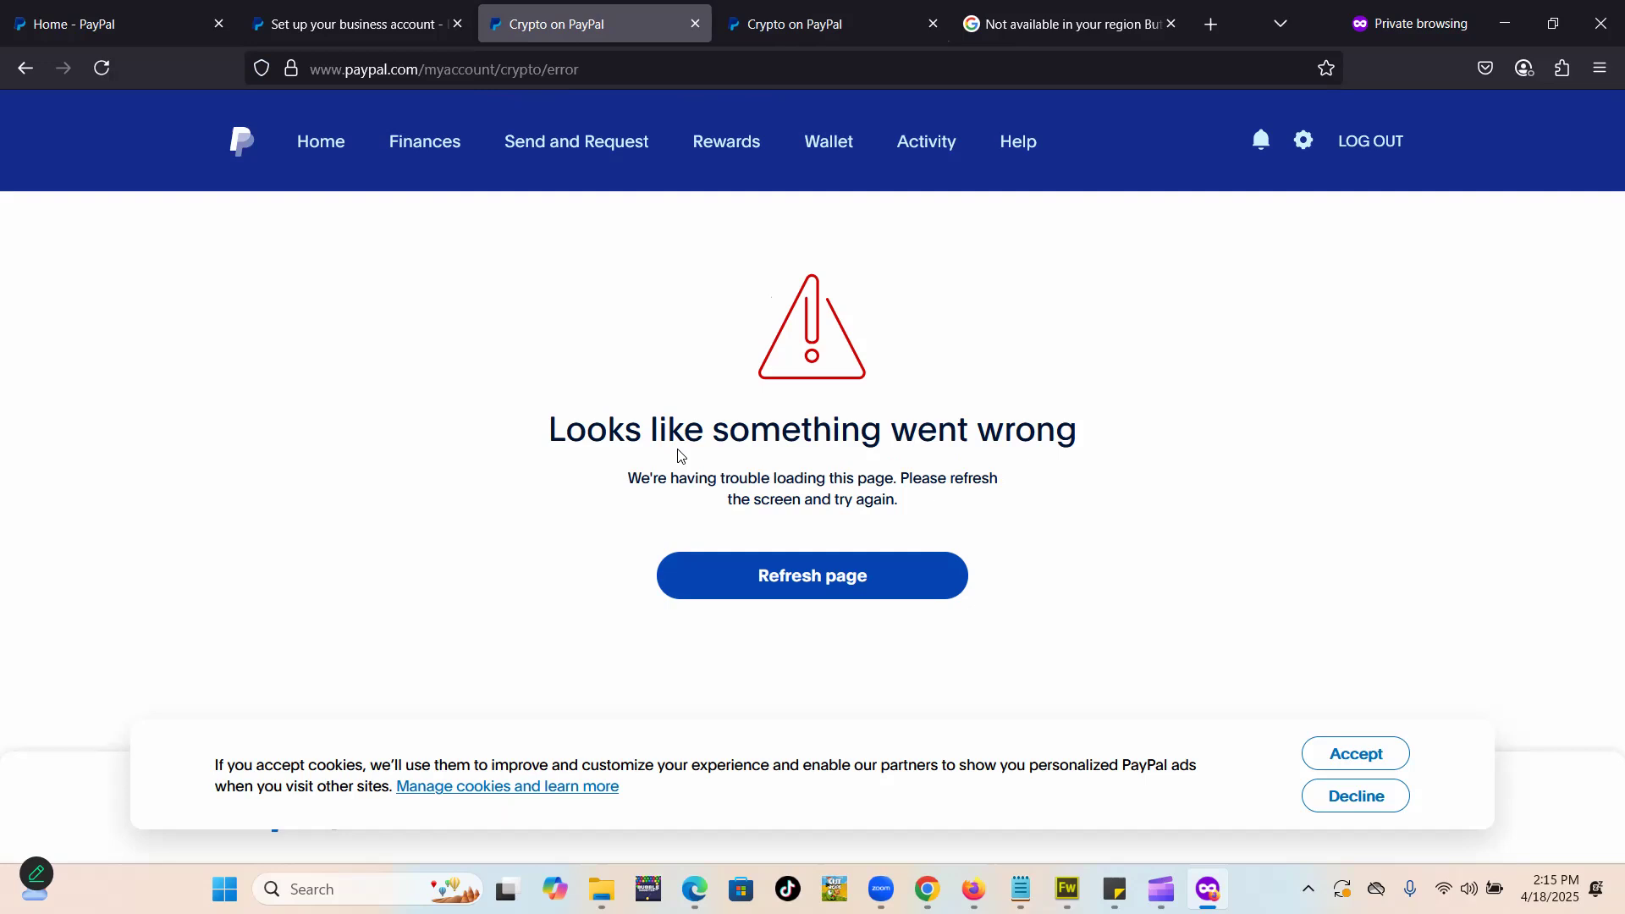
{"action": "mouse_move", "coordinate": [622, 420]}
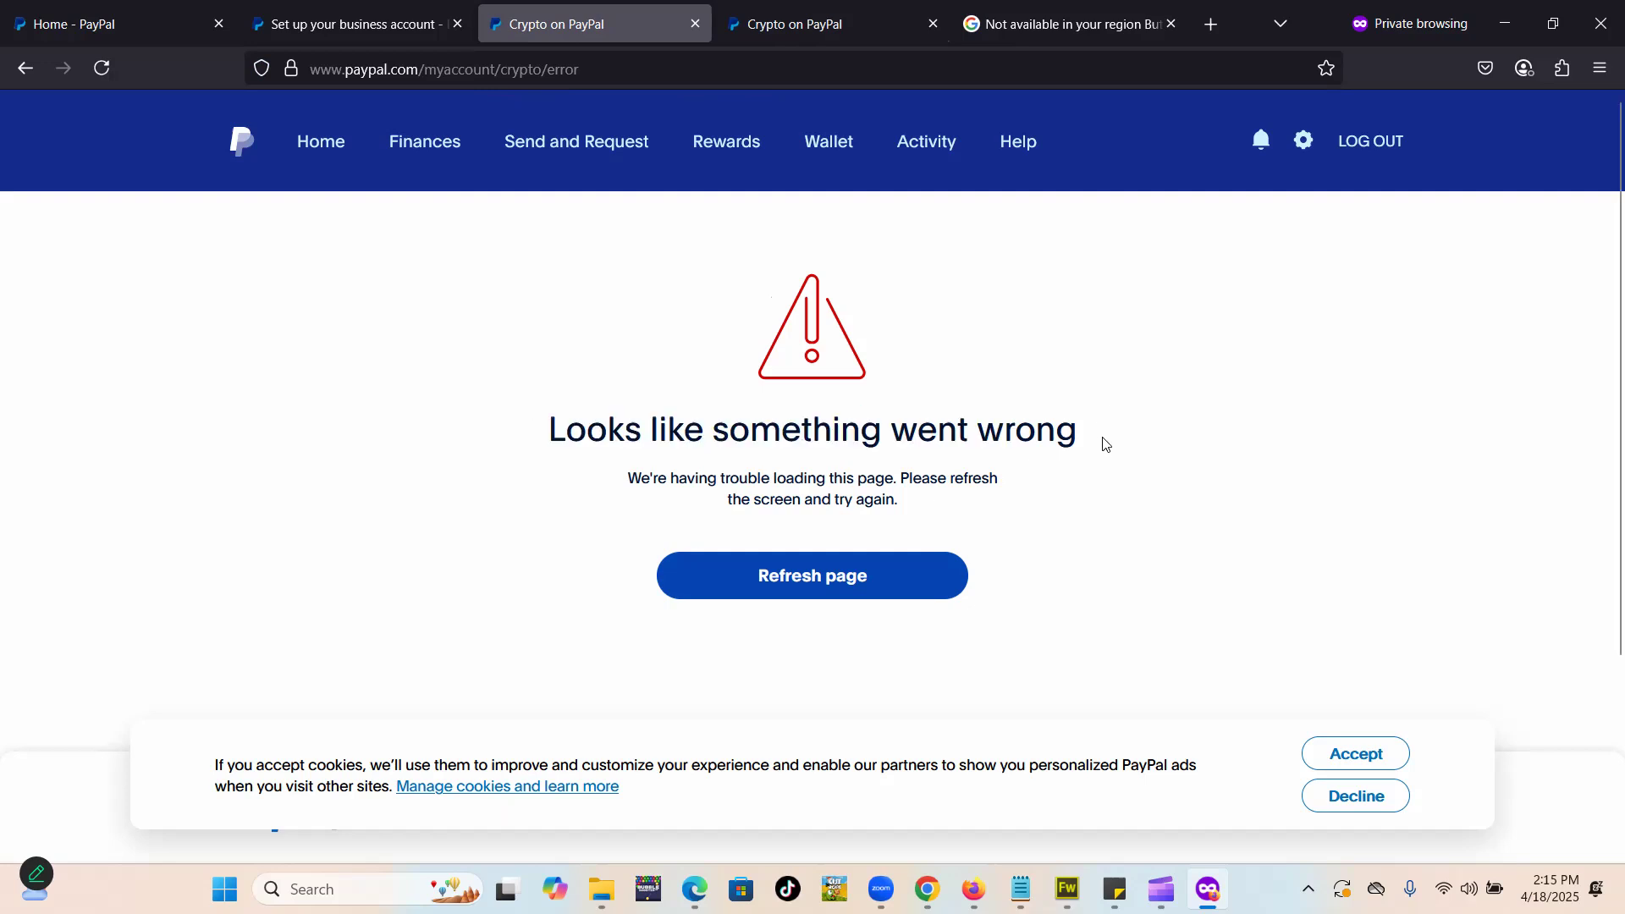
{"action": "mouse_move", "coordinate": [490, 458]}
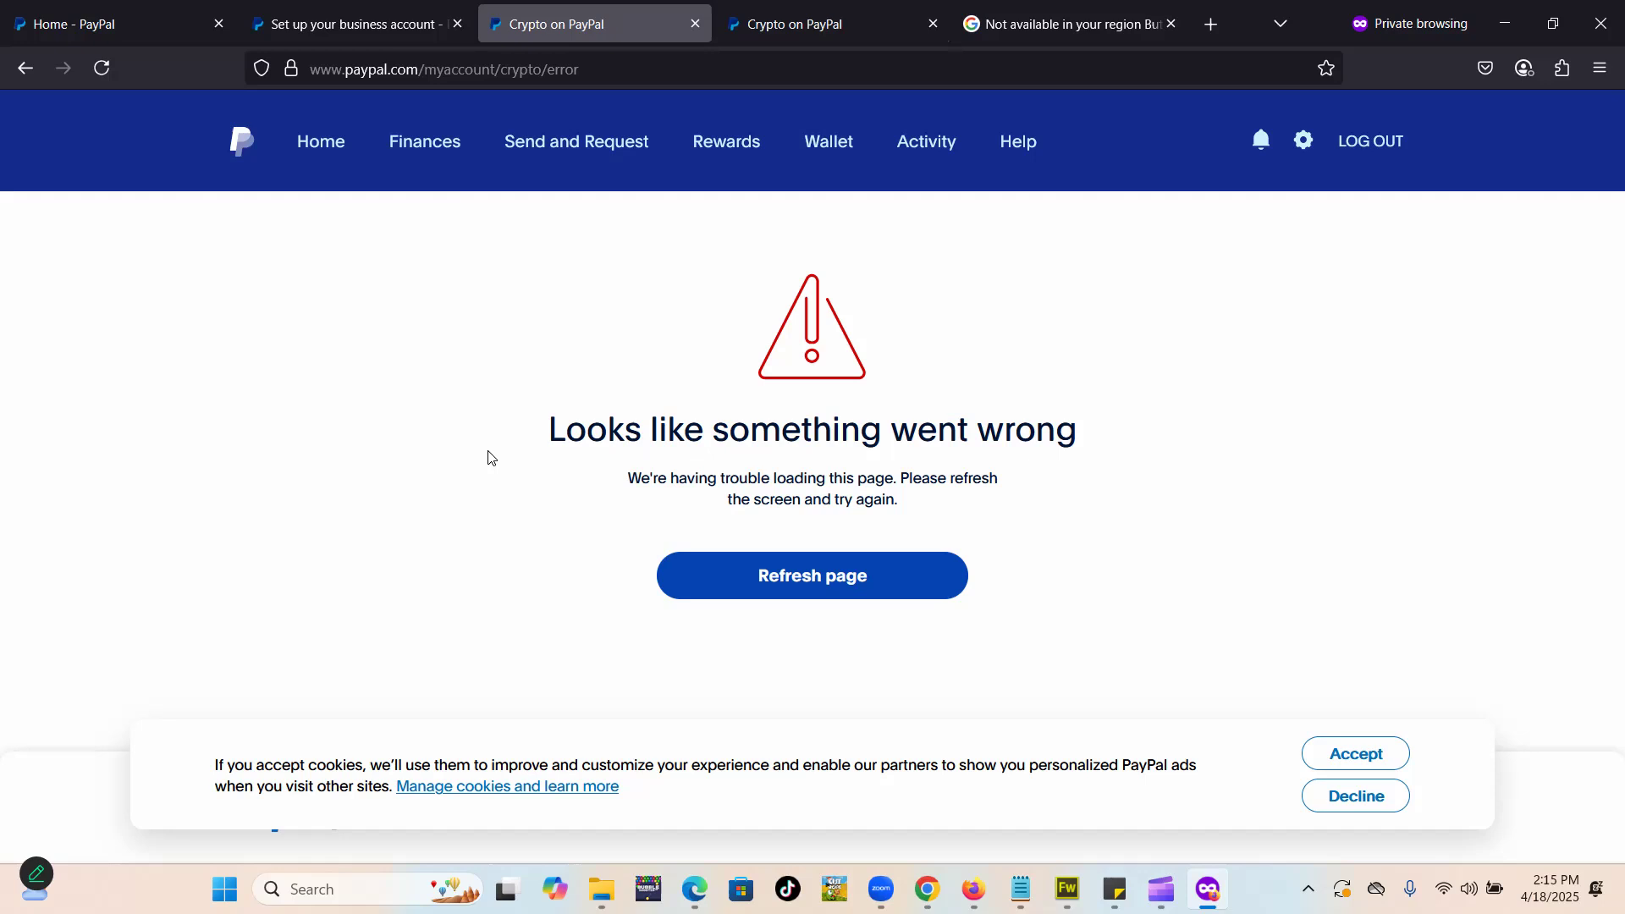
{"action": "mouse_move", "coordinate": [853, 398]}
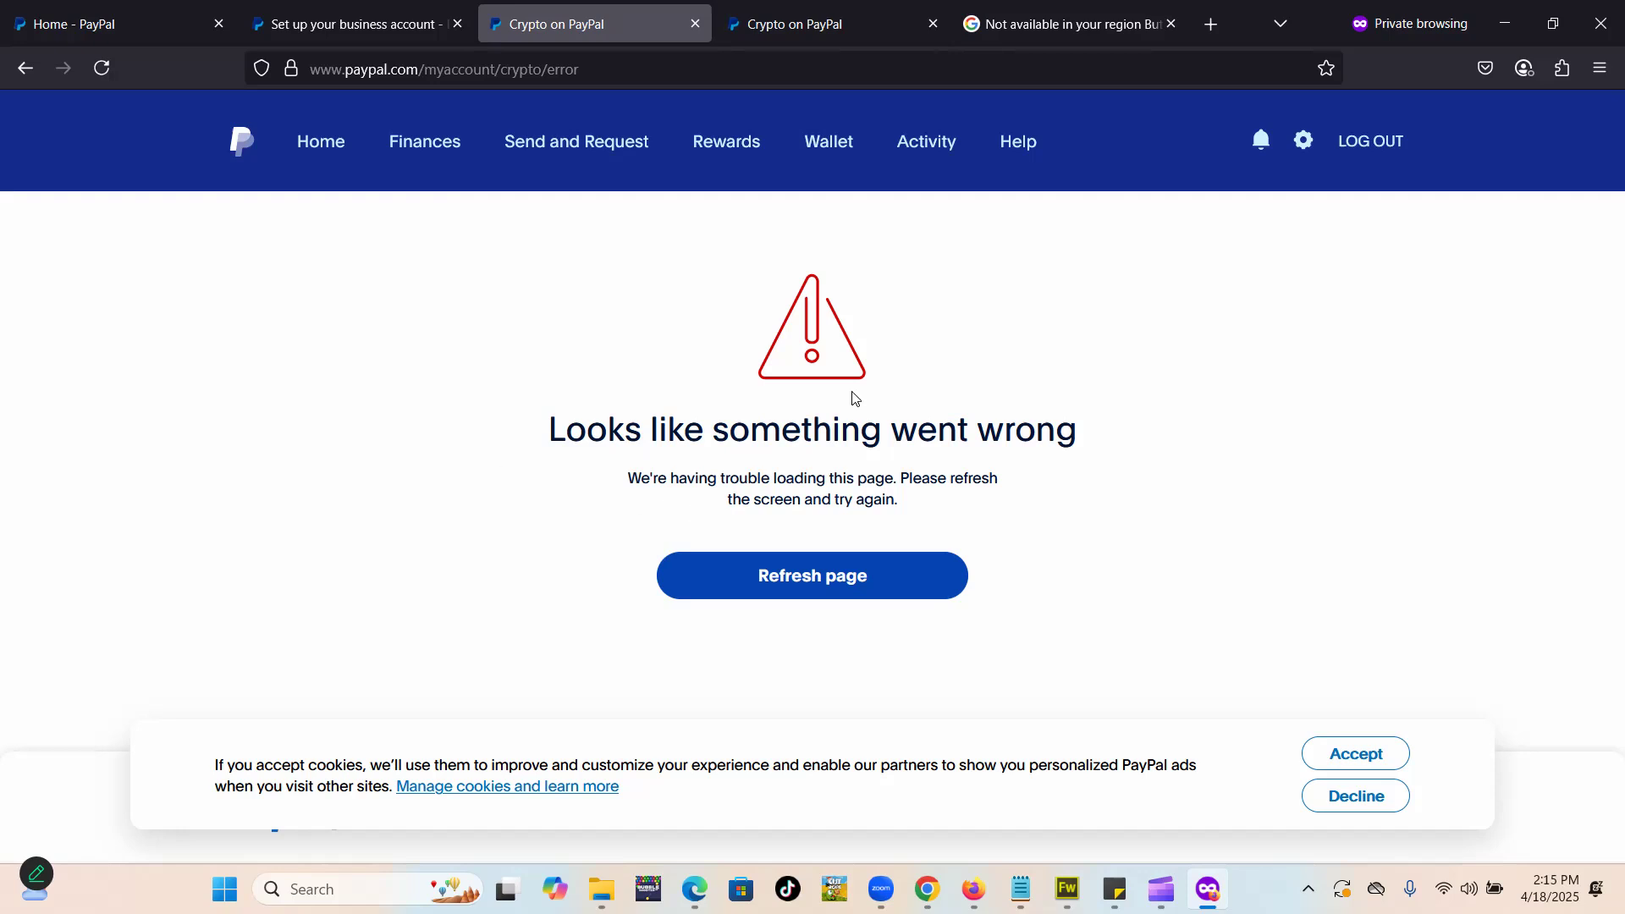
{"action": "mouse_move", "coordinate": [720, 414]}
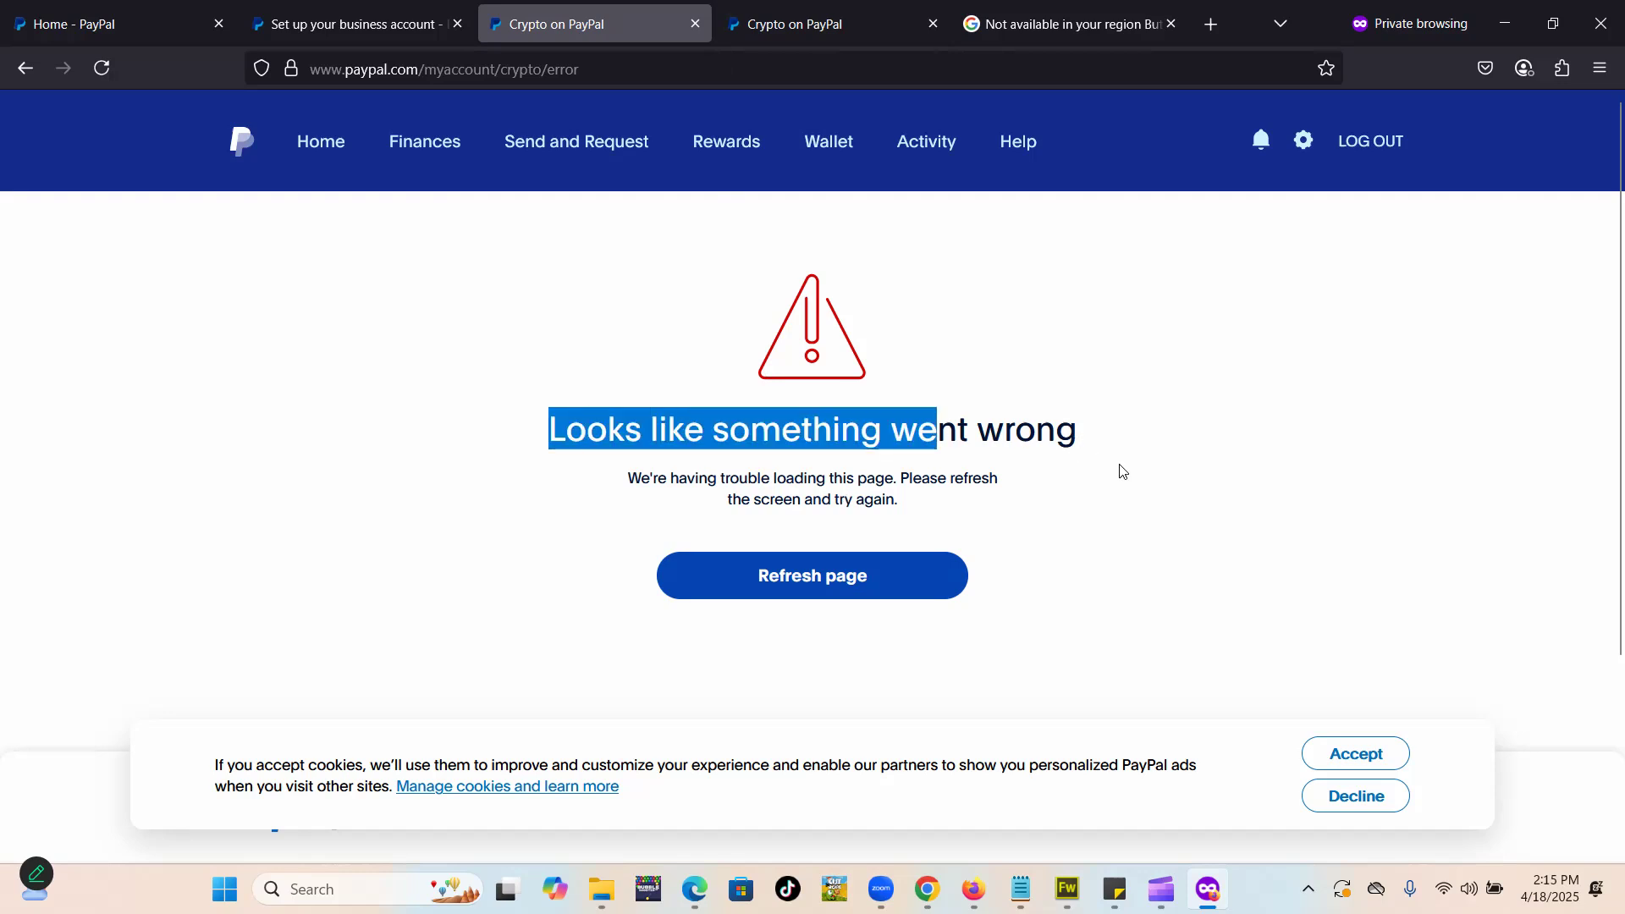
- Return to the tab showing 'Not available in your region'
{"action": "left_click", "coordinate": [754, 248]}
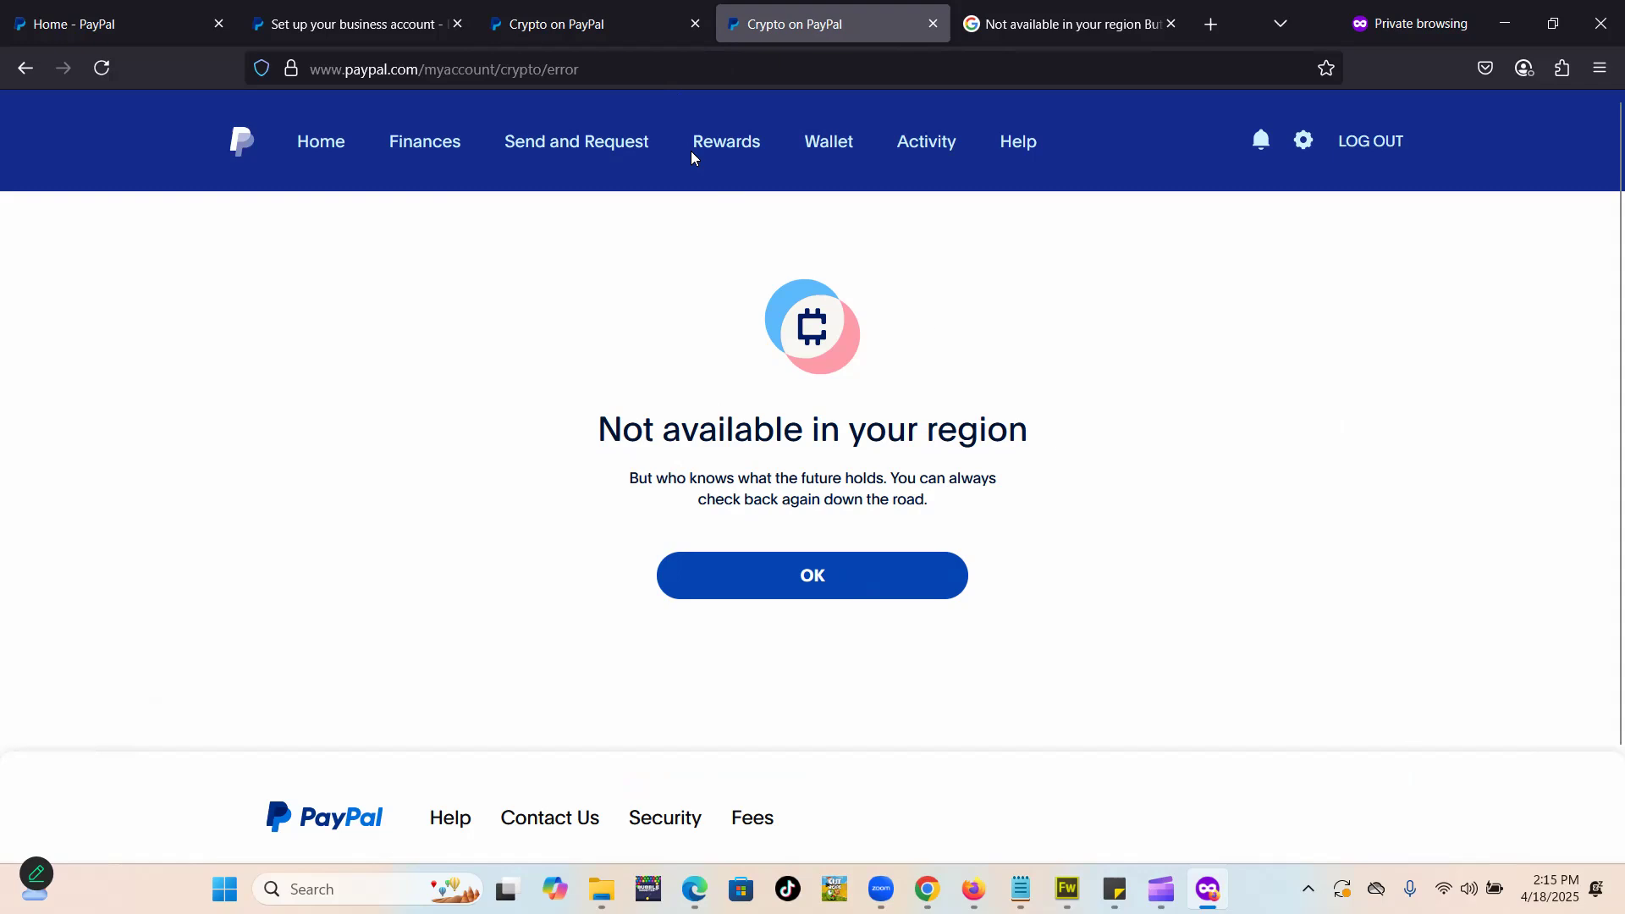
{"action": "mouse_move", "coordinate": [565, 23]}
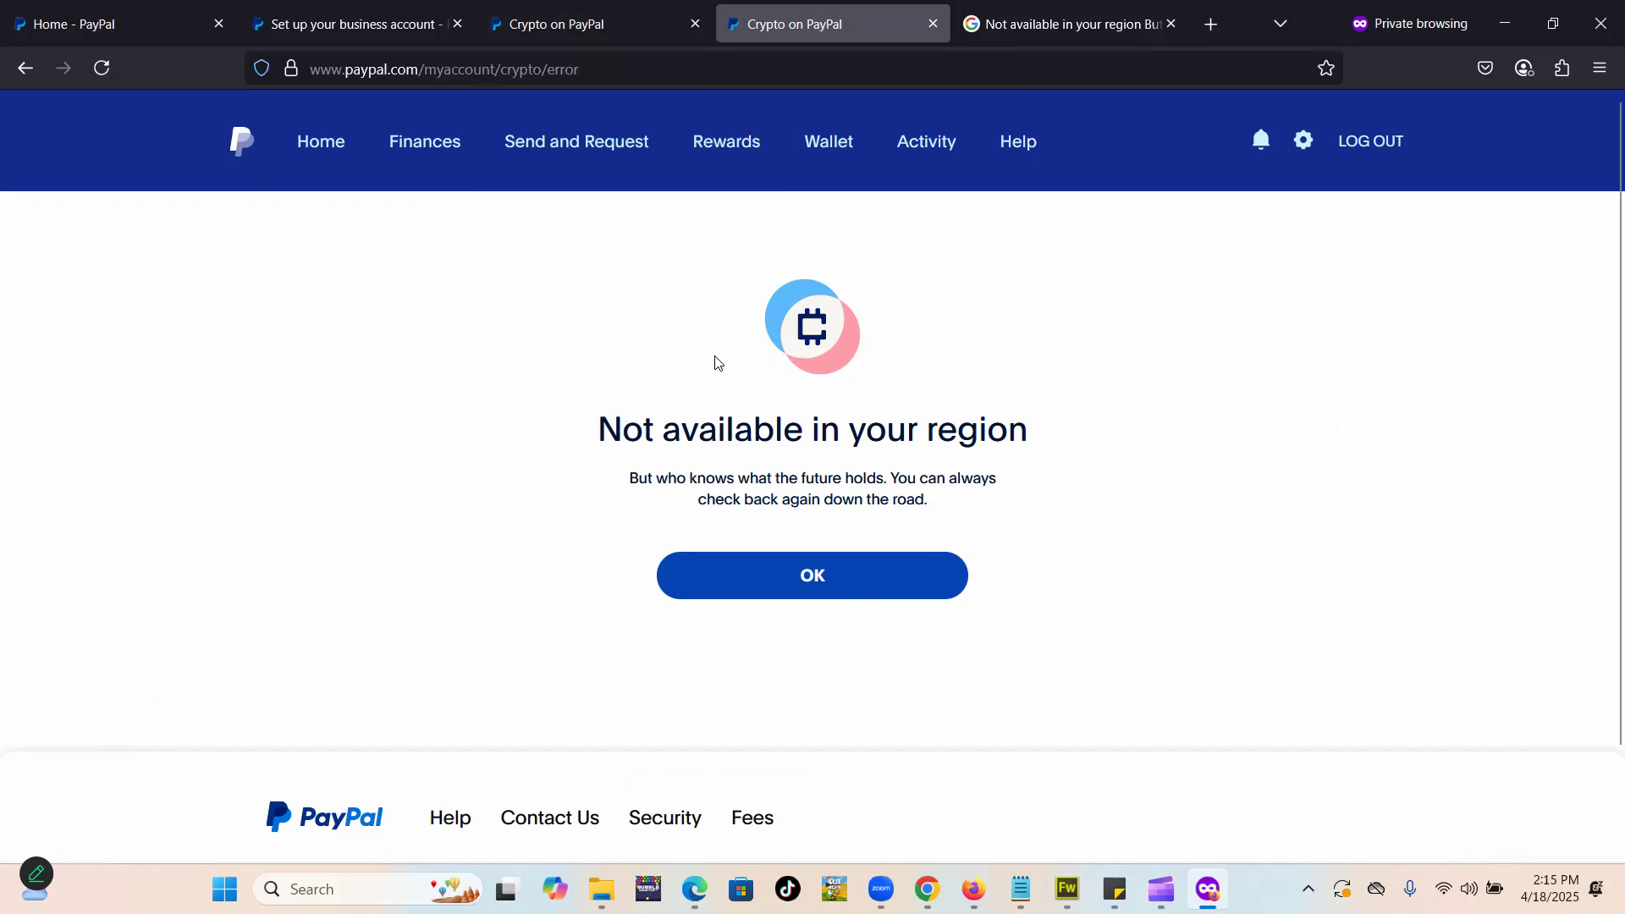
{"action": "mouse_move", "coordinate": [722, 356]}
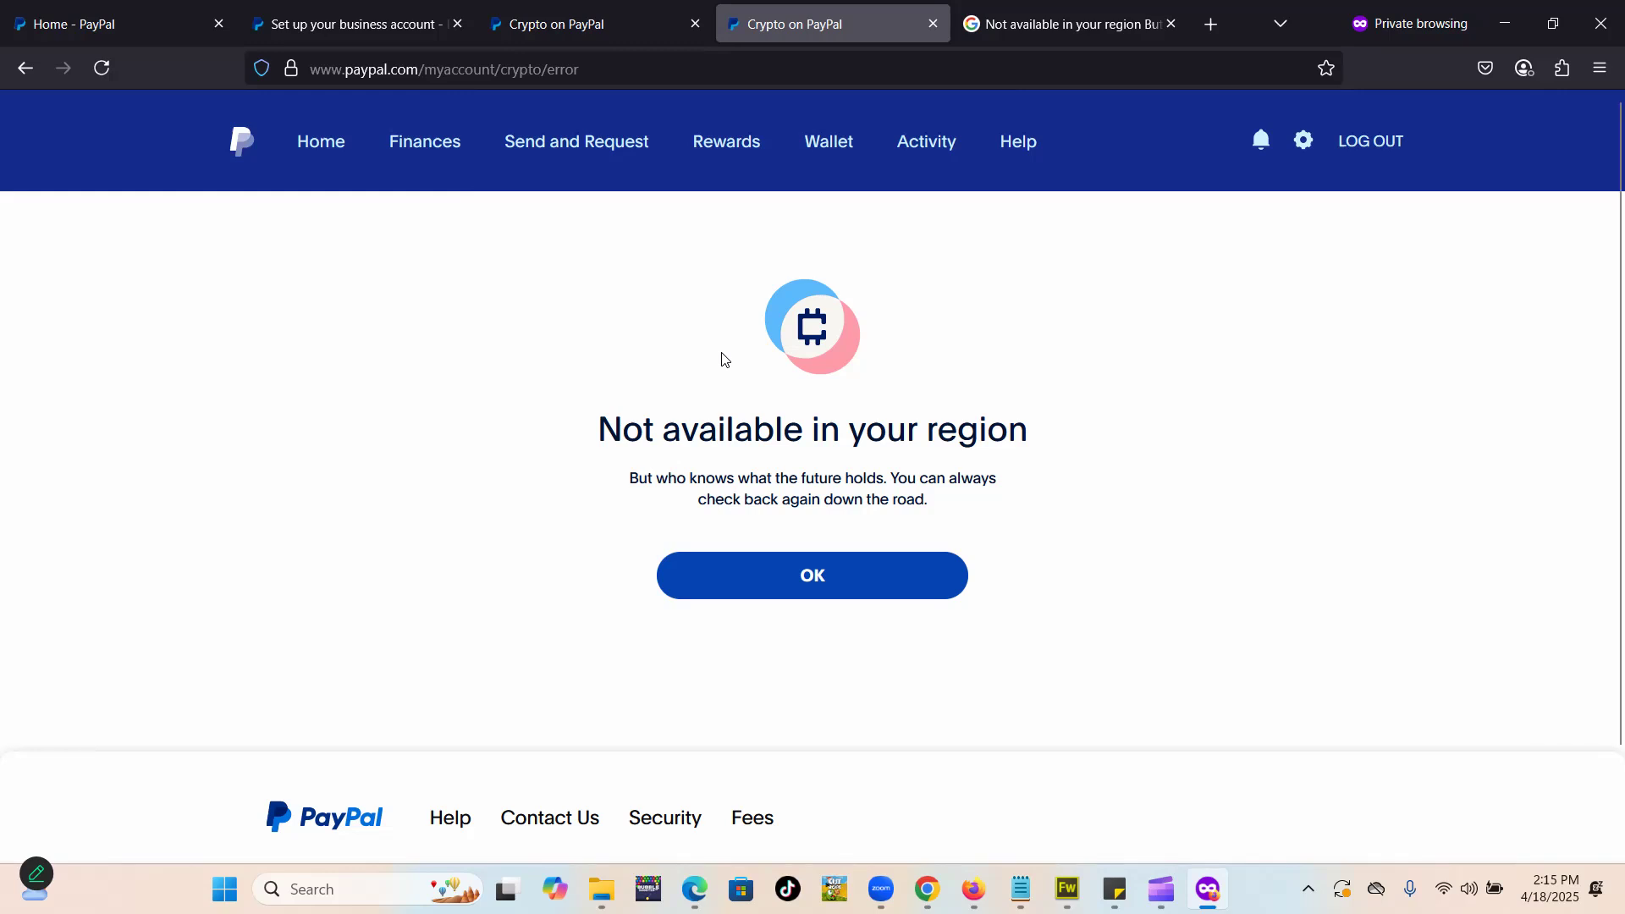
{"action": "mouse_move", "coordinate": [189, 9]}
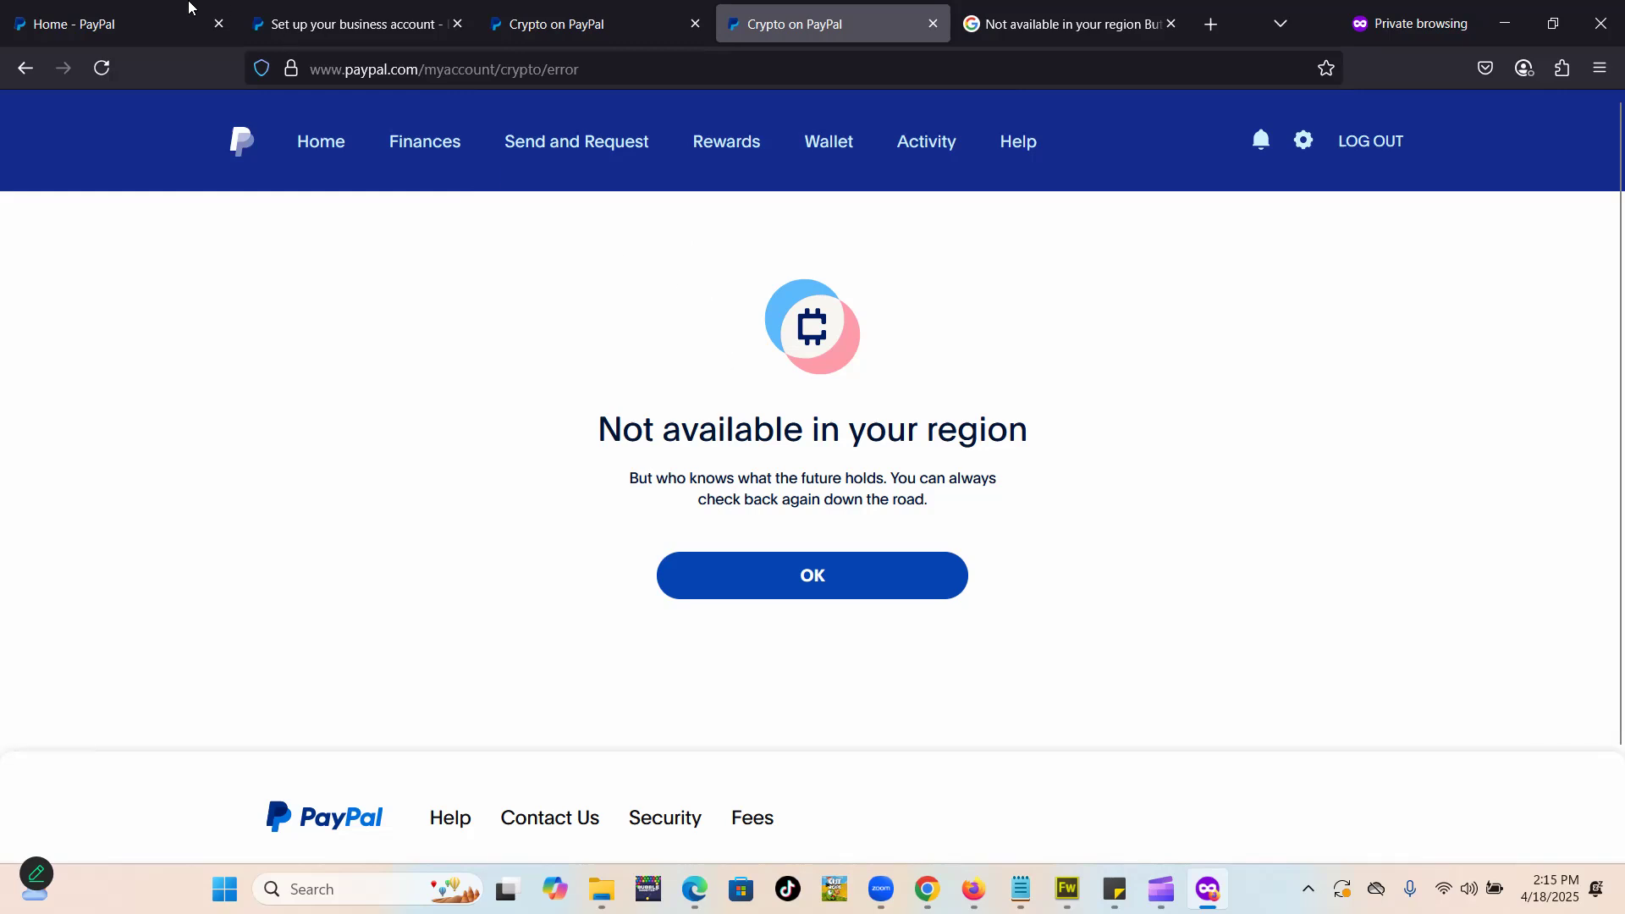
{"action": "mouse_move", "coordinate": [1260, 141]}
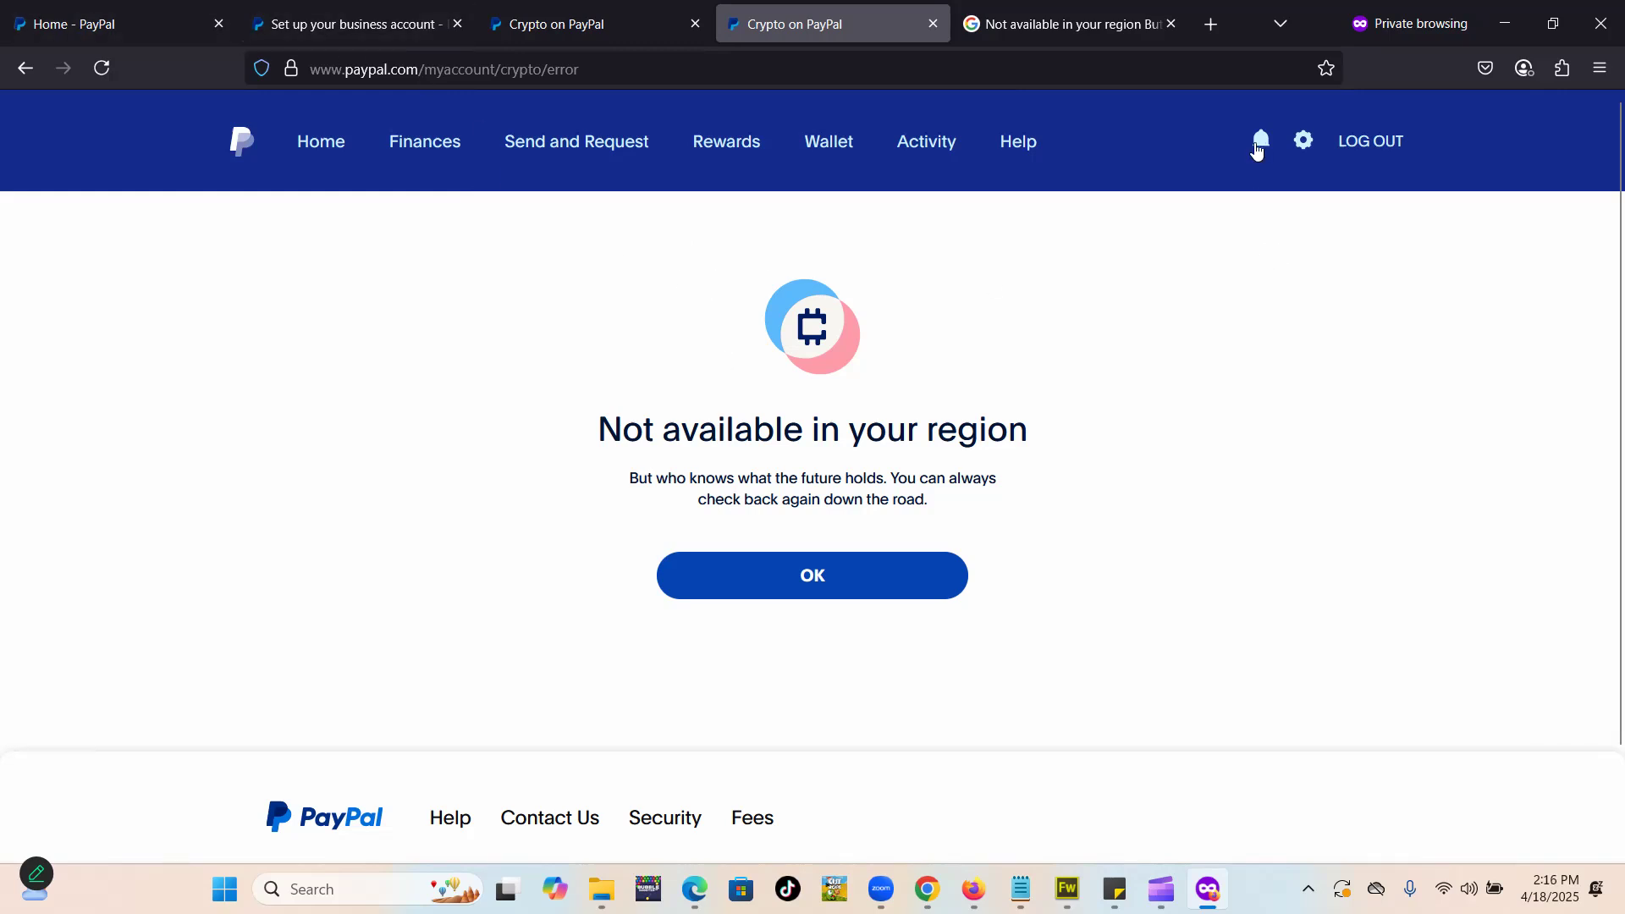
{"action": "left_click", "coordinate": [1259, 140]}
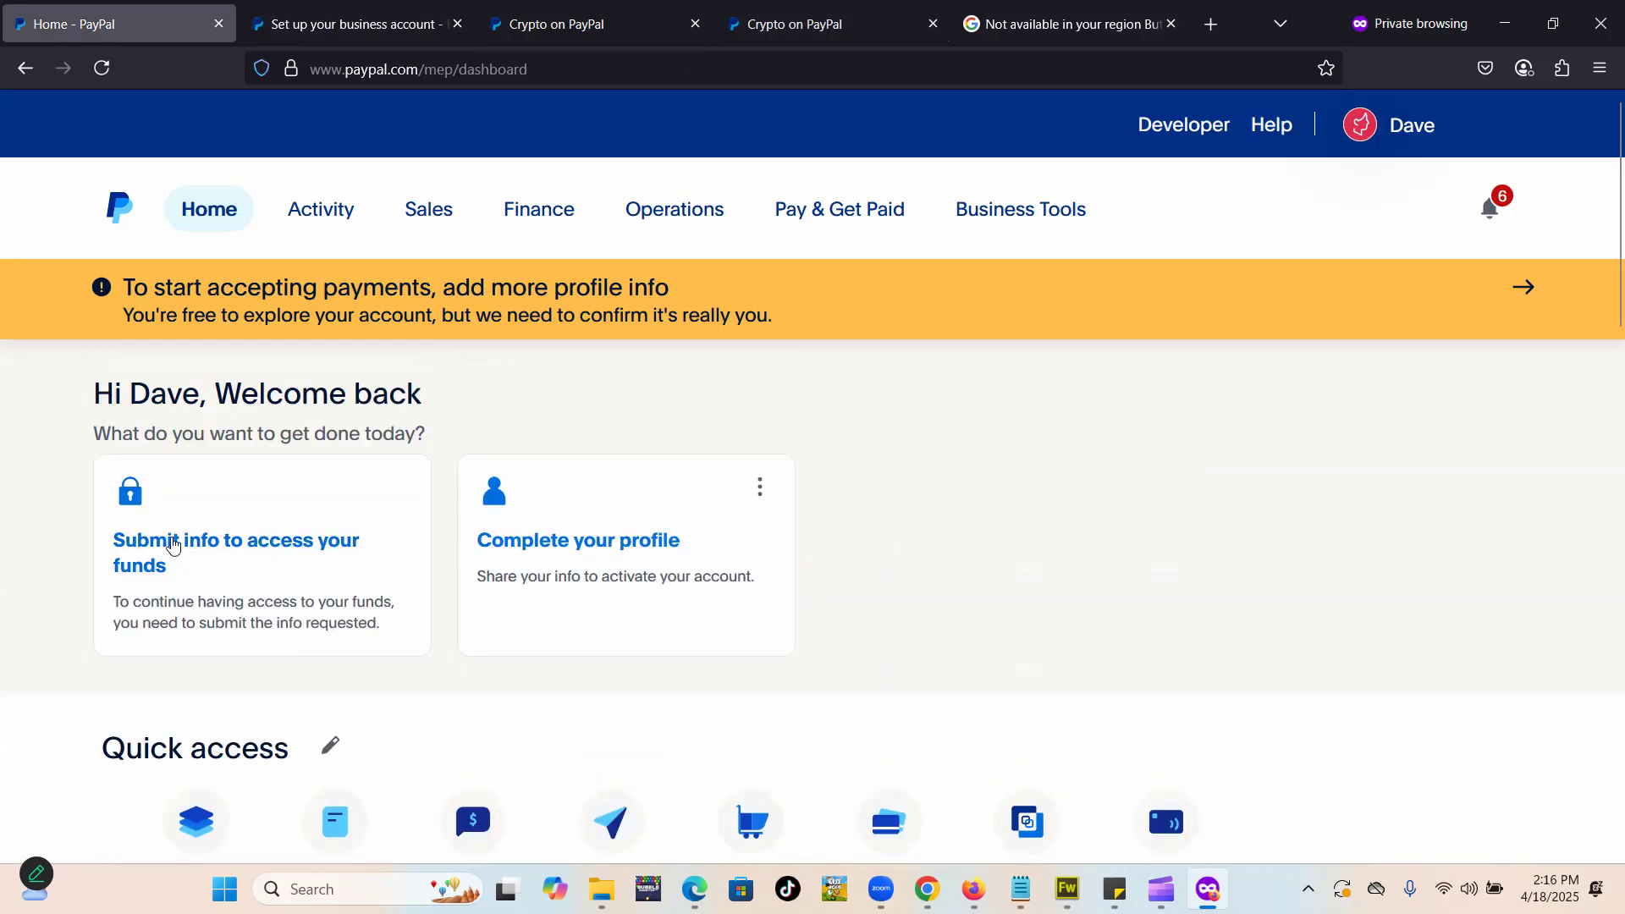
{"action": "left_click", "coordinate": [559, 24]}
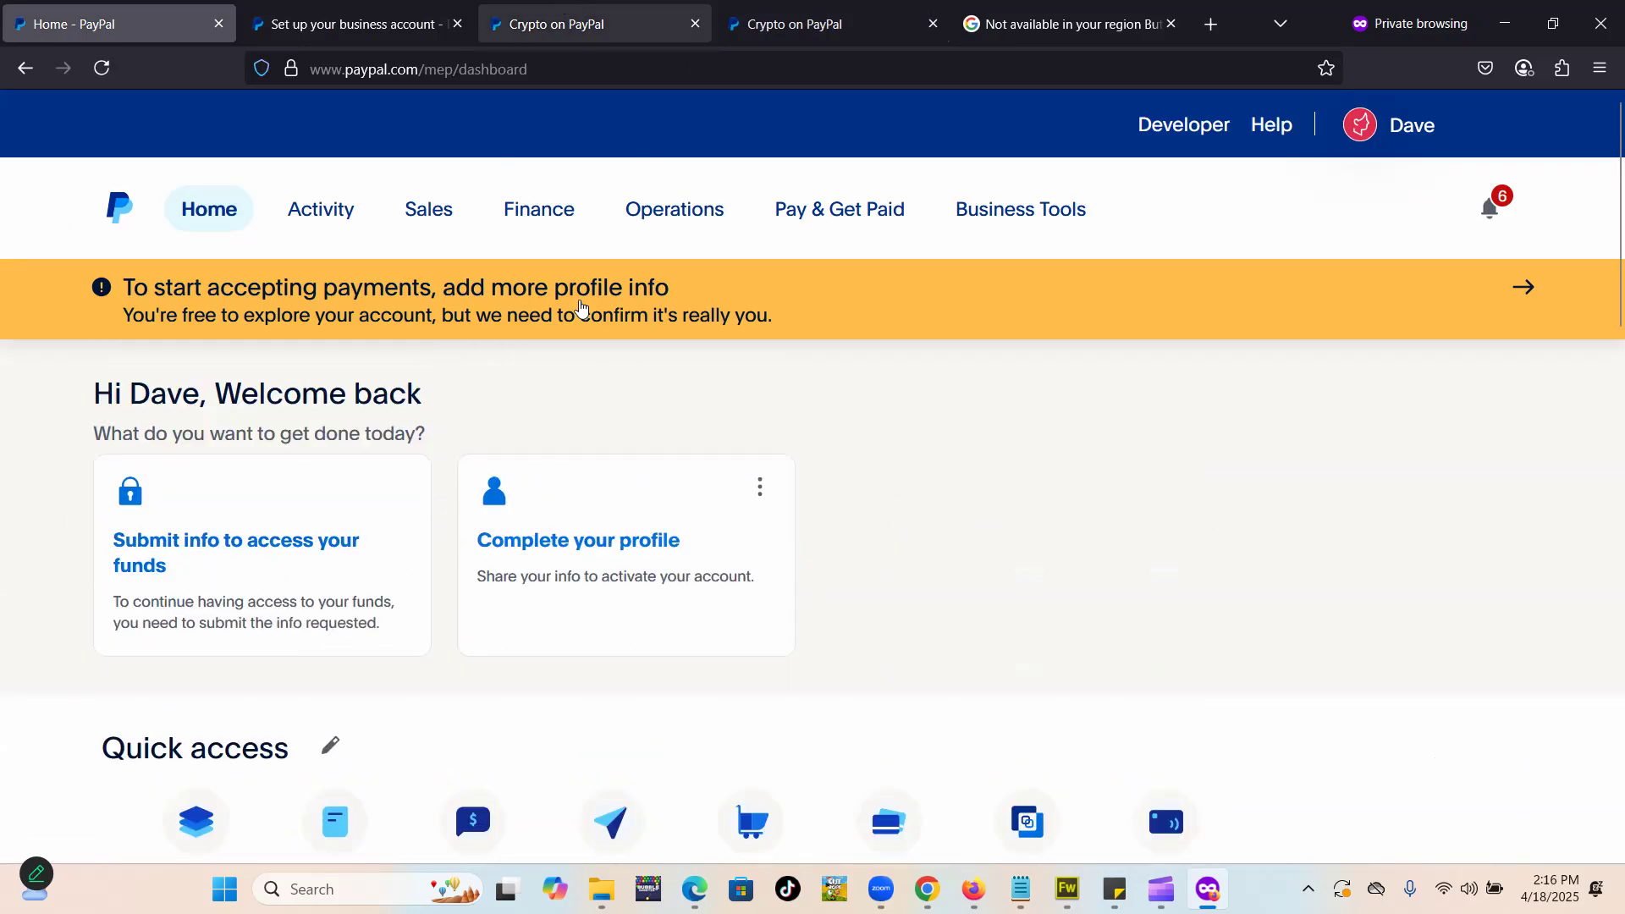
{"action": "scroll", "scroll_direction": "down", "scroll_amount": 3}
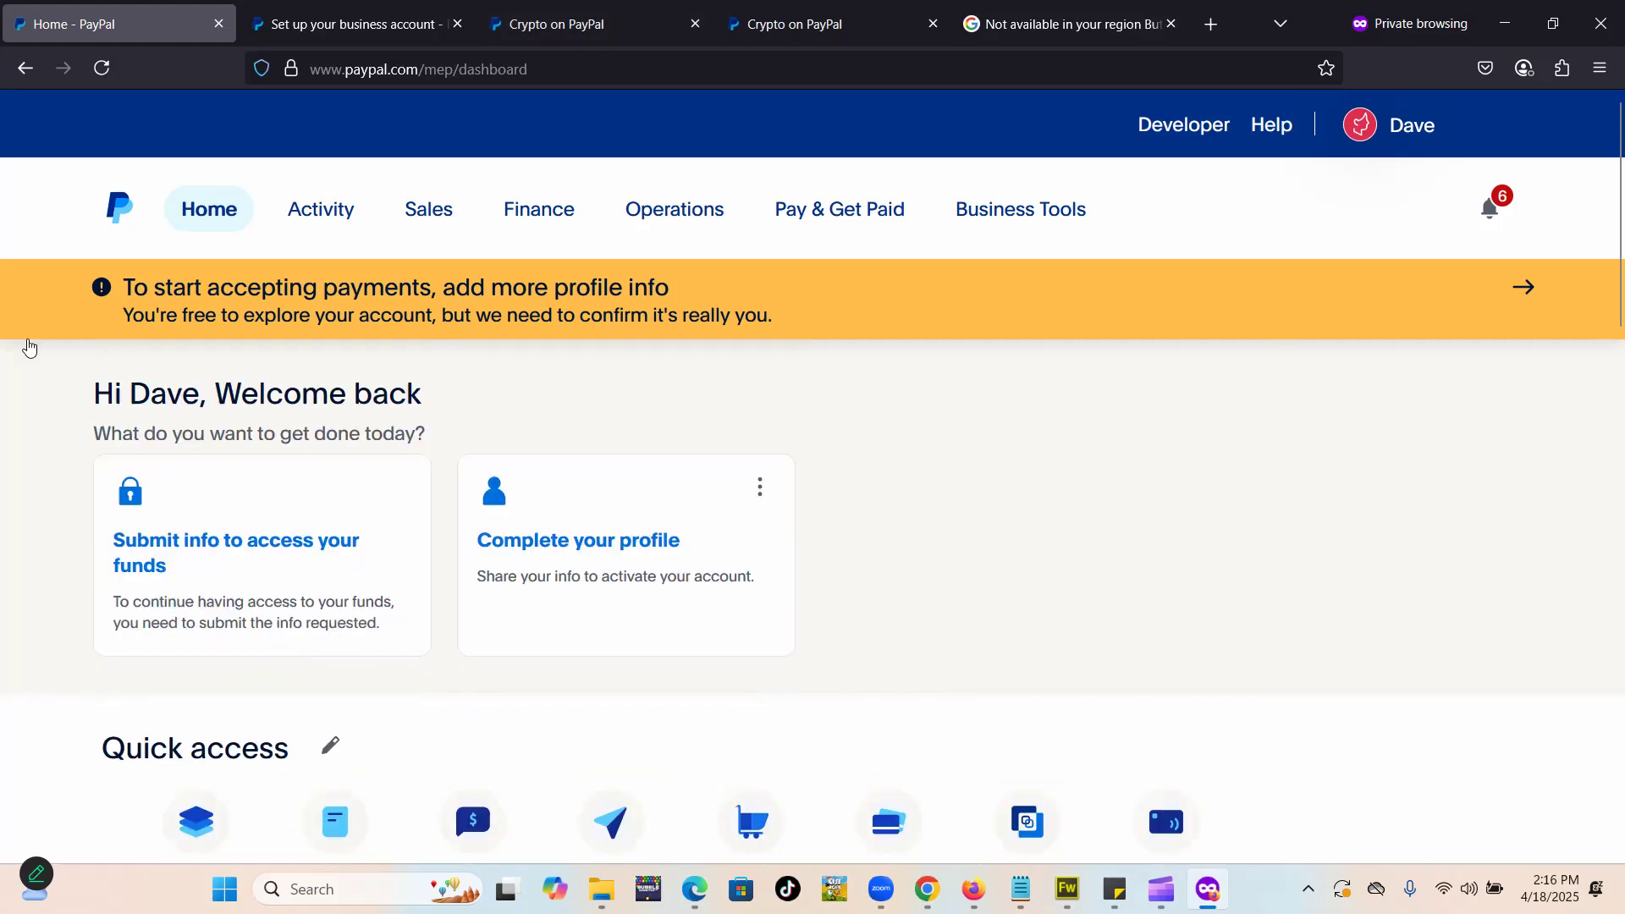
{"action": "mouse_move", "coordinate": [1244, 329]}
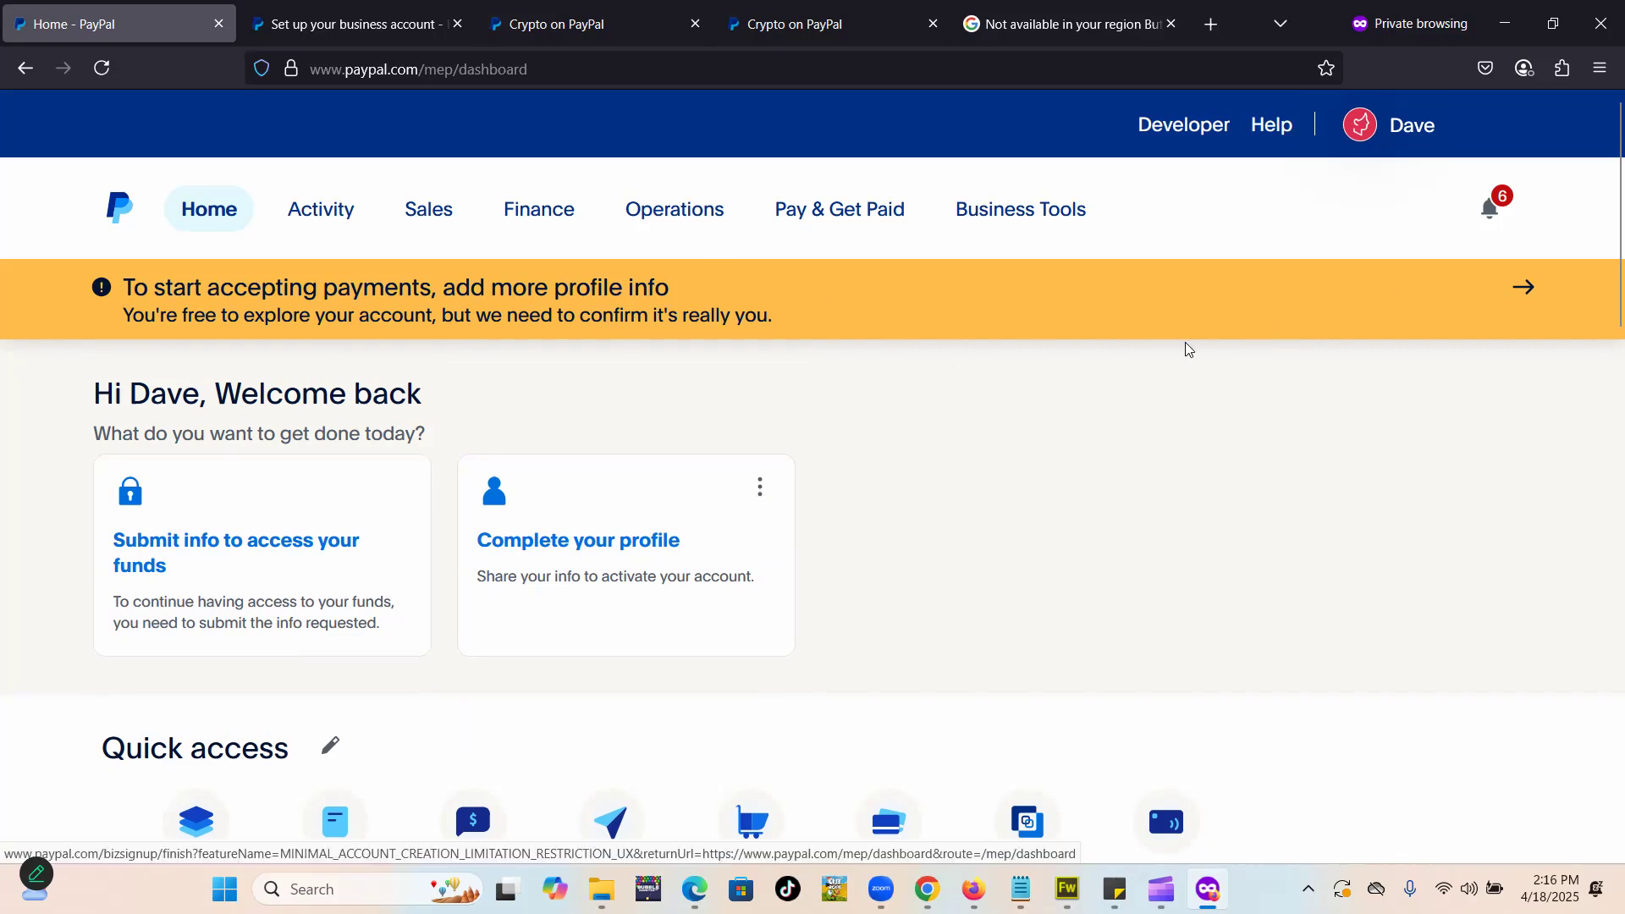
{"action": "mouse_move", "coordinate": [692, 355]}
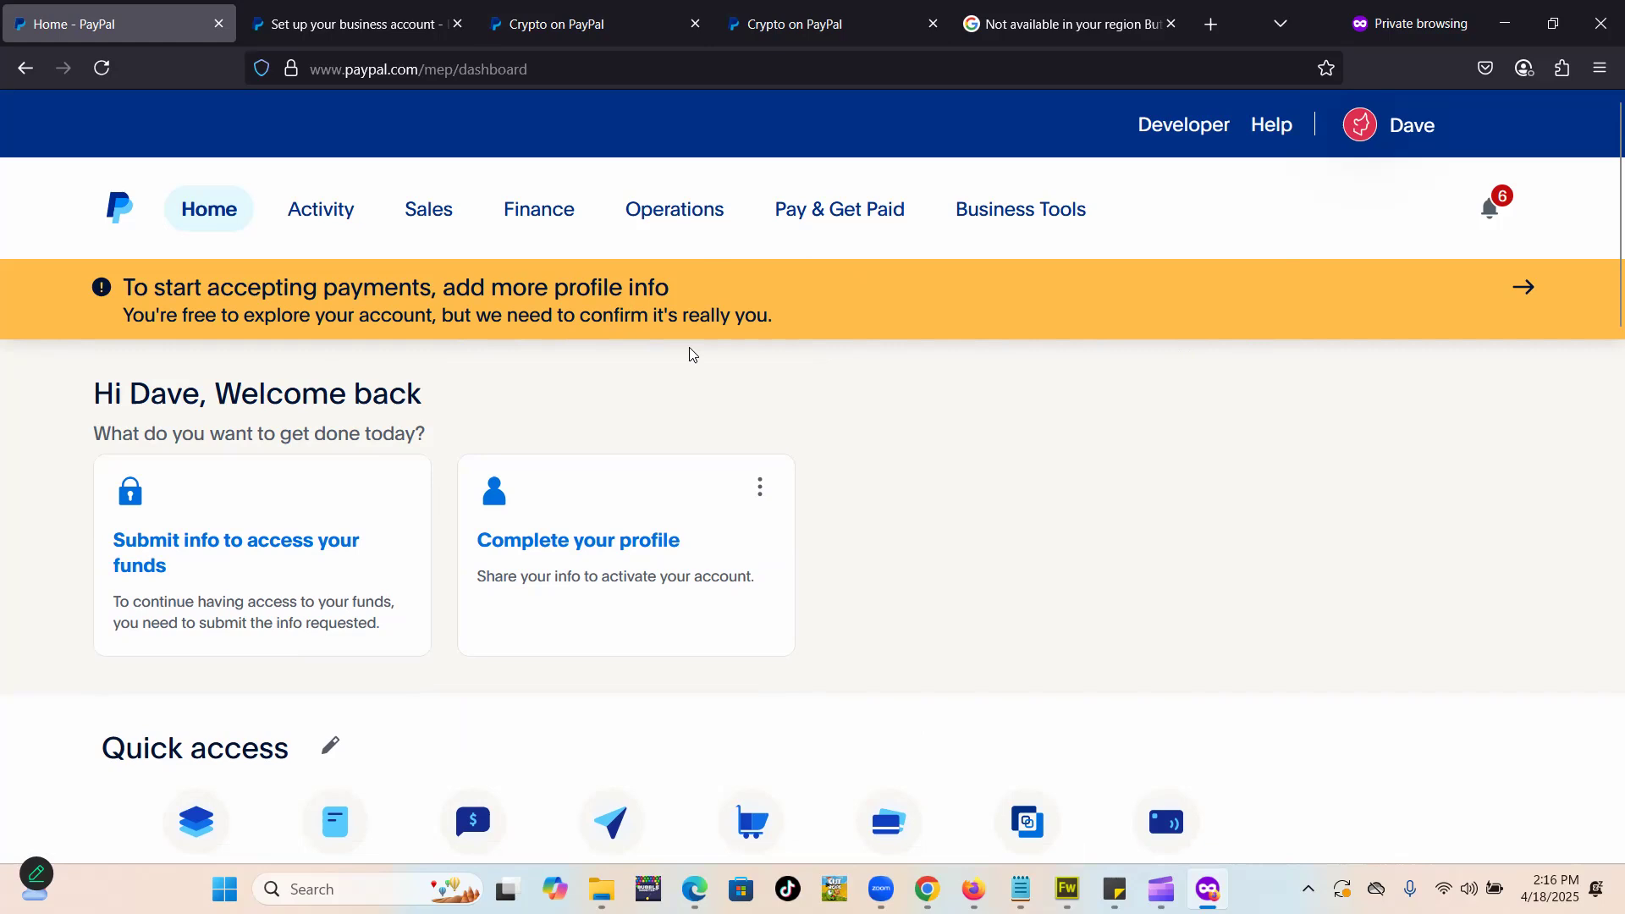
{"action": "mouse_move", "coordinate": [808, 24]}
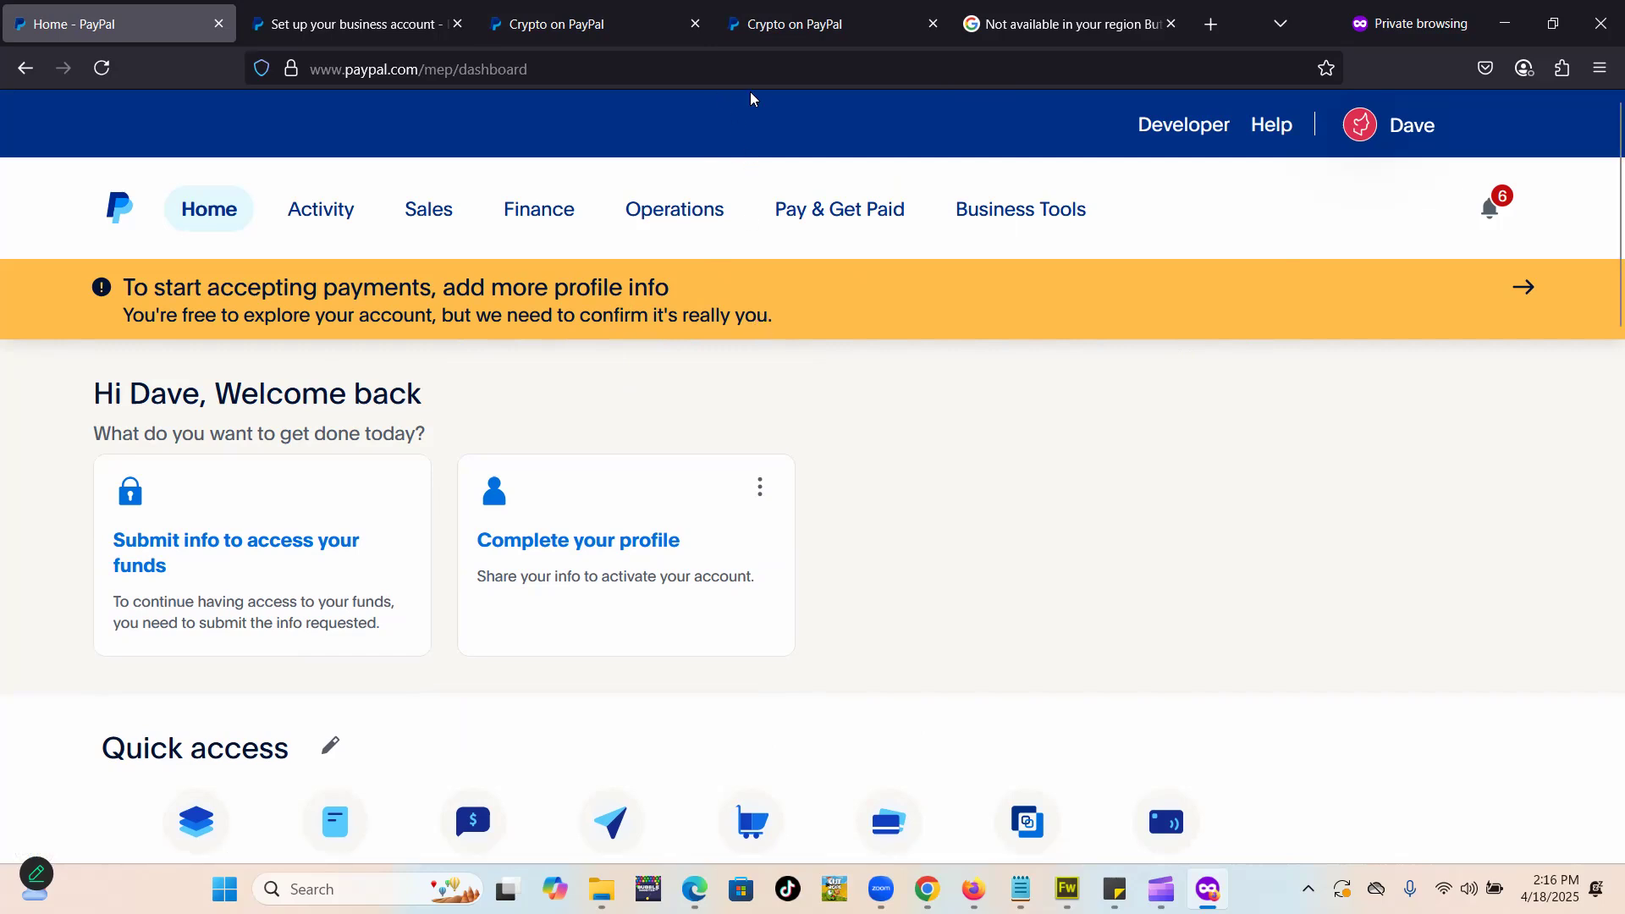
{"action": "mouse_move", "coordinate": [789, 172]}
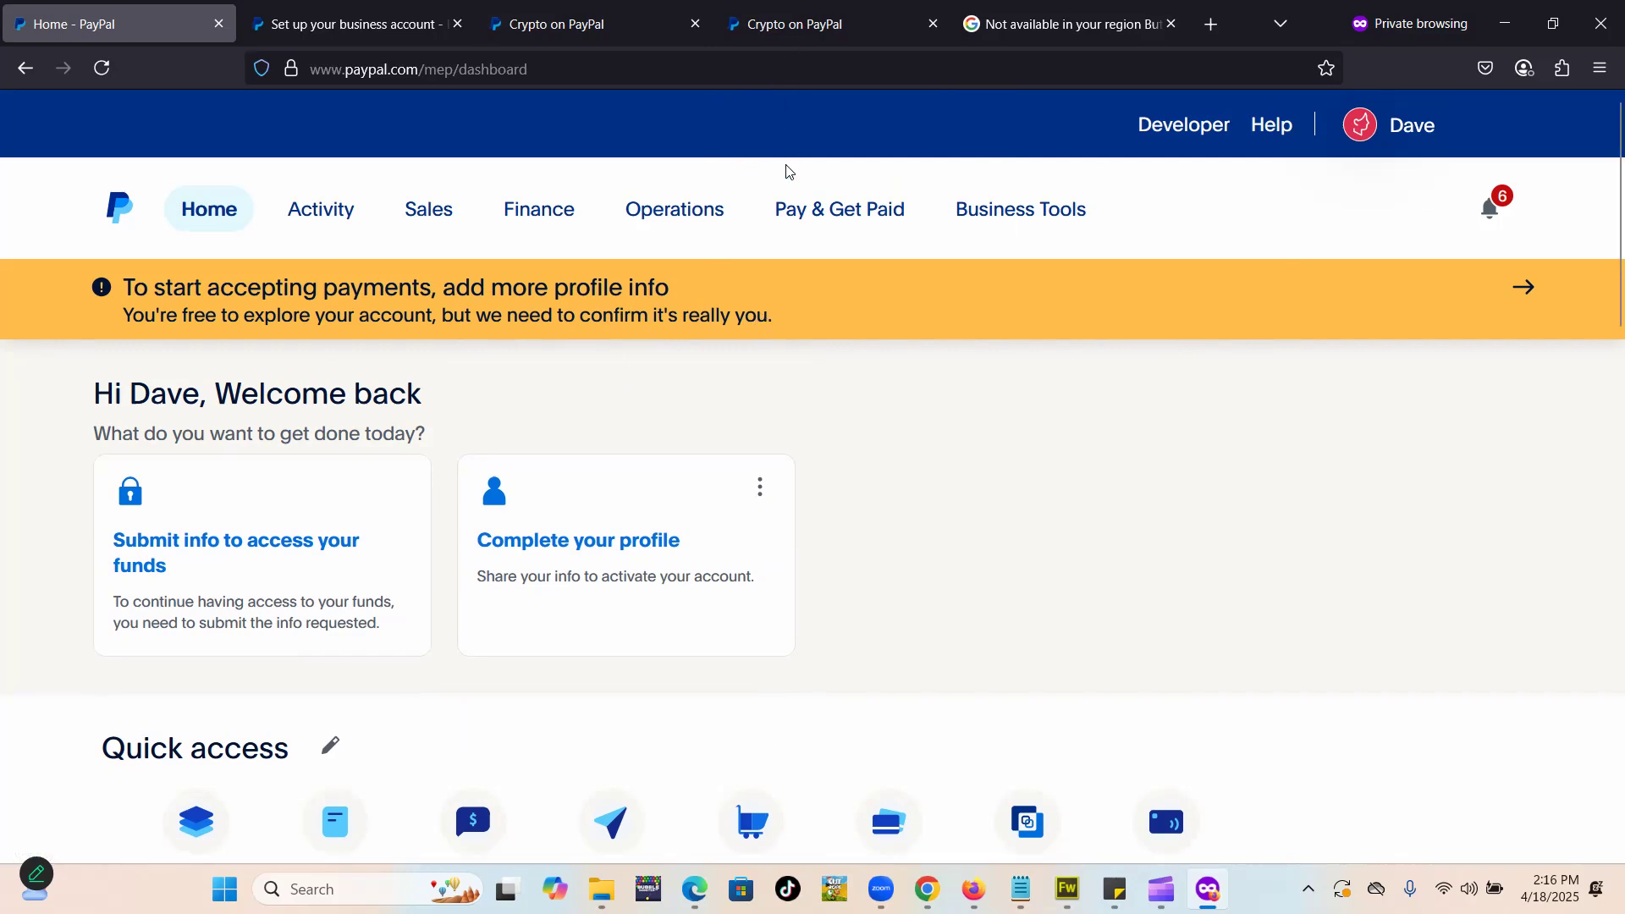
{"action": "mouse_move", "coordinate": [844, 8]}
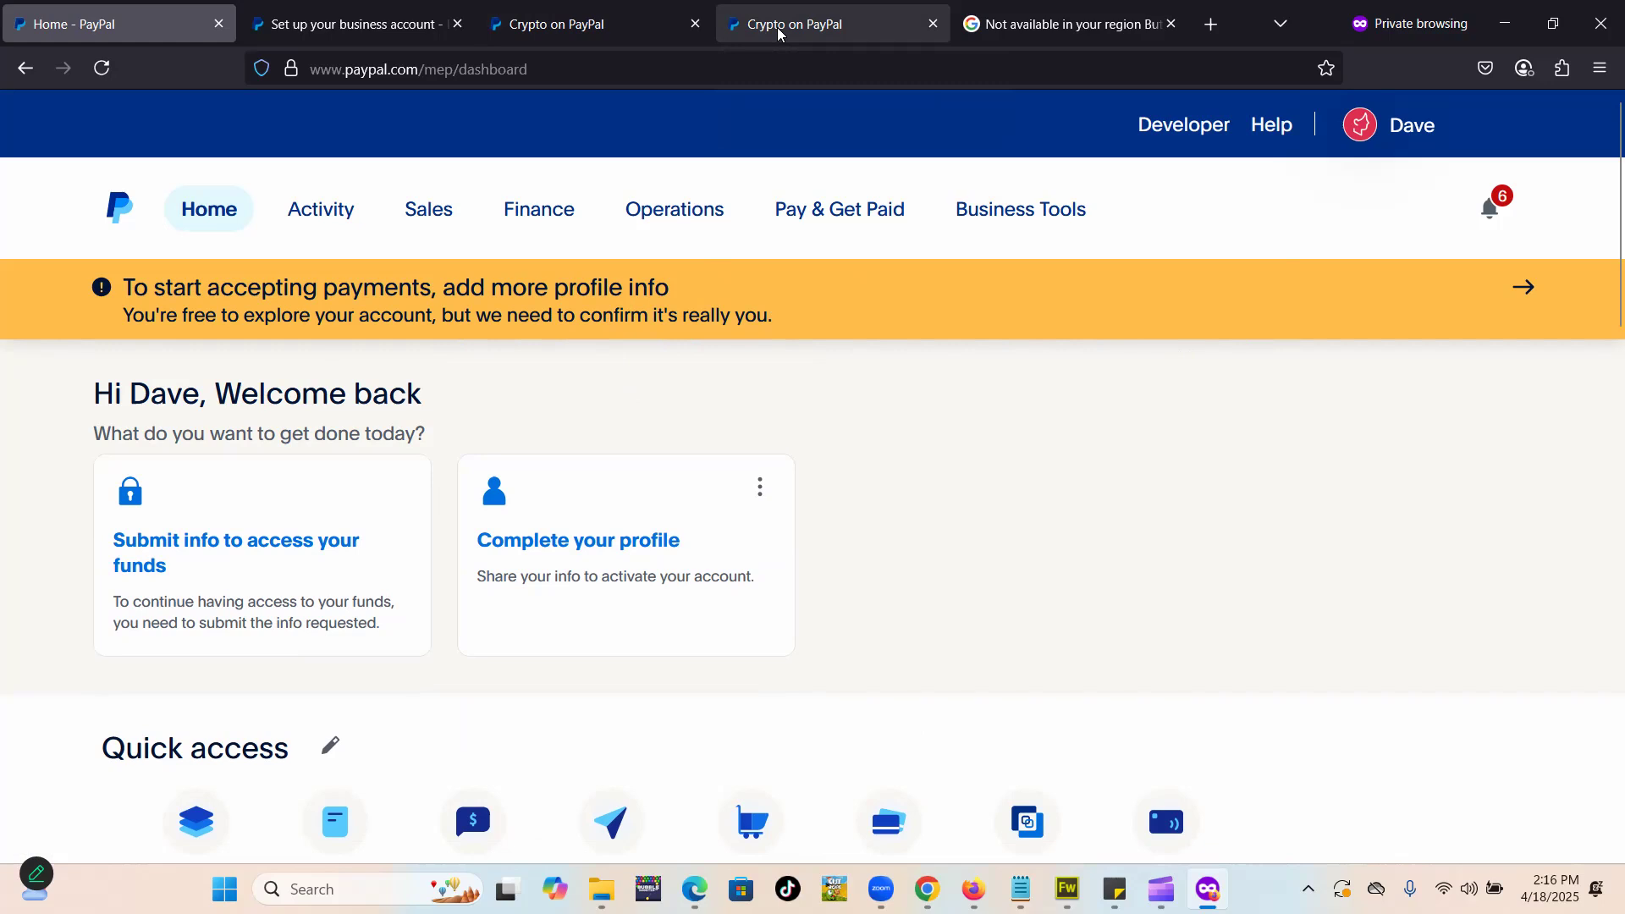
- Show the 'Crypto on PayPal' region error, then the other window's crypto page
{"action": "left_click", "coordinate": [813, 23]}
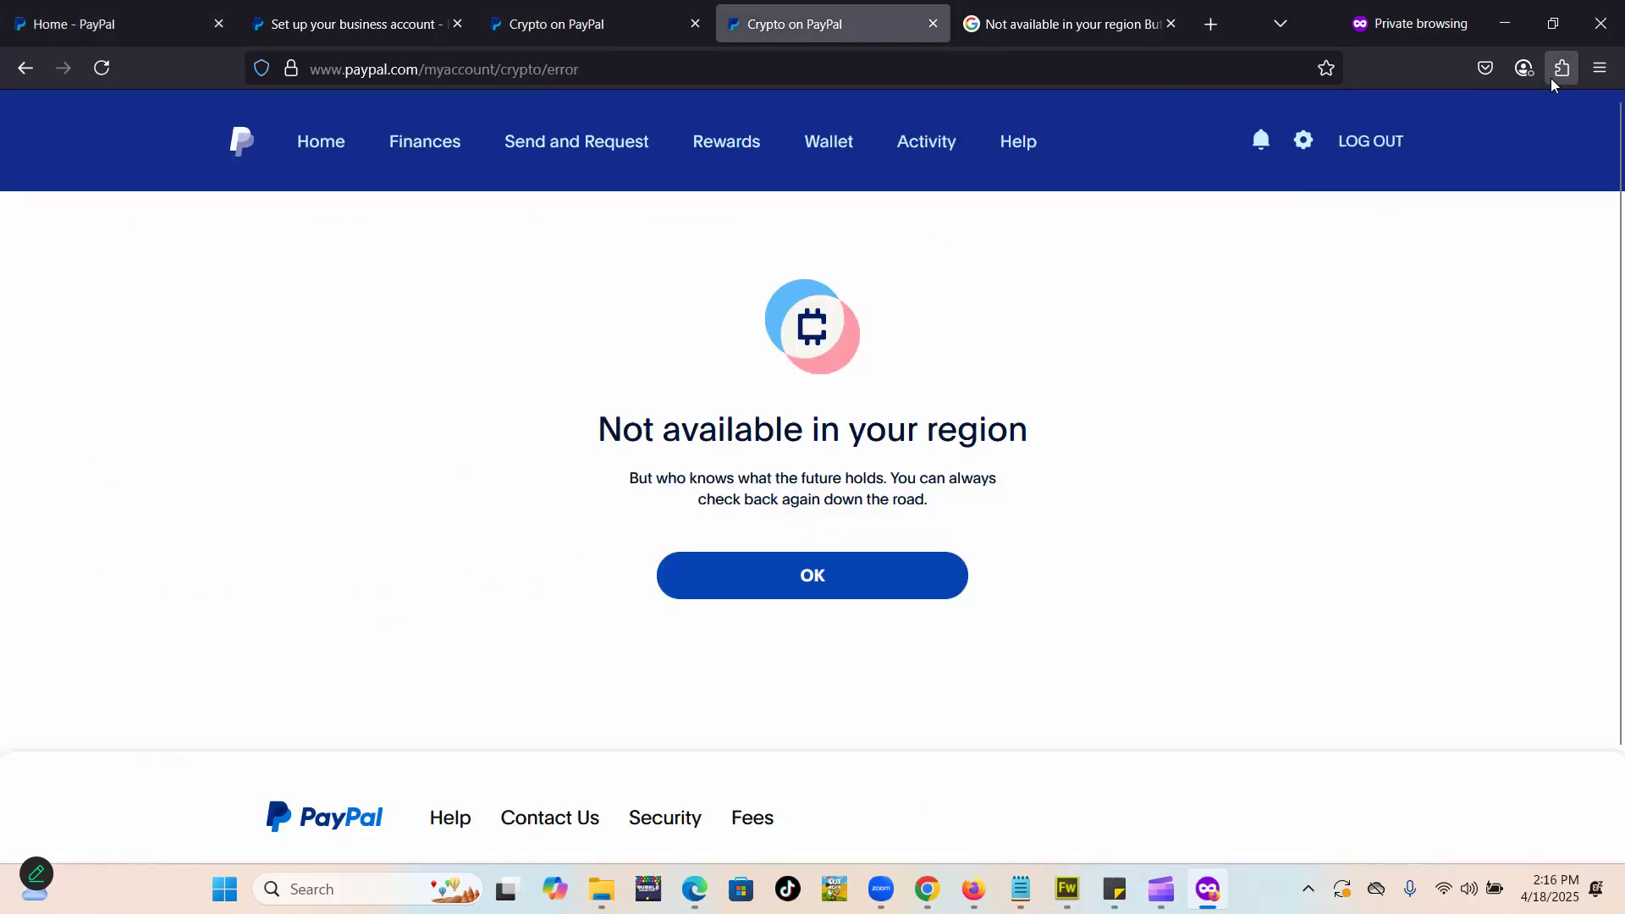
{"action": "mouse_move", "coordinate": [1560, 69]}
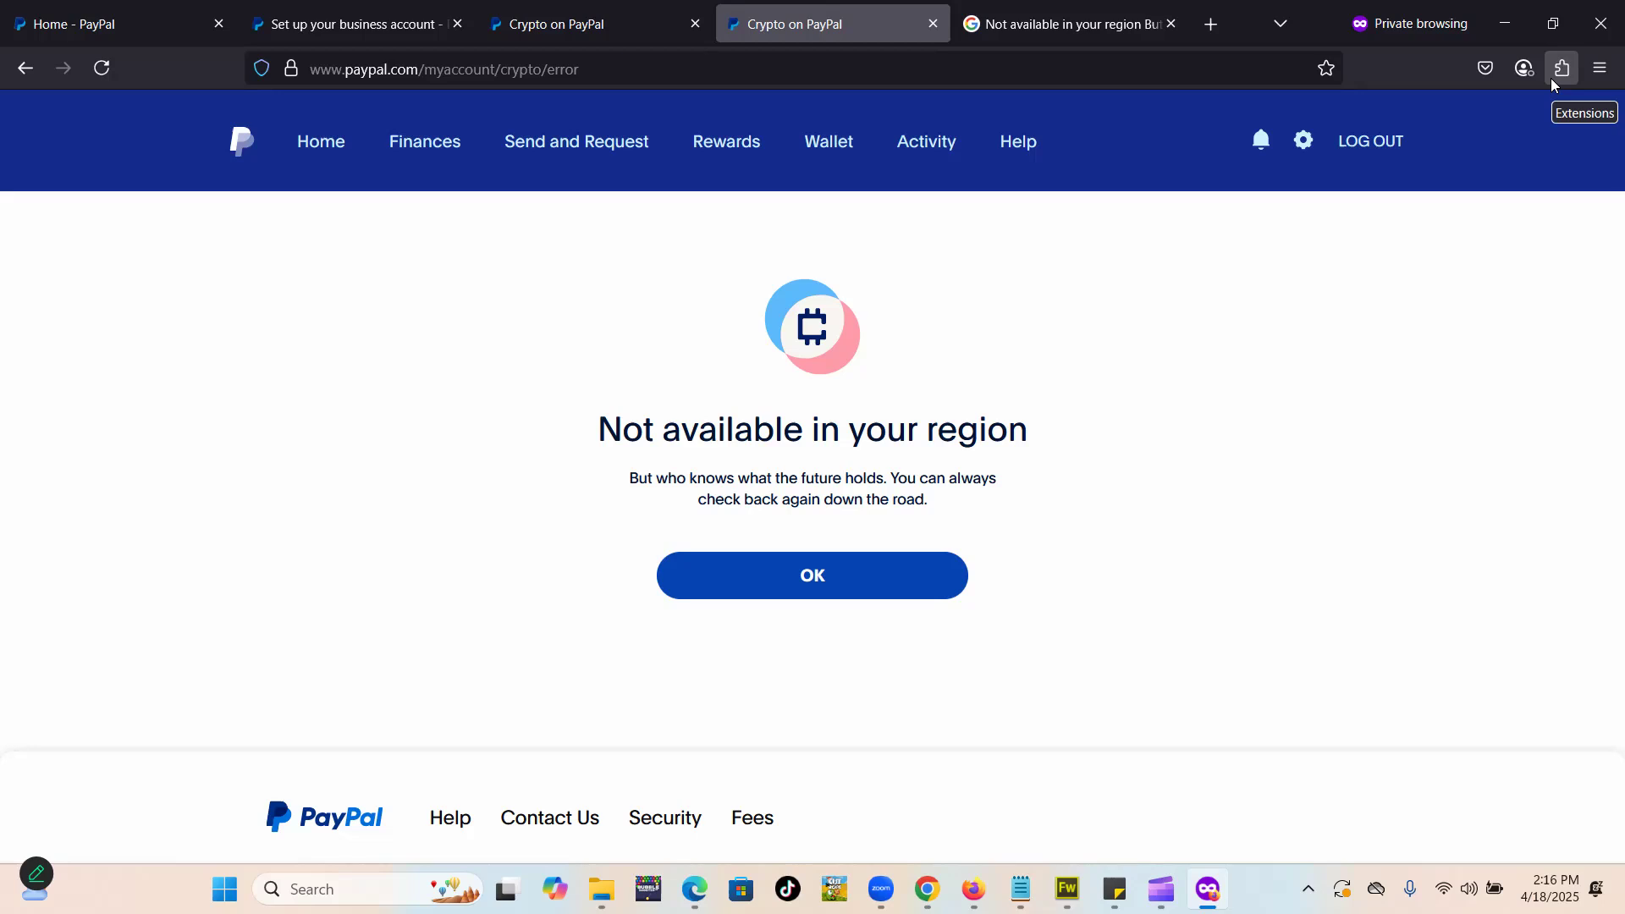
{"action": "left_click", "coordinate": [1560, 69]}
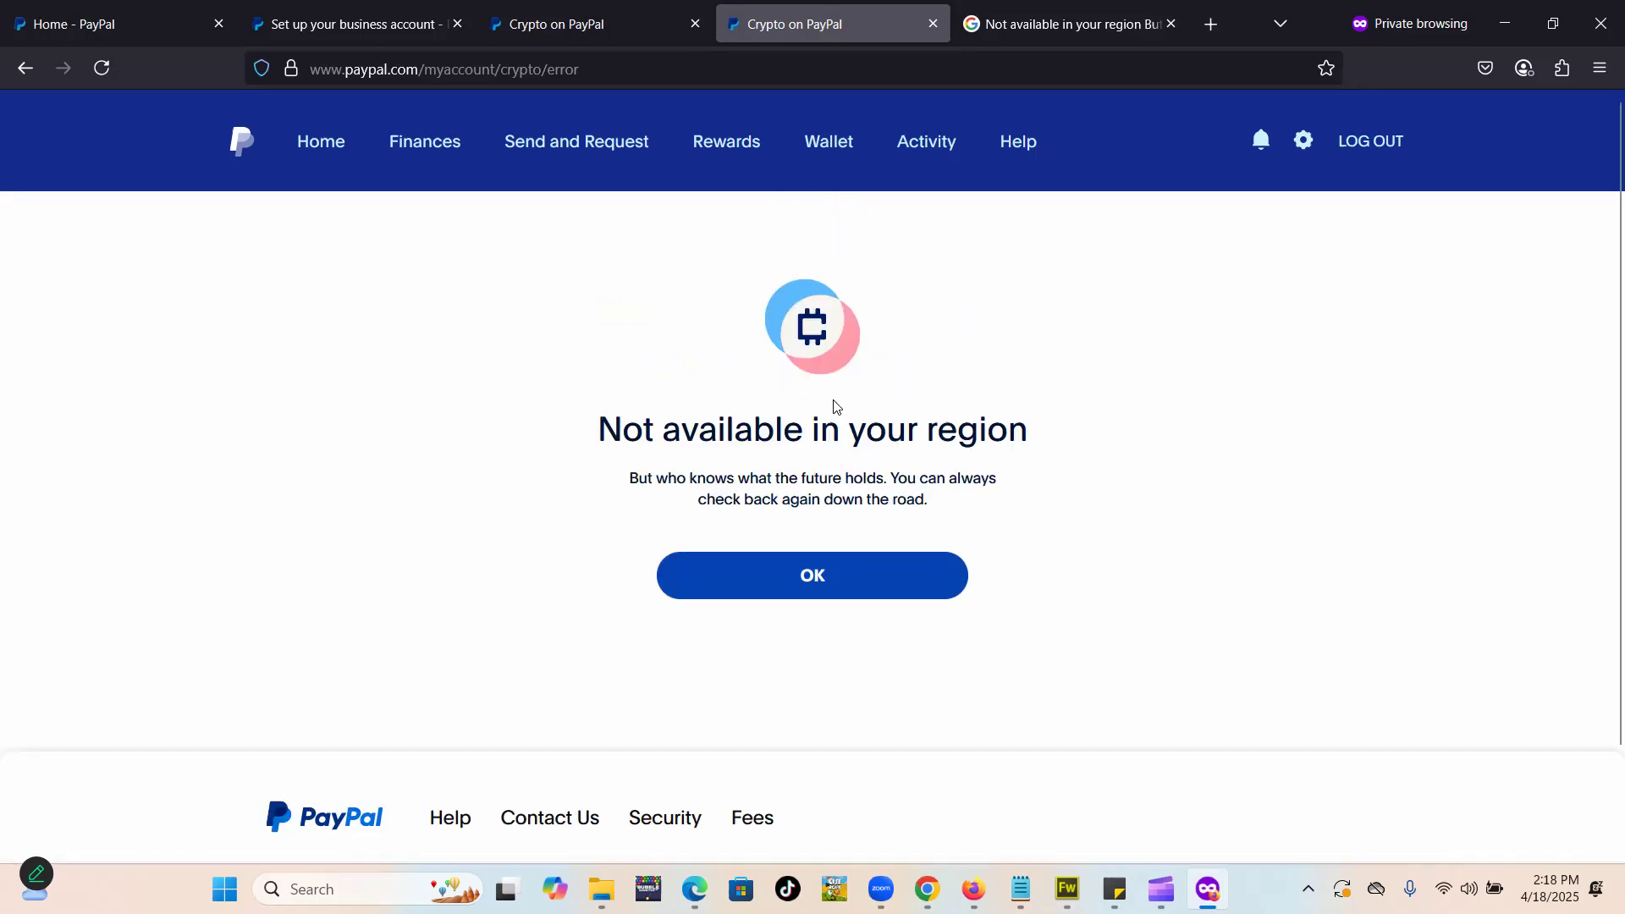
{"action": "mouse_move", "coordinate": [960, 384]}
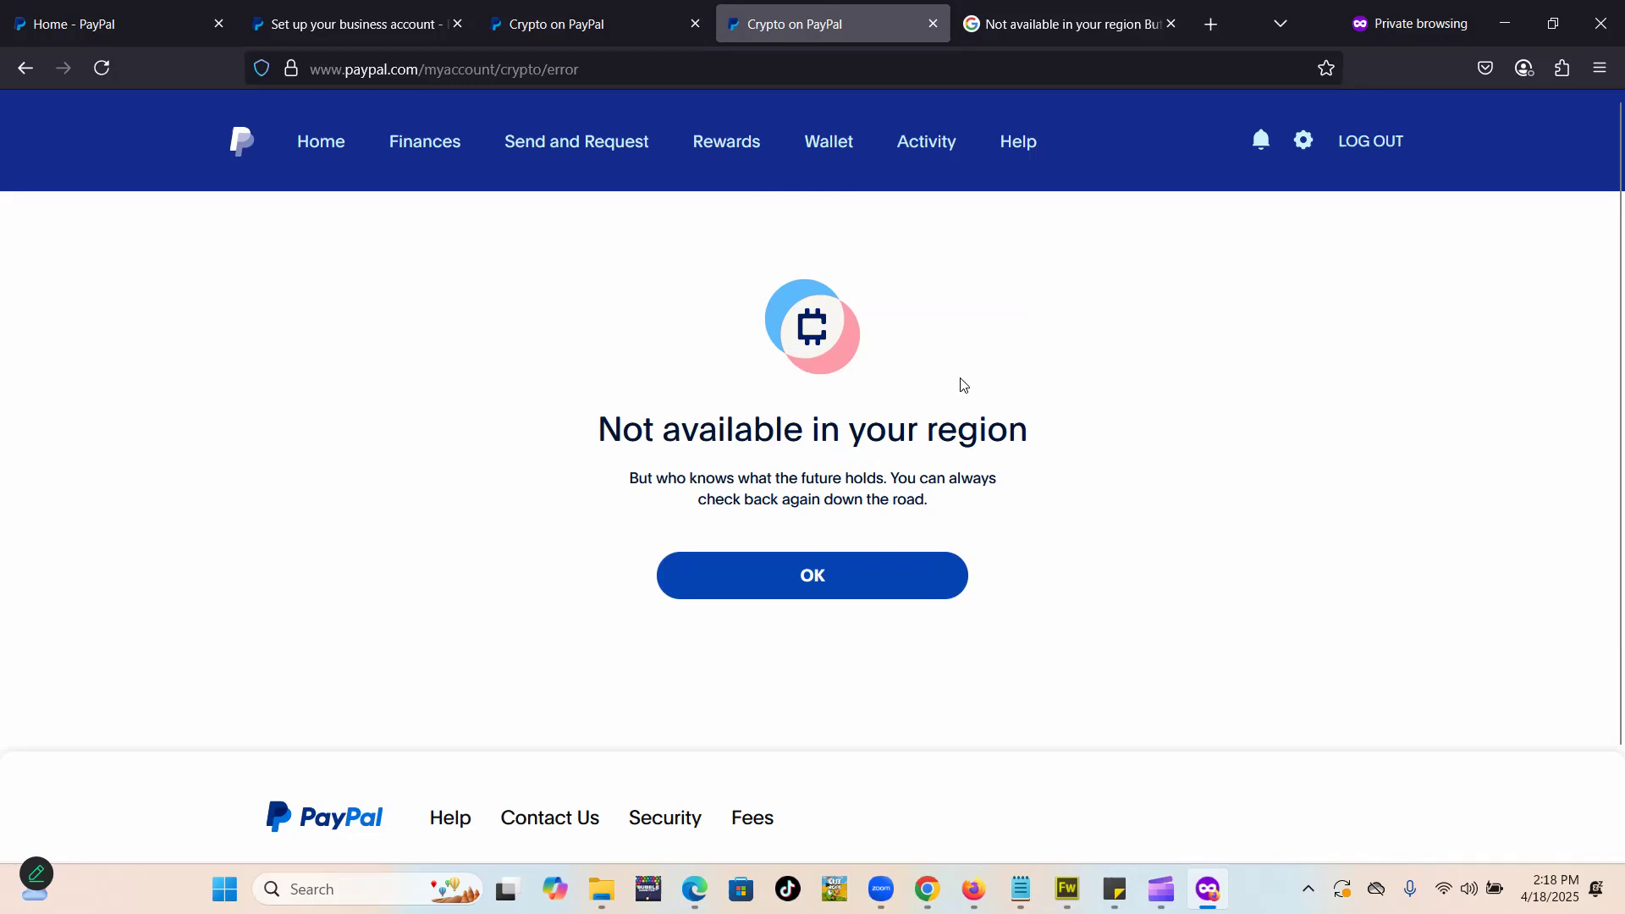
{"action": "mouse_move", "coordinate": [975, 826]}
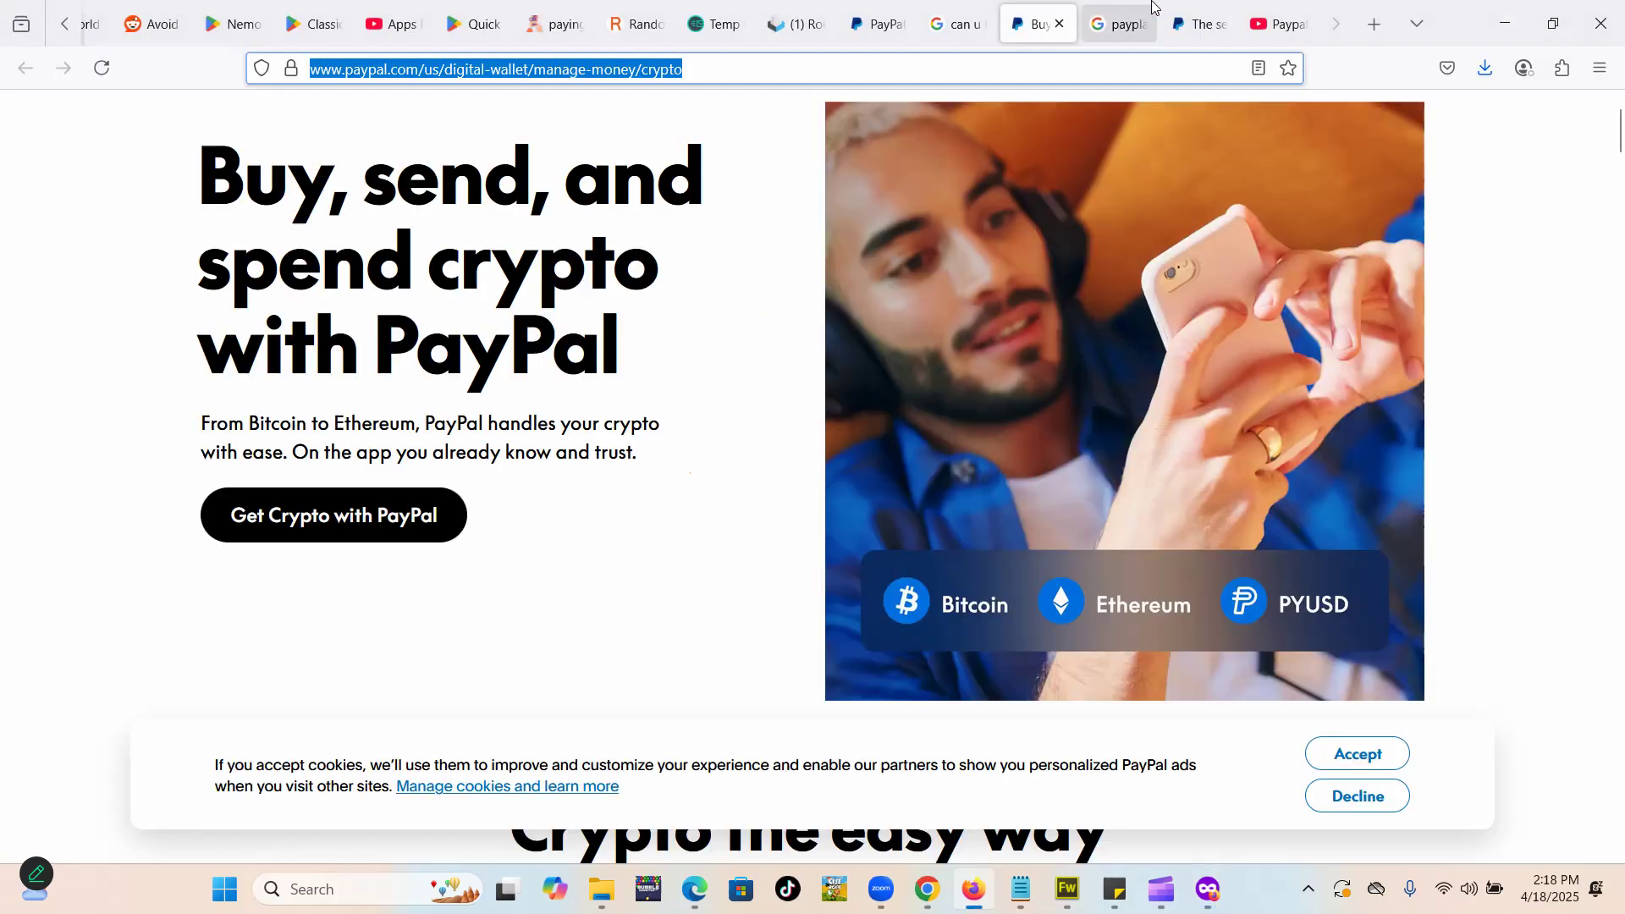
- Scroll the community thread on unavailable crypto sending down to the moderator's Security System reply
{"action": "left_click", "coordinate": [1196, 23]}
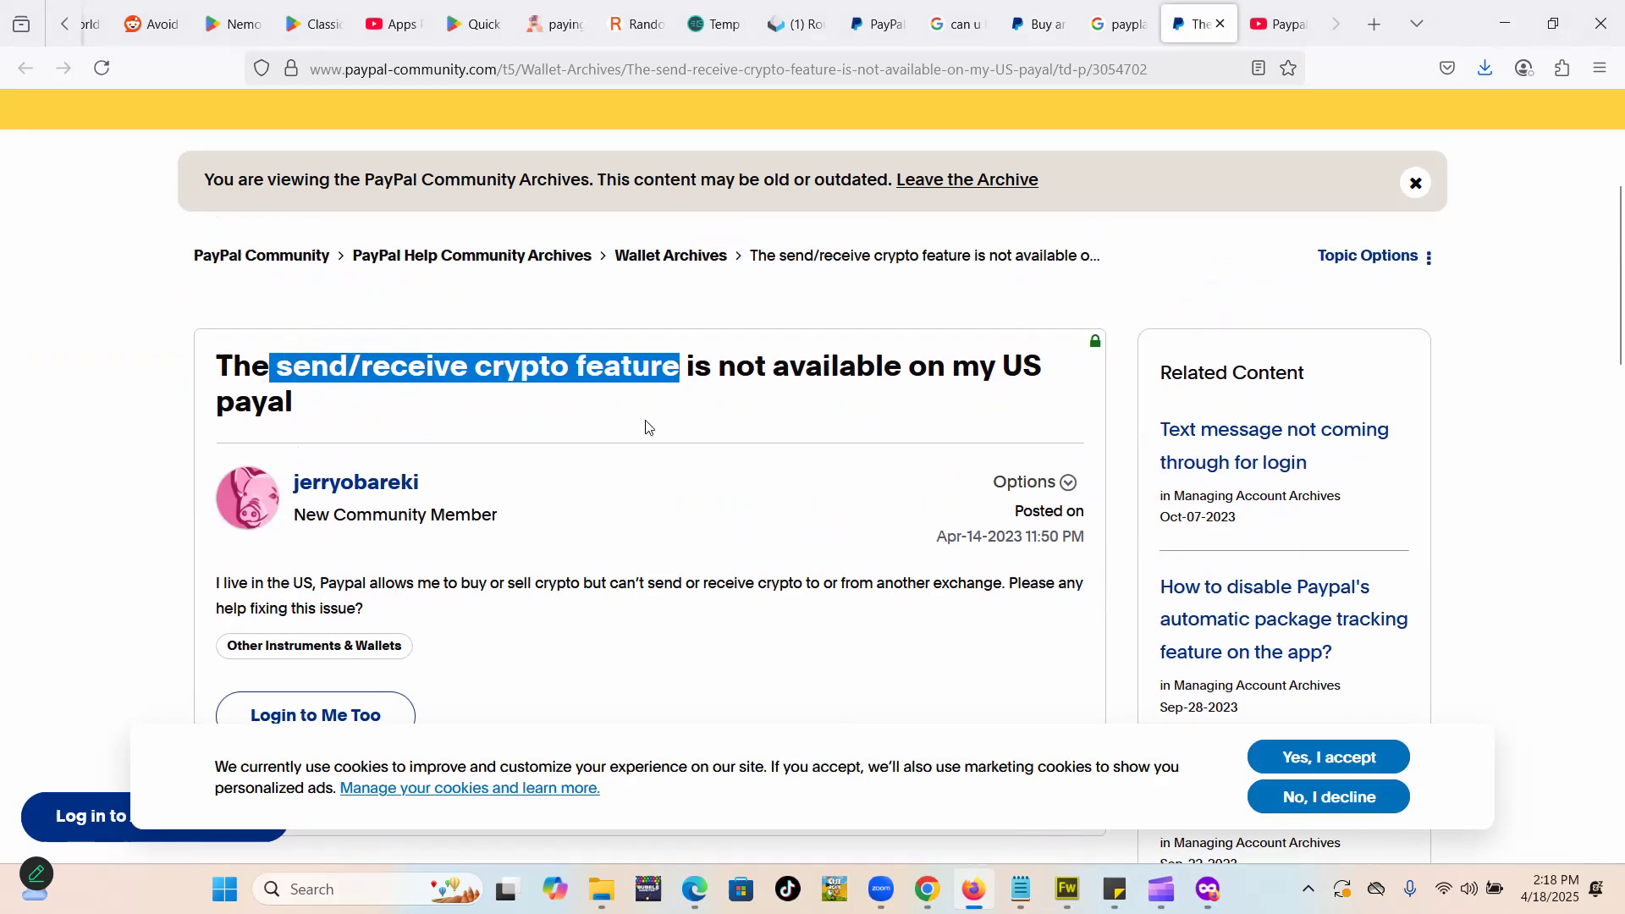
{"action": "scroll", "scroll_direction": "down", "scroll_amount": 3}
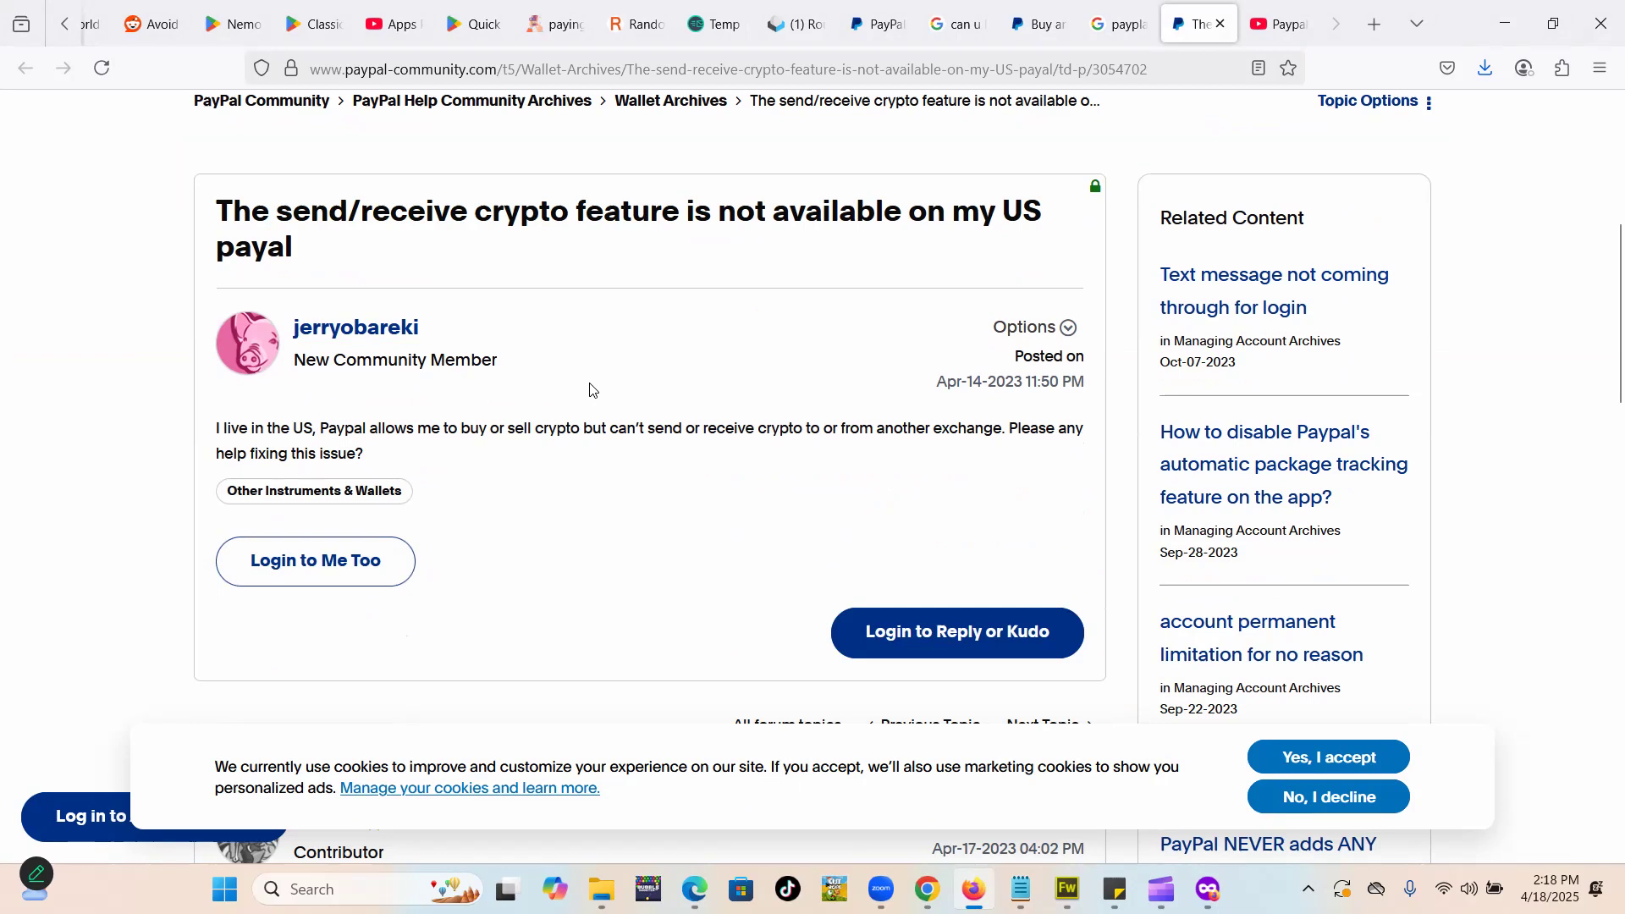
{"action": "scroll", "scroll_direction": "down", "scroll_amount": 3}
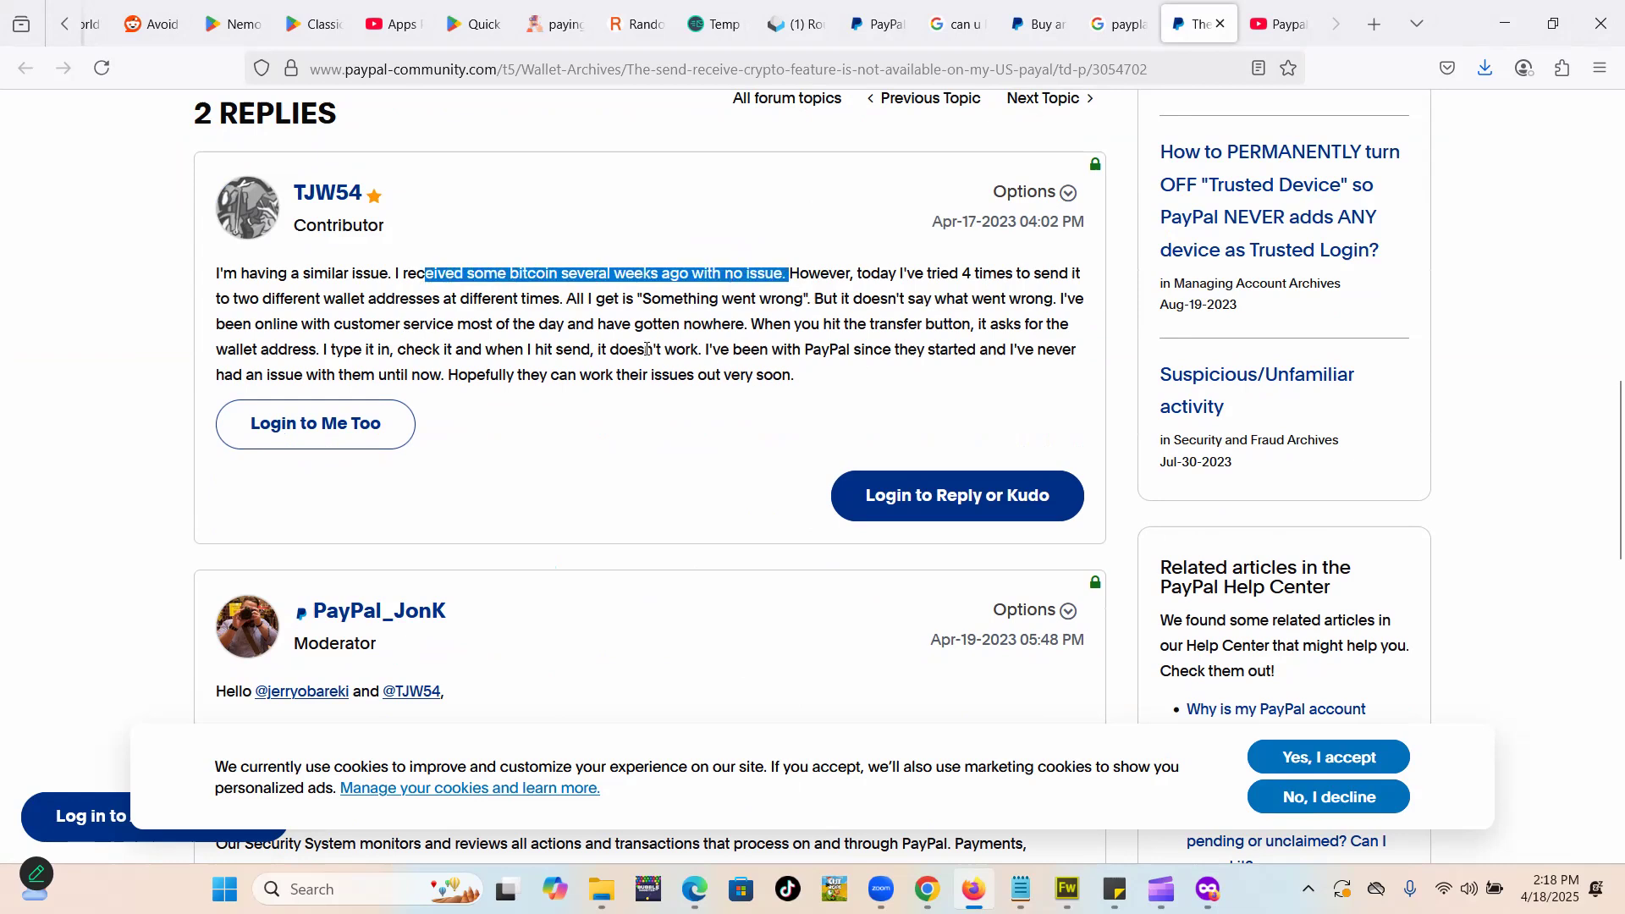
{"action": "scroll", "scroll_direction": "down", "scroll_amount": 3}
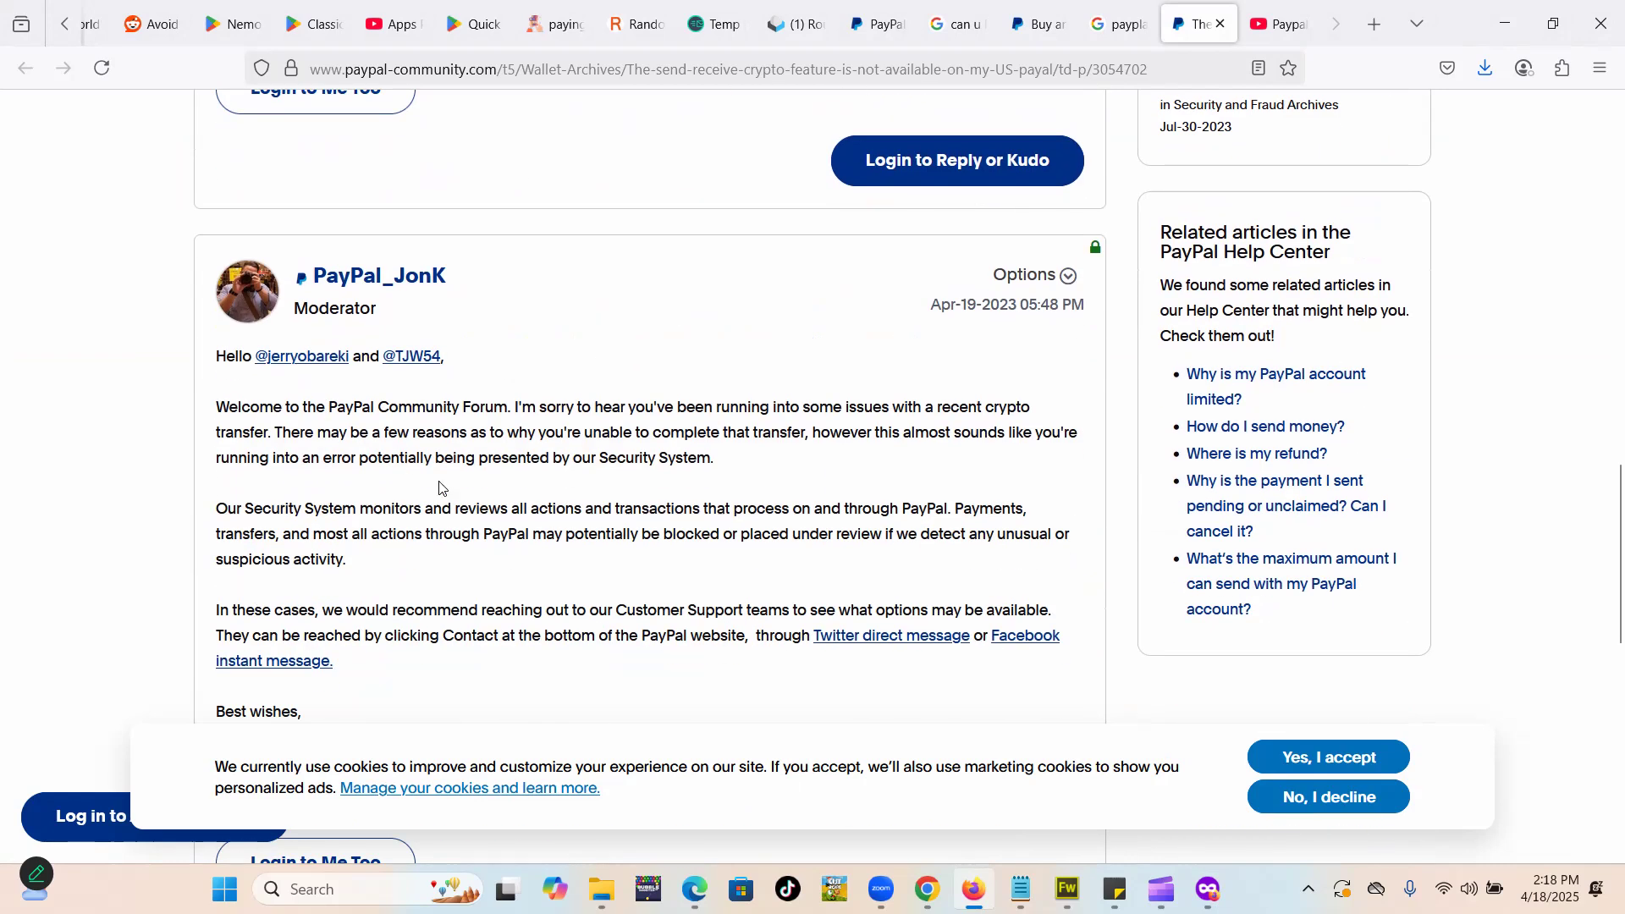
{"action": "scroll", "scroll_direction": "down", "scroll_amount": 3}
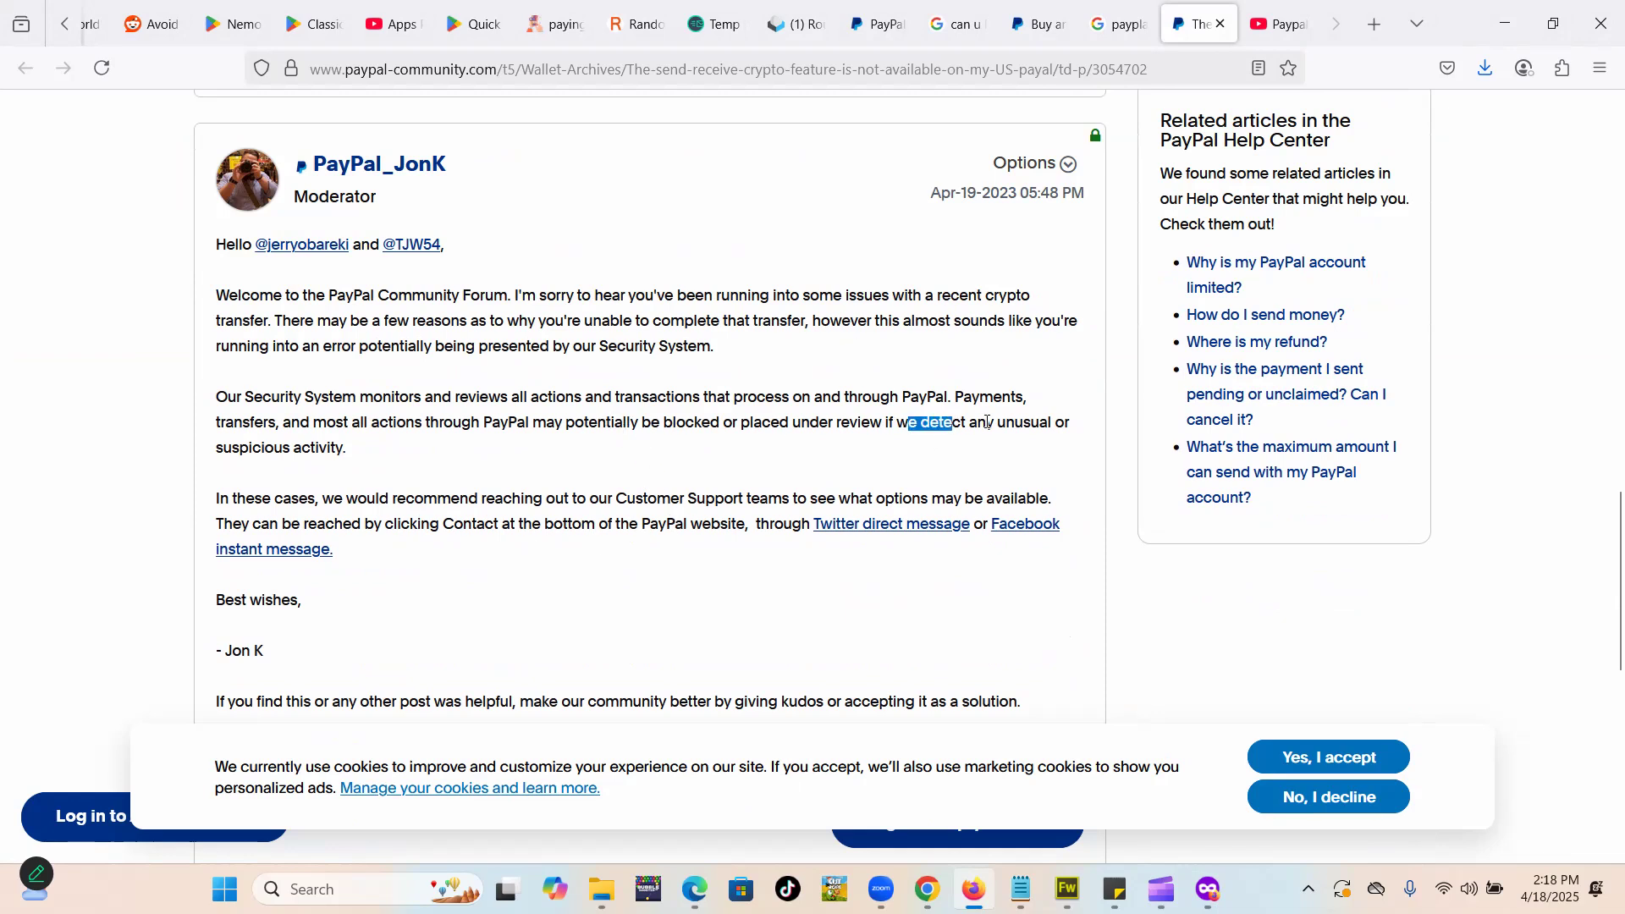
{"action": "scroll", "scroll_direction": "down", "scroll_amount": 3}
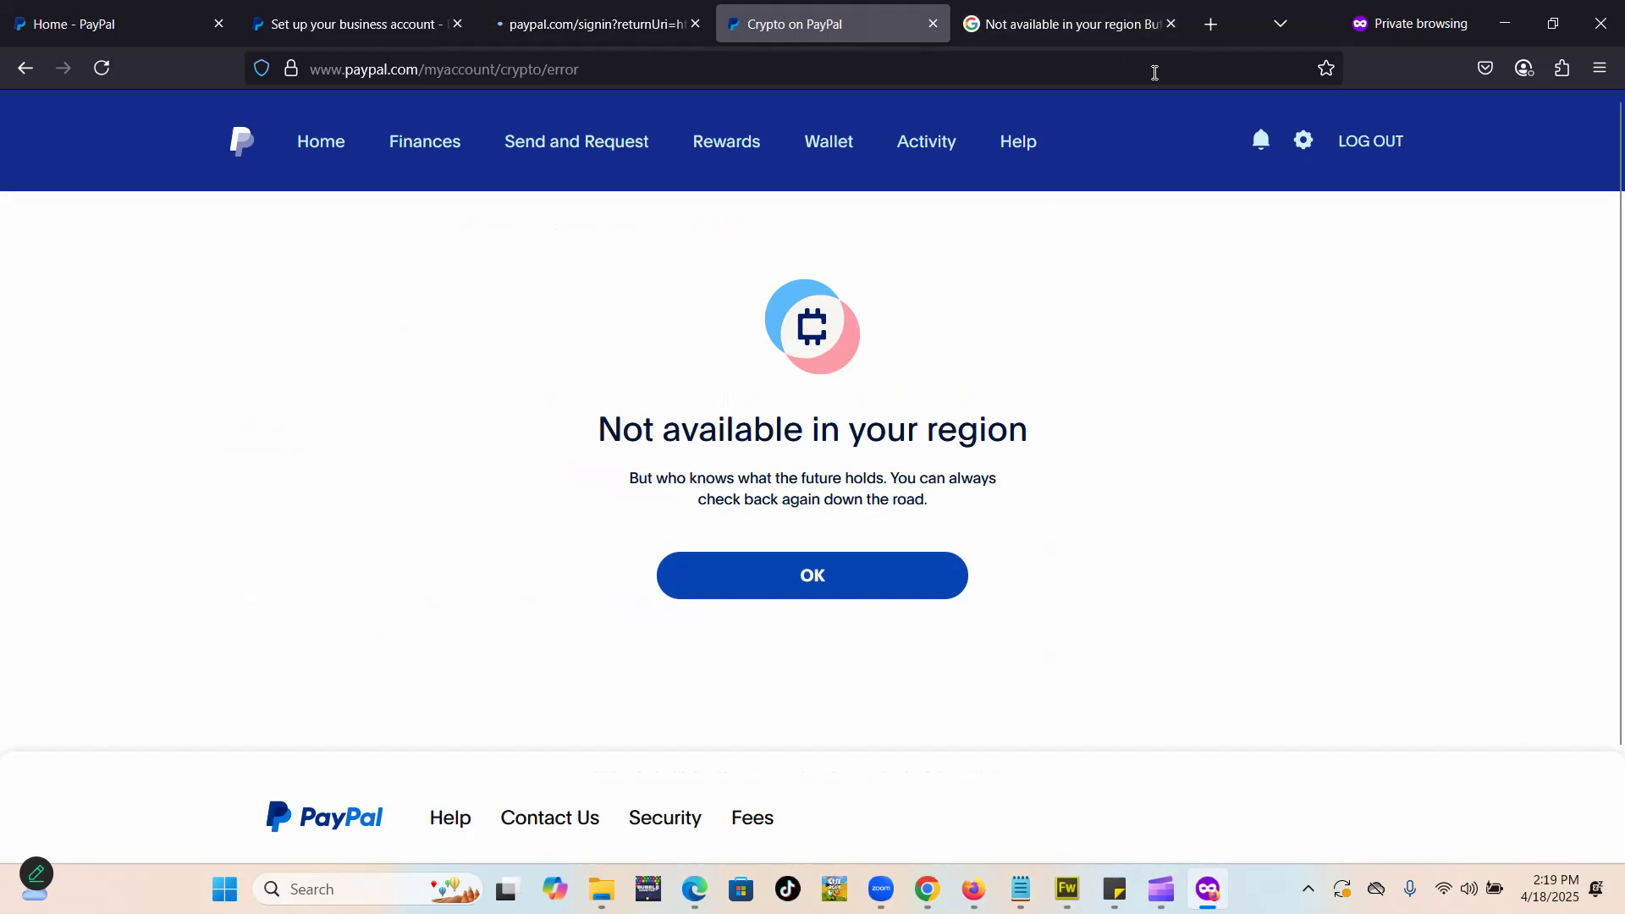
{"action": "left_click", "coordinate": [1235, 23]}
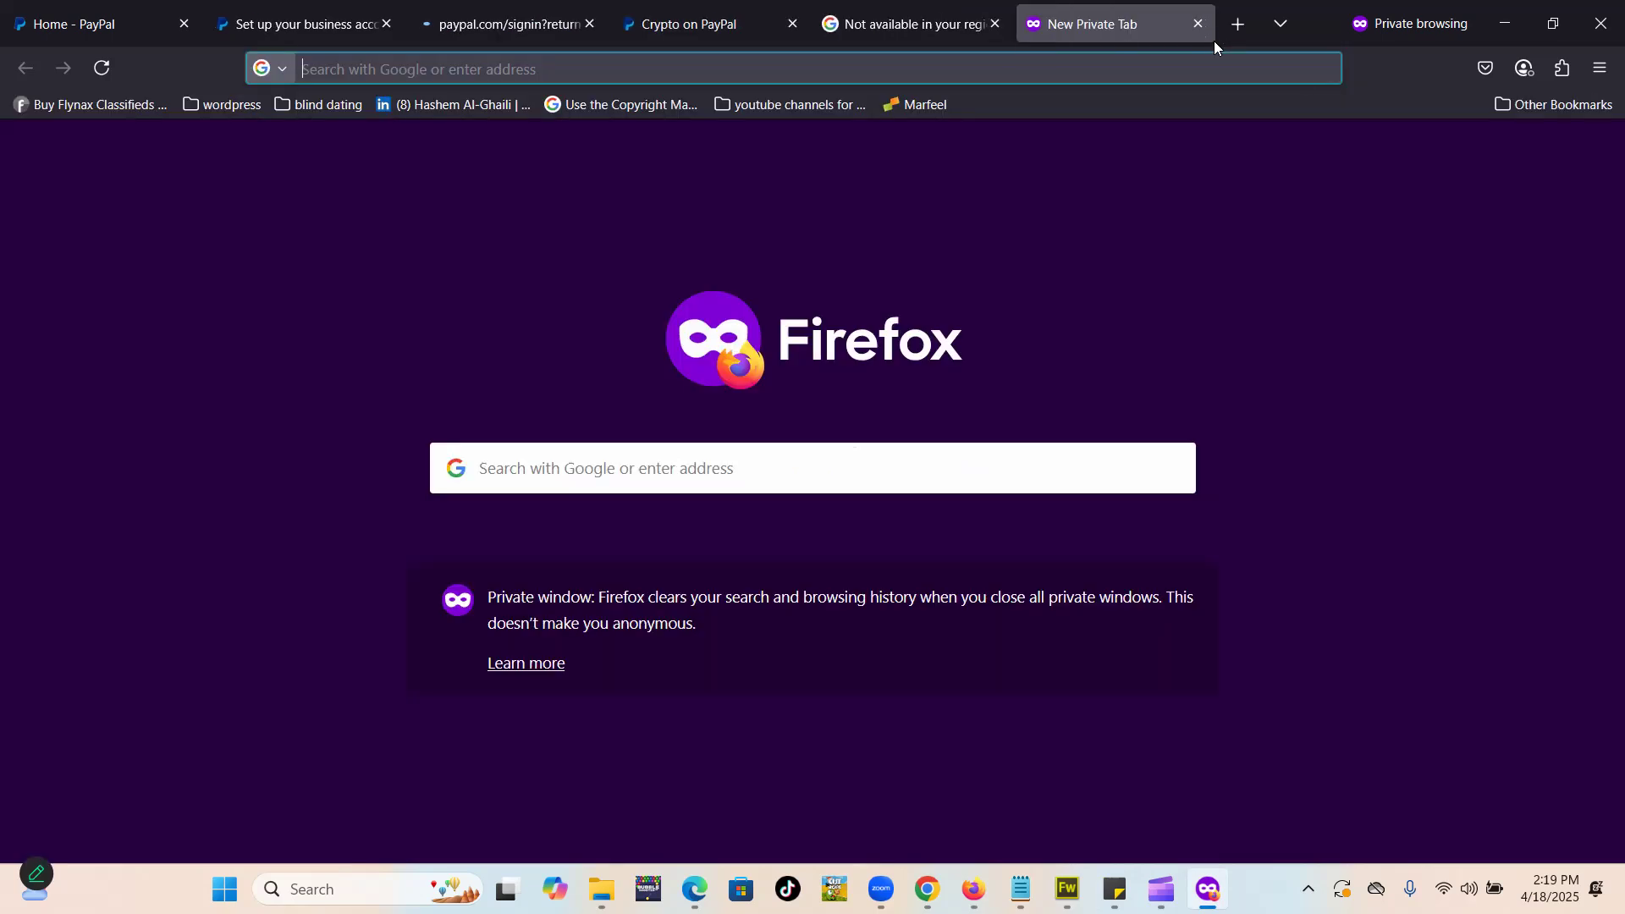
{"action": "type", "text": "twitter.com/"}
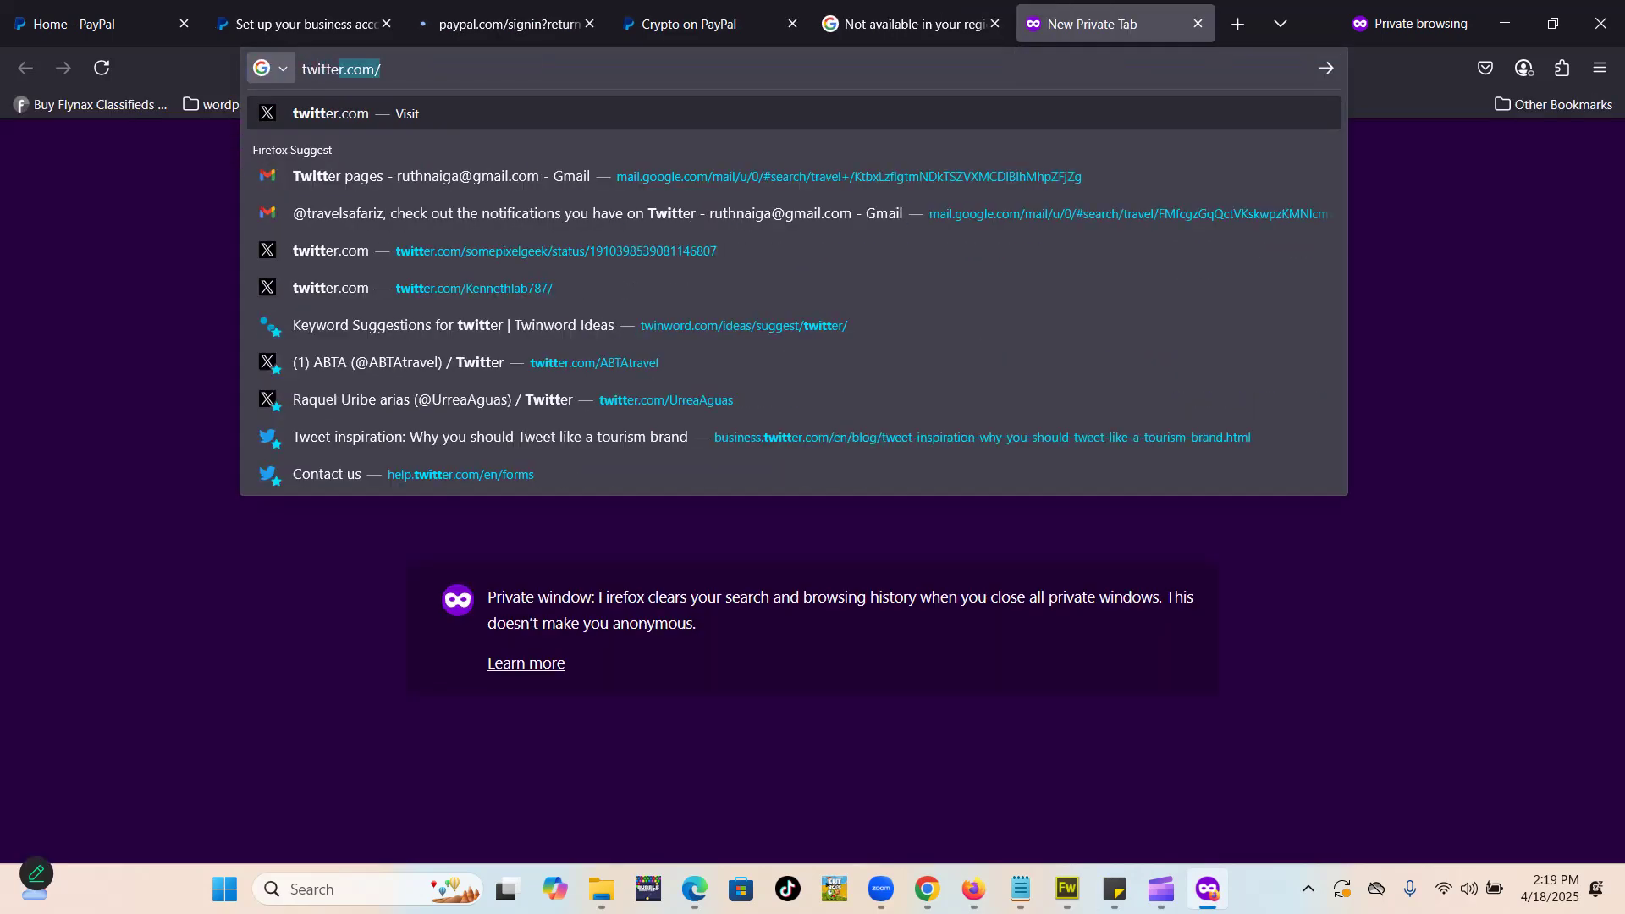
{"action": "type", "text": "x.com/"}
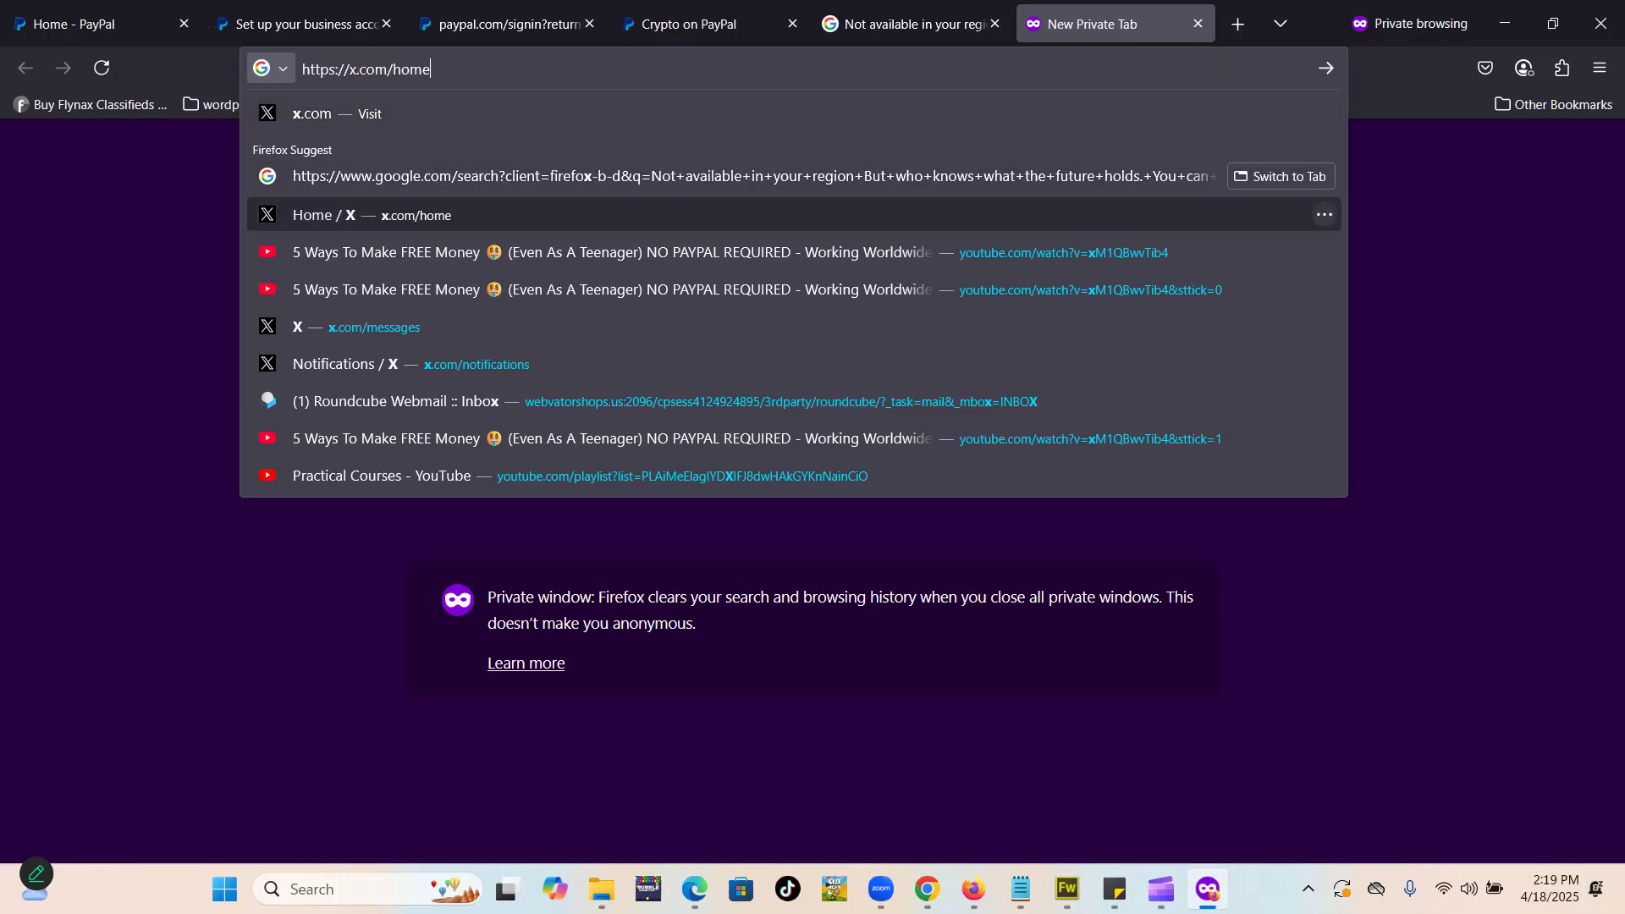
{"action": "key", "text": "BackSpace"}
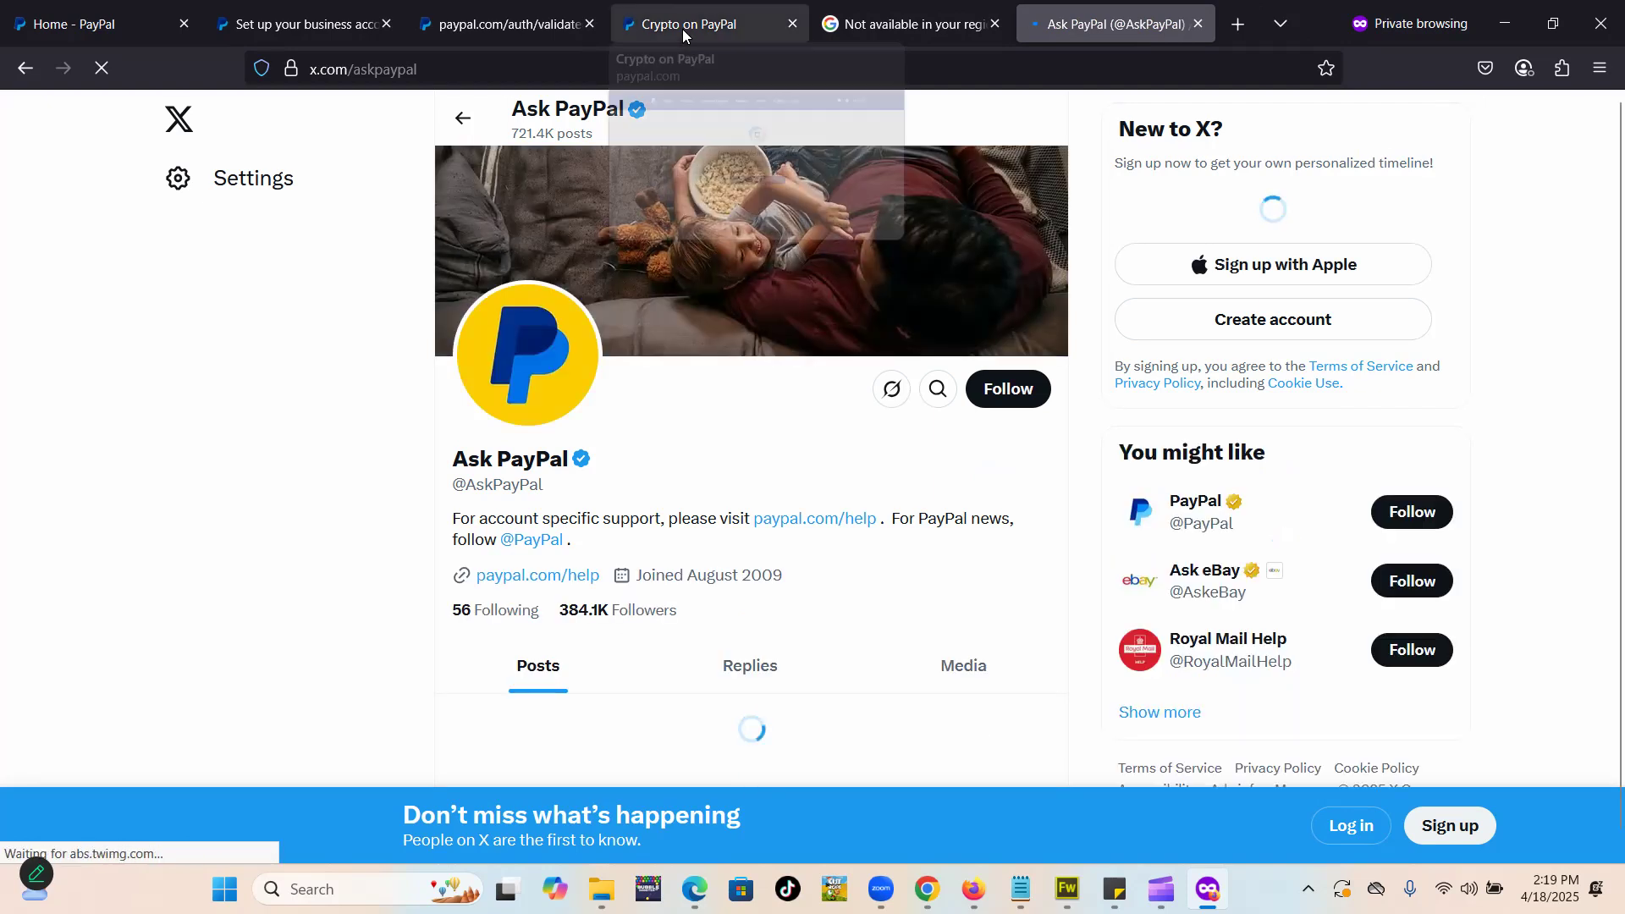
{"action": "left_click", "coordinate": [710, 23]}
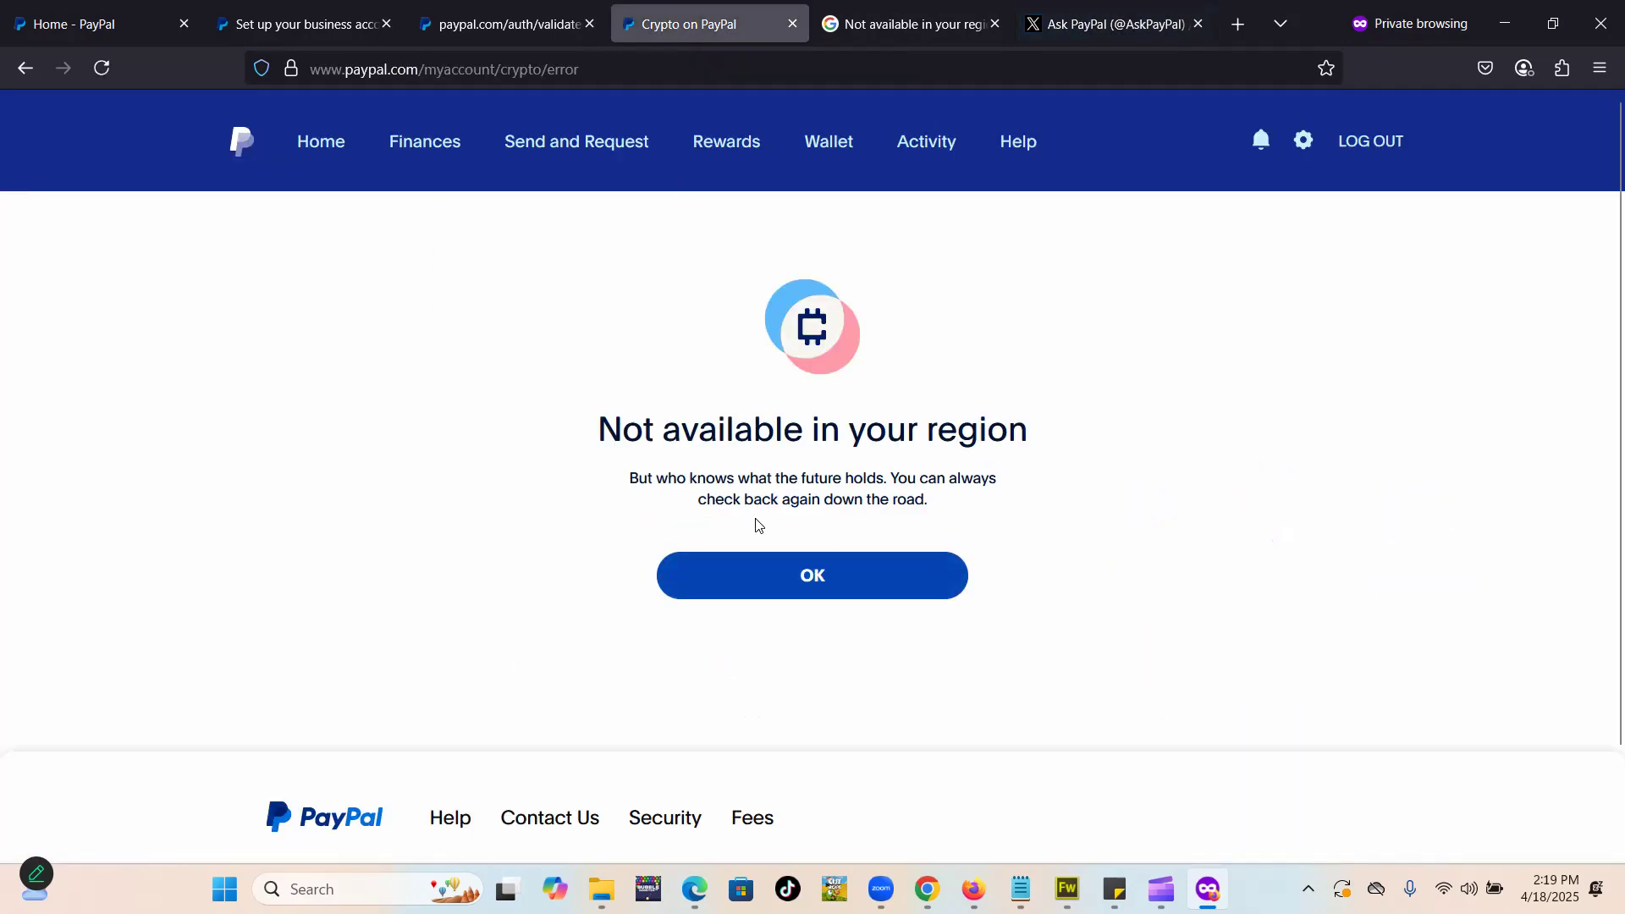